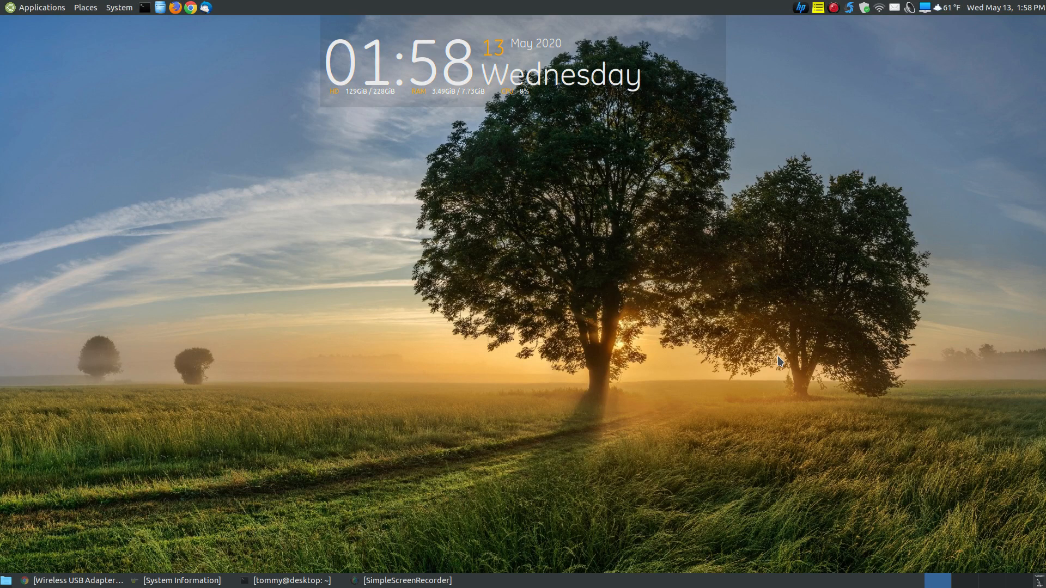
pyautogui.moveTo(398, 348)
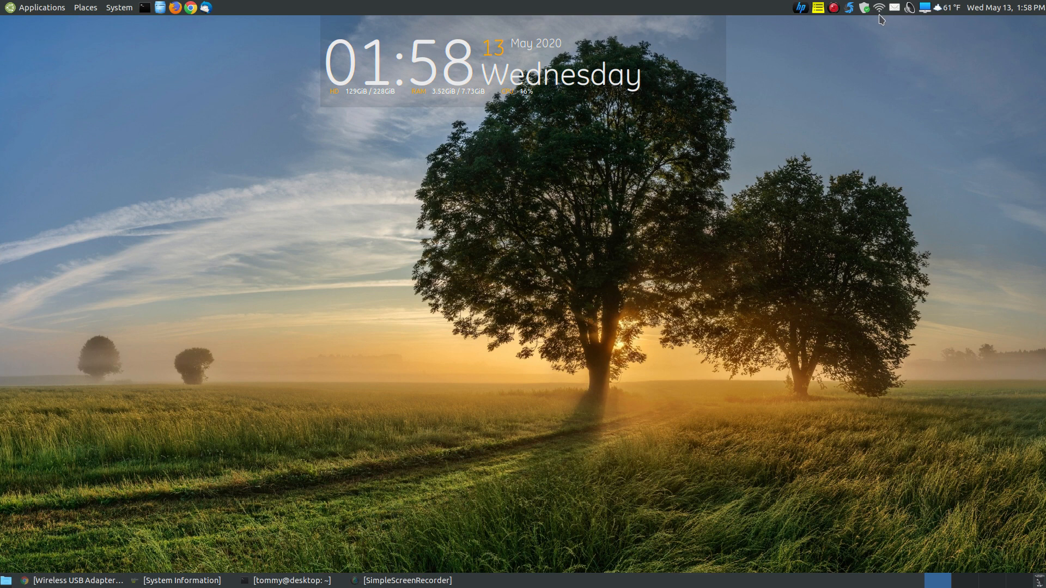
pyautogui.moveTo(877, 38)
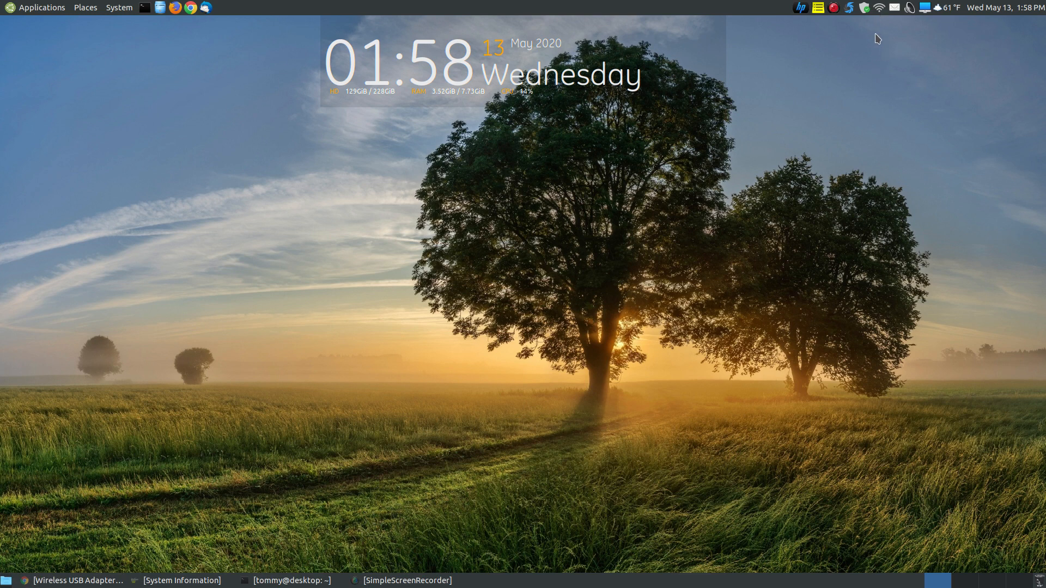
pyautogui.moveTo(881, 18)
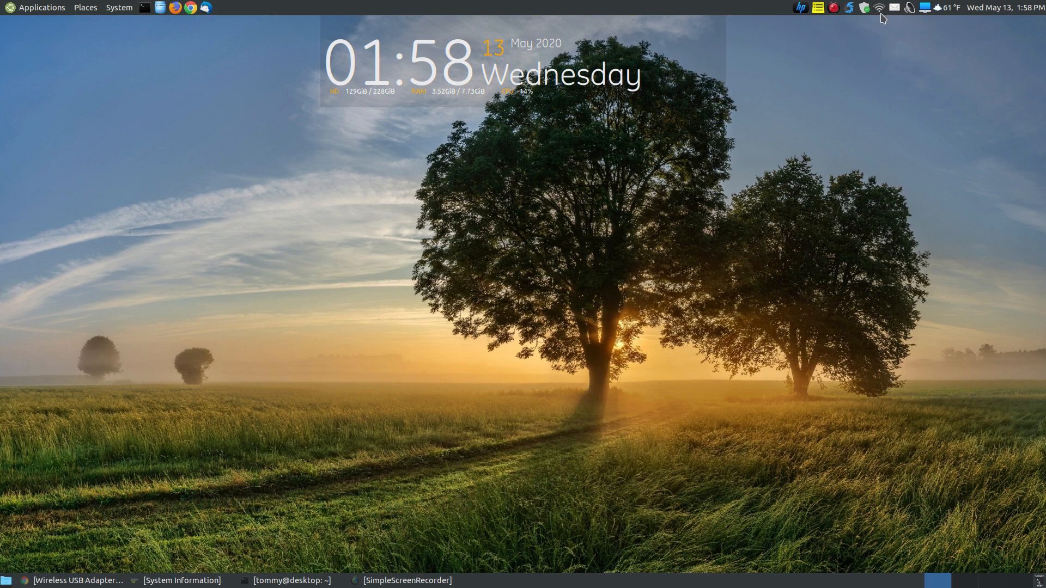
# Step: Check the wireless network connection, then skim the opening of the Realtek driver guide for kernels 4.18 and older
pyautogui.click(878, 7)
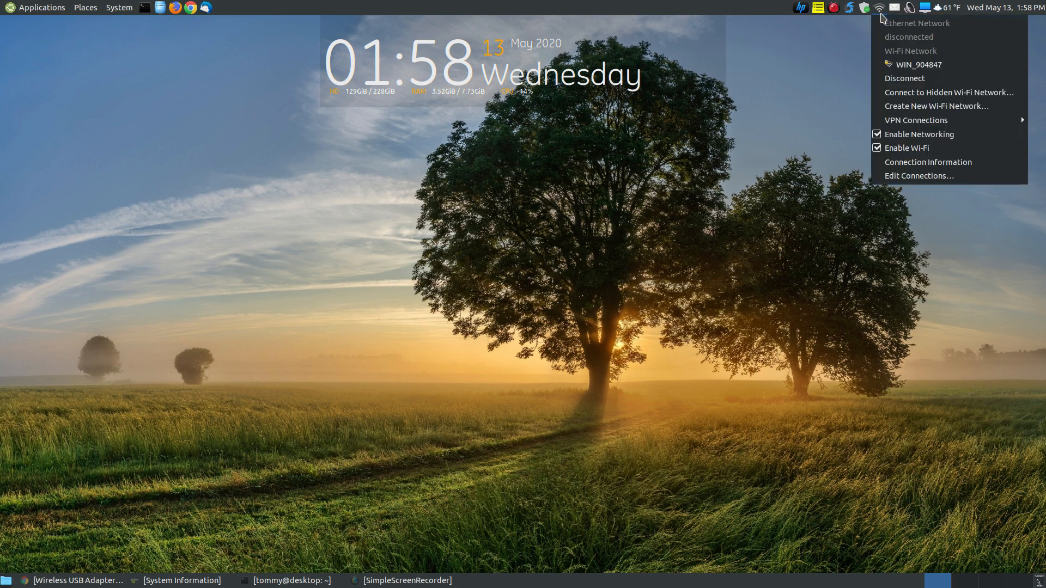
pyautogui.moveTo(848, 153)
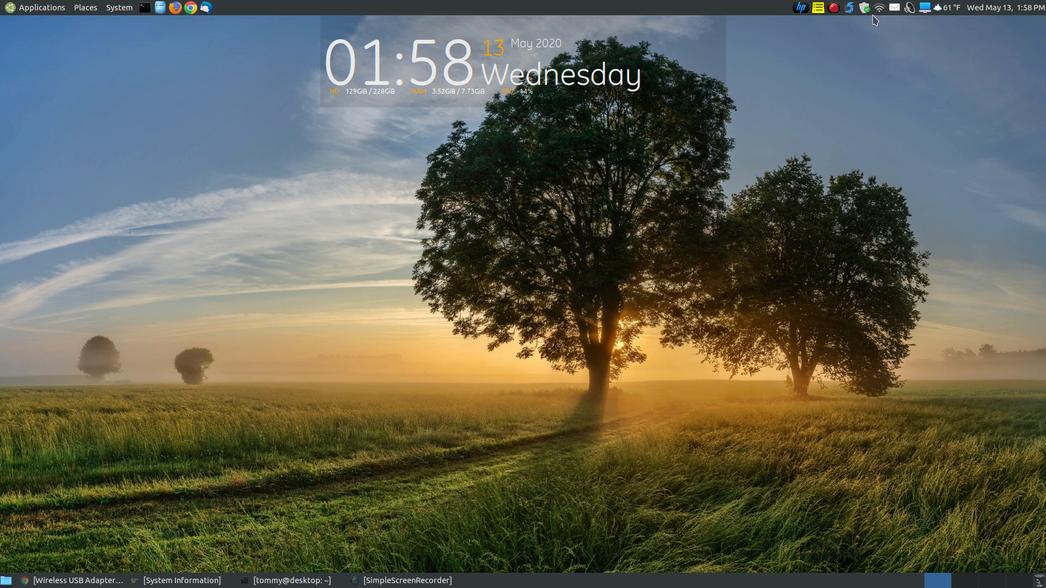
pyautogui.moveTo(876, 20)
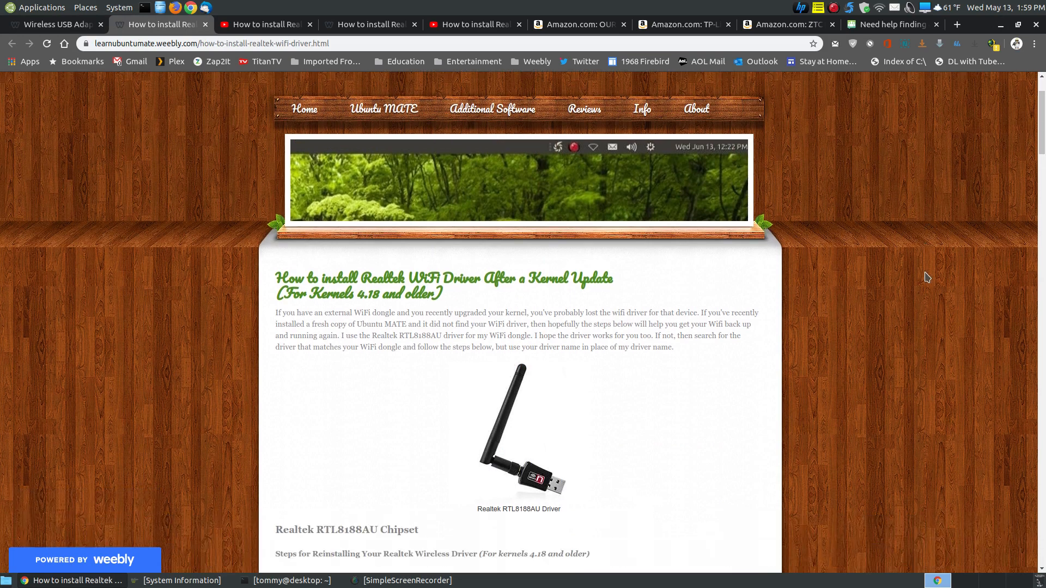
pyautogui.scroll(-3)
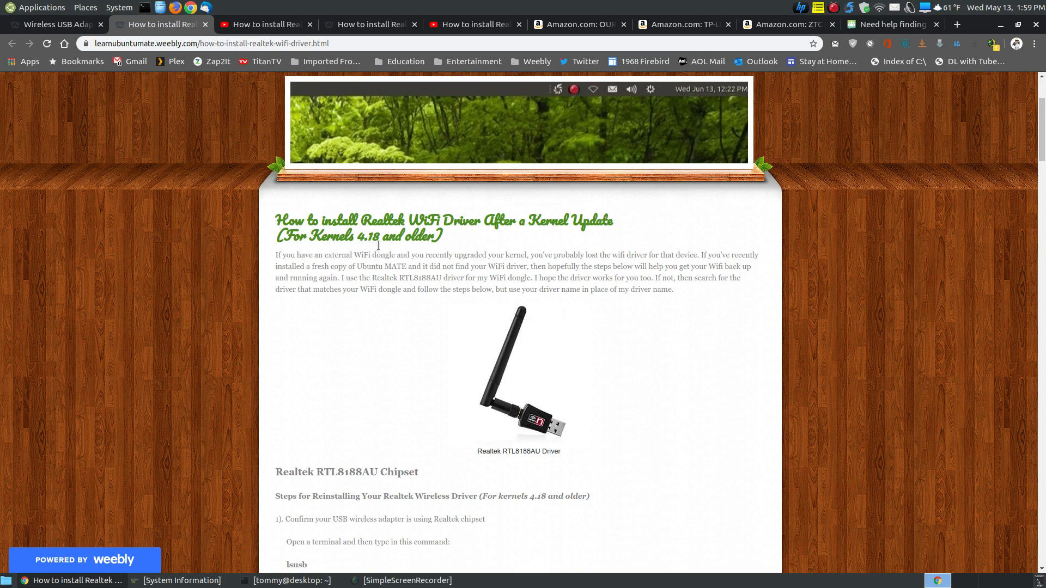
pyautogui.moveTo(394, 241)
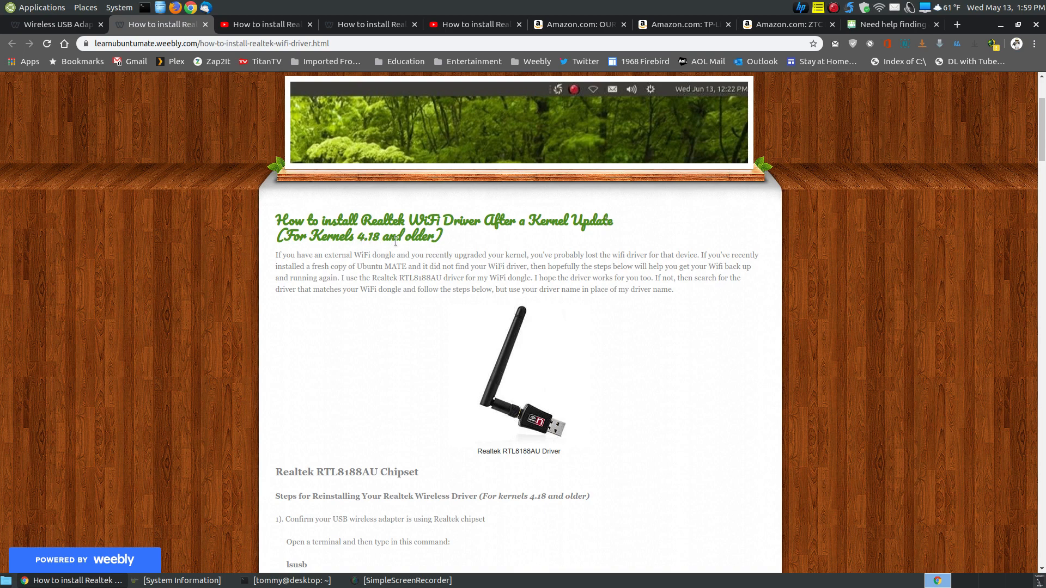
pyautogui.scroll(-3)
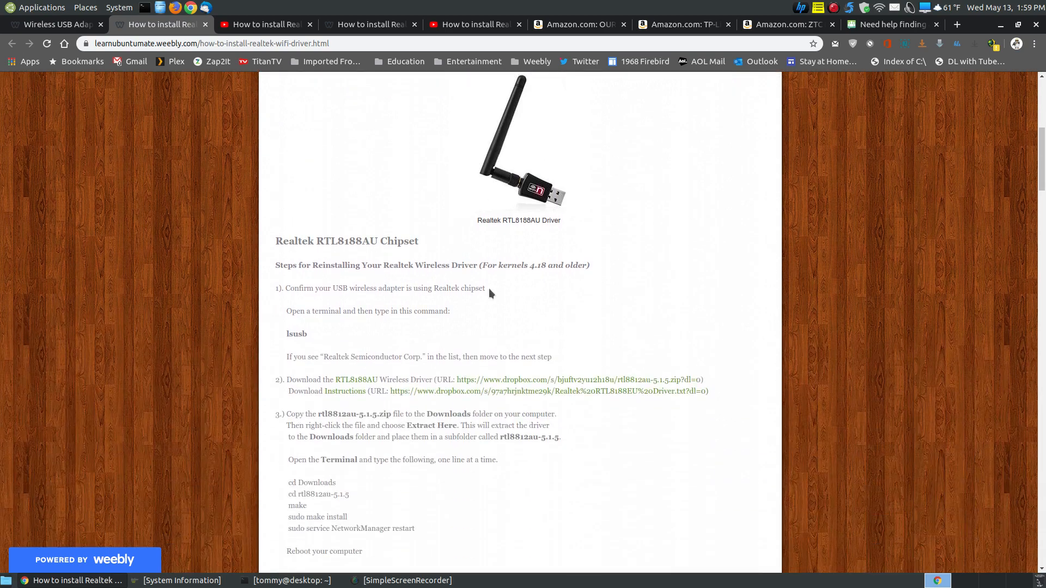
pyautogui.scroll(3)
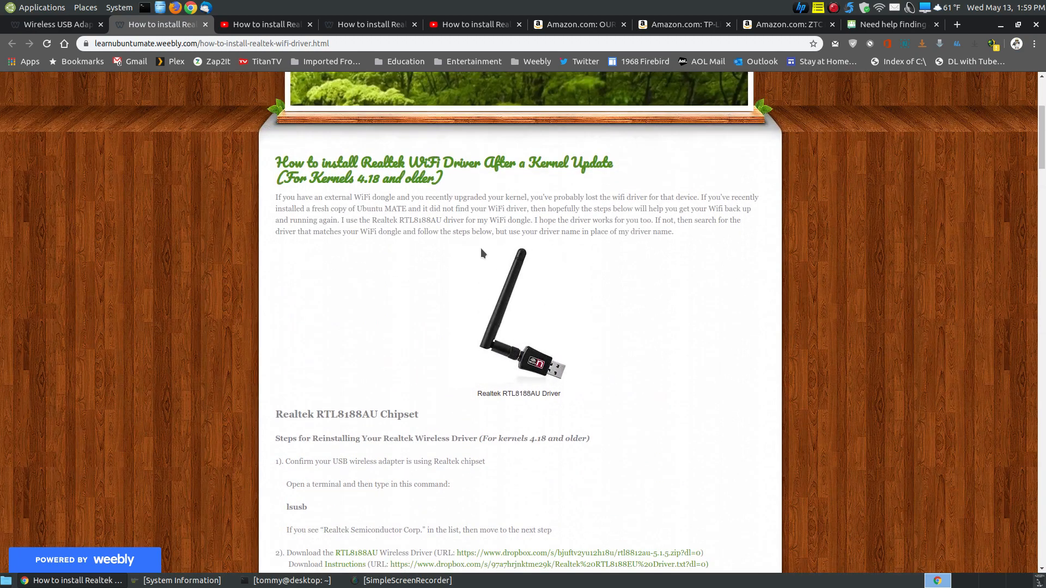
pyautogui.moveTo(402, 194)
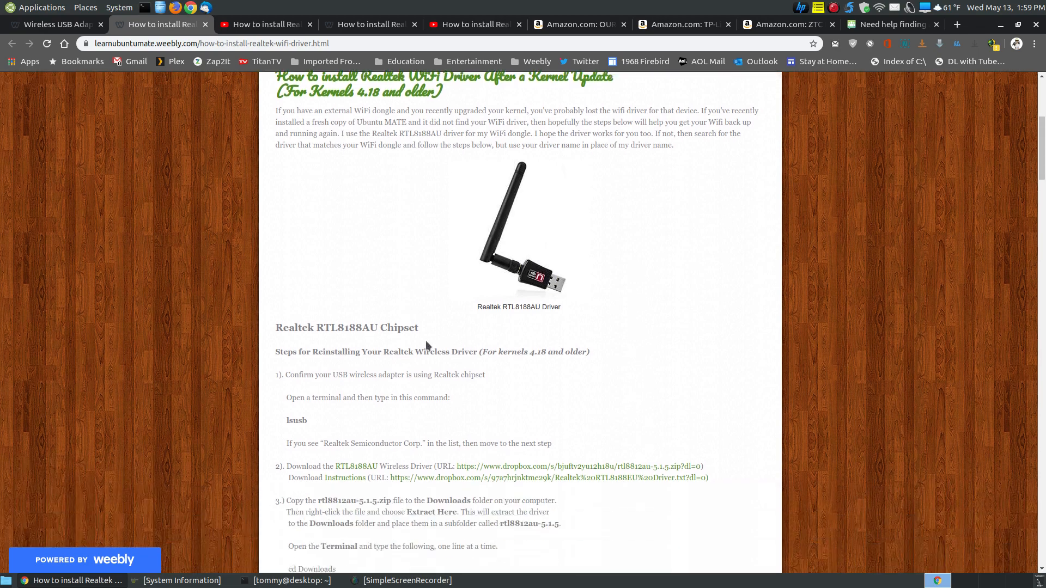
pyautogui.moveTo(349, 341)
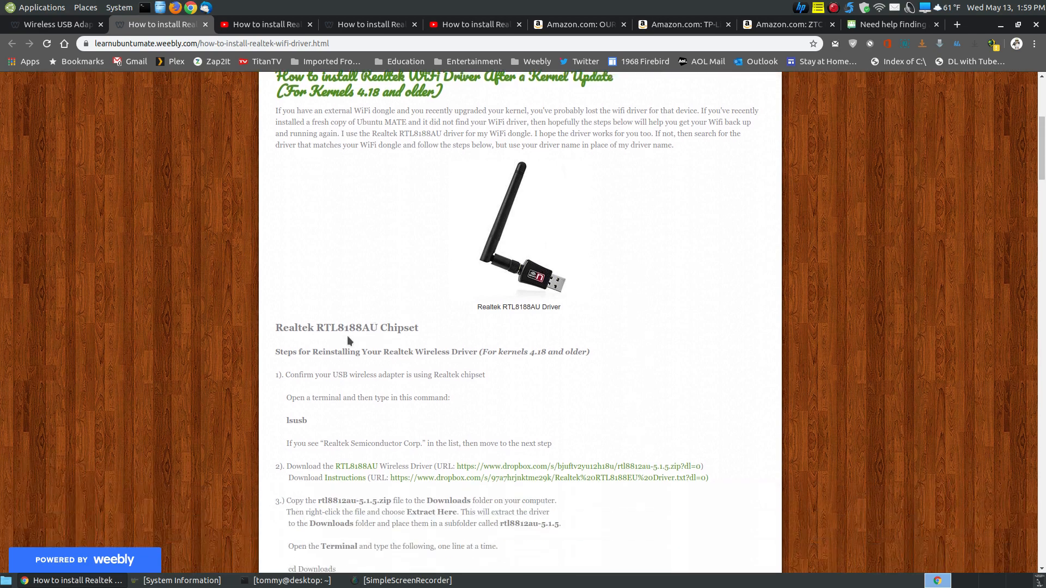
# Step: Read down to the Powerline Ethernet Adapter section and launch the embedded Realtek driver video on YouTube
pyautogui.scroll(-3)
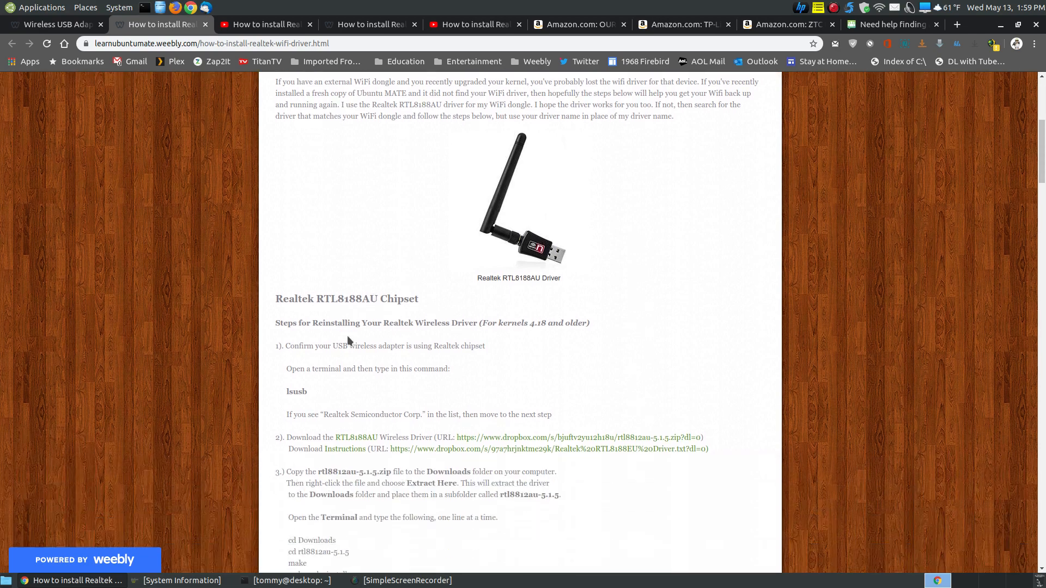
pyautogui.scroll(-3)
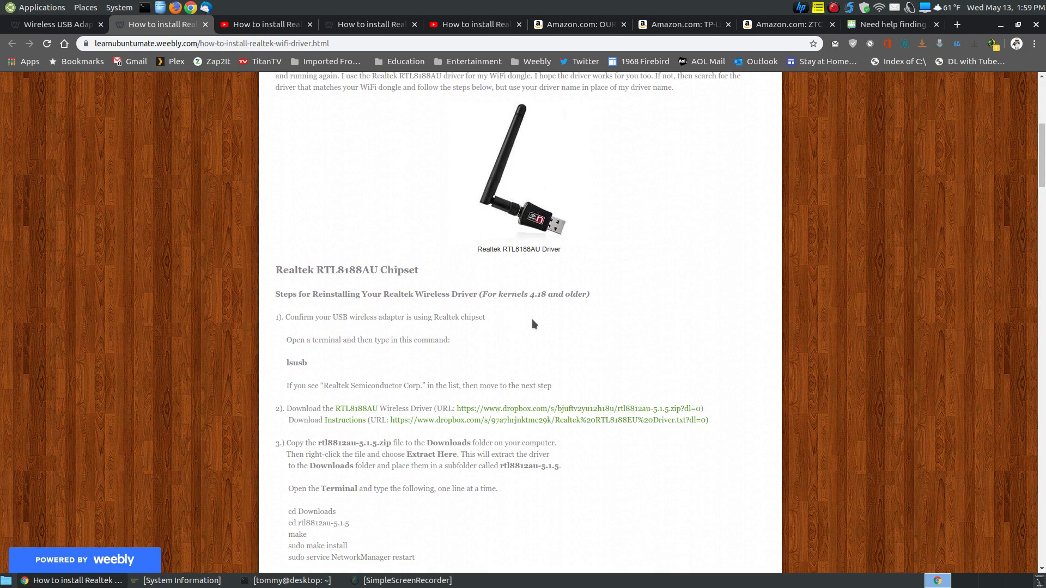
pyautogui.scroll(-3)
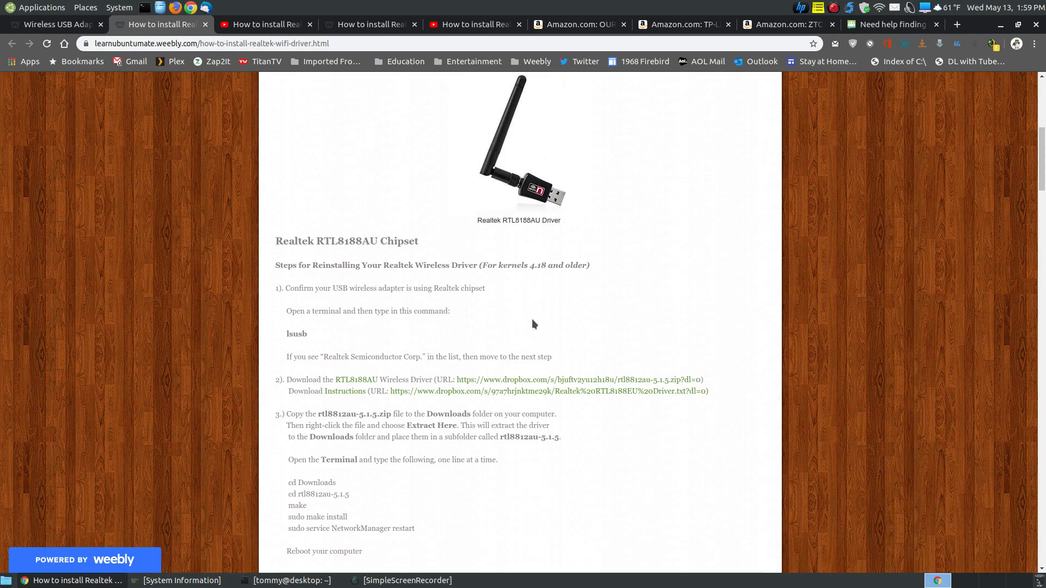
pyautogui.scroll(-3)
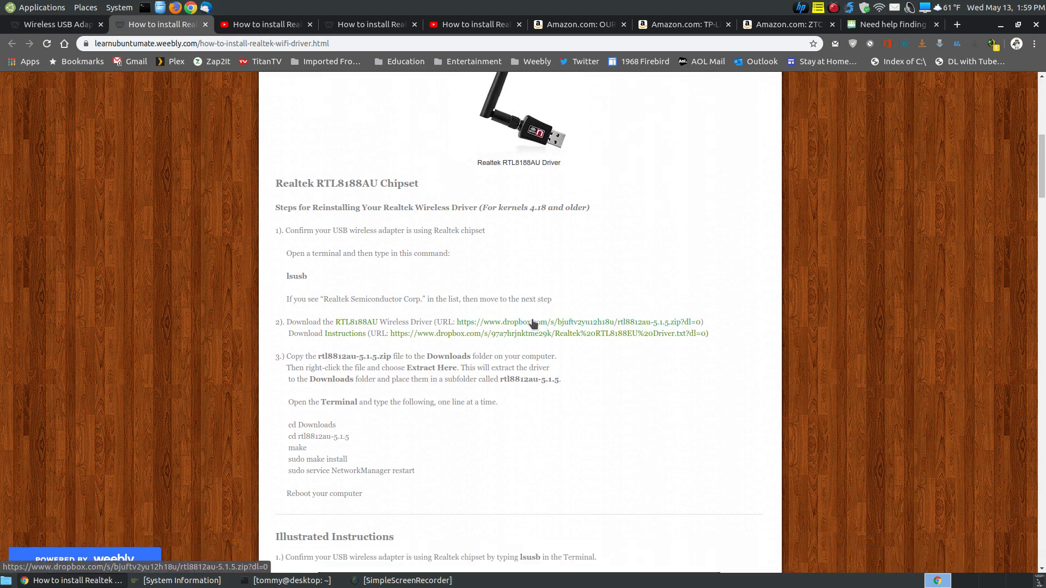
pyautogui.scroll(3)
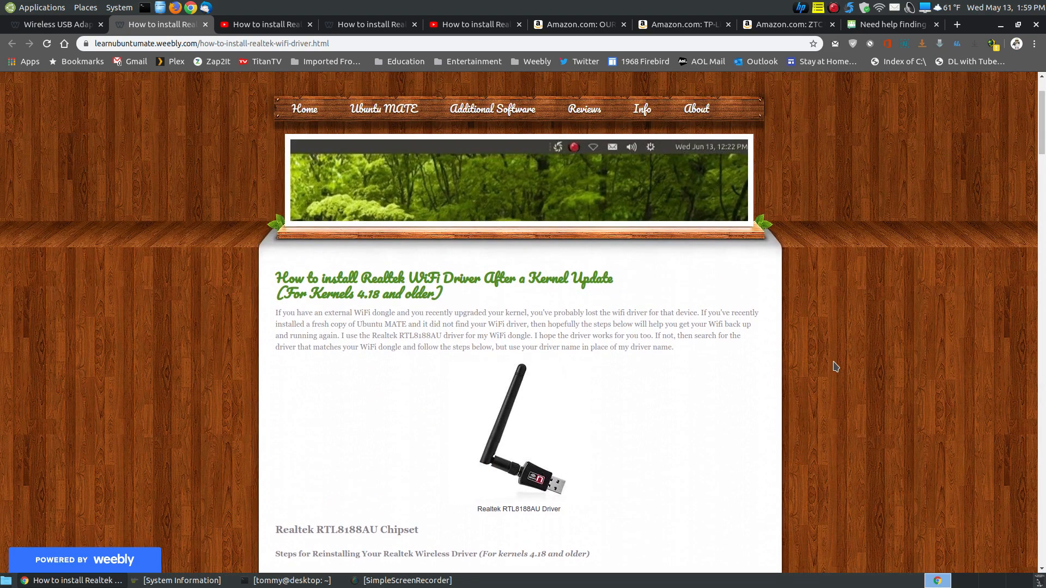
pyautogui.scroll(-3)
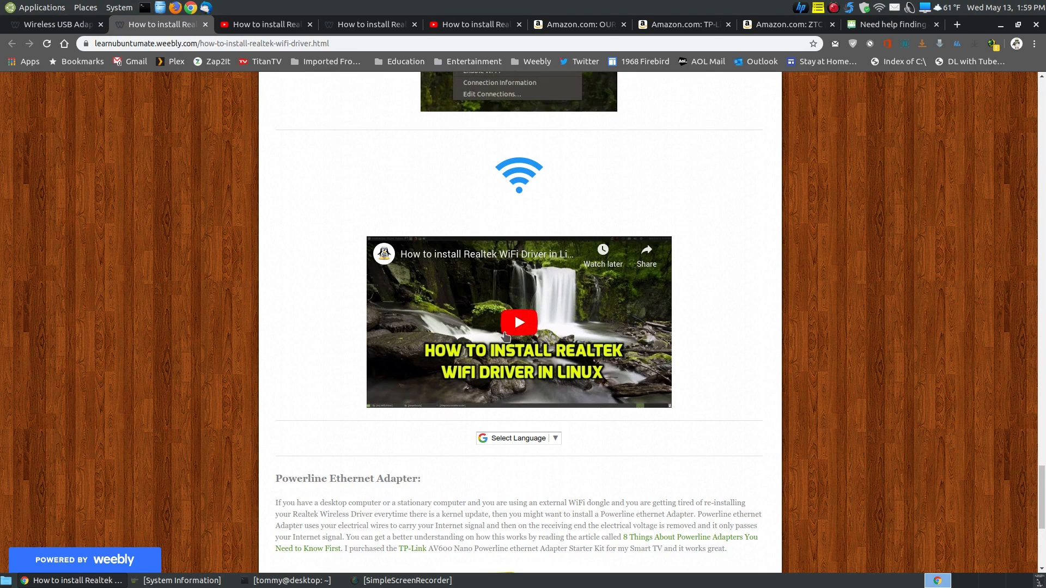
pyautogui.moveTo(564, 370)
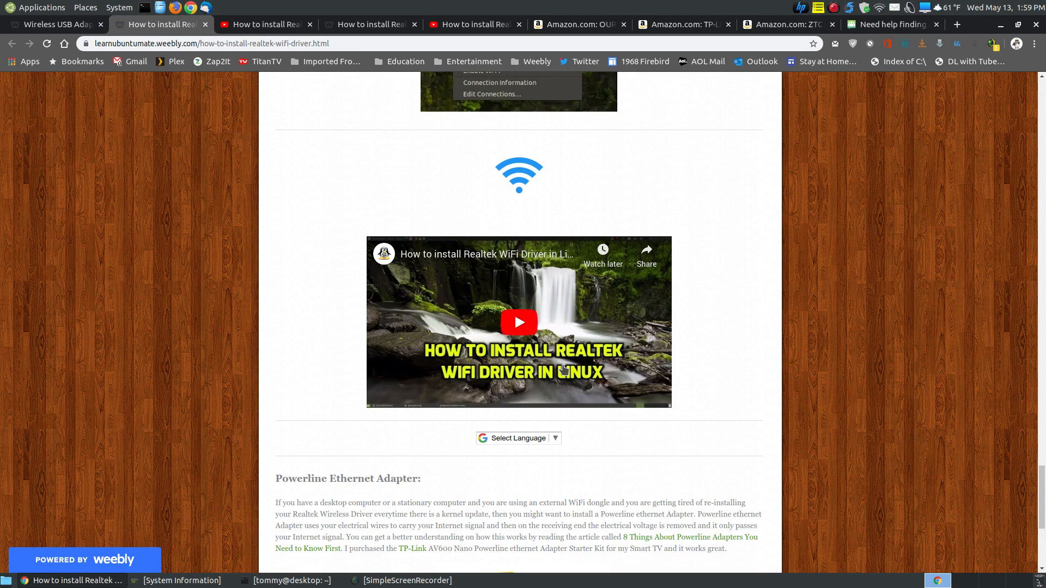
pyautogui.moveTo(491, 405)
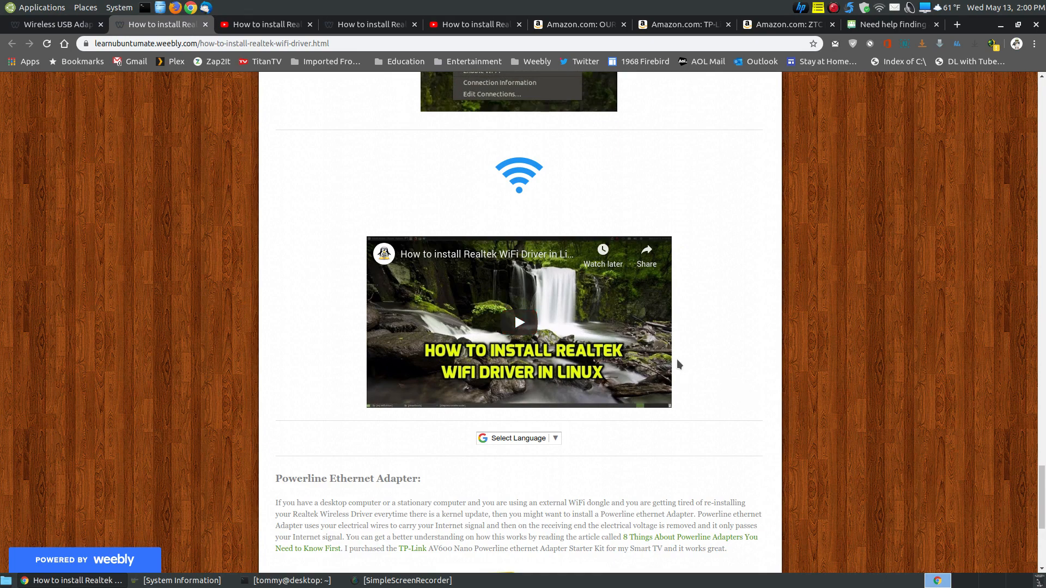
pyautogui.click(519, 323)
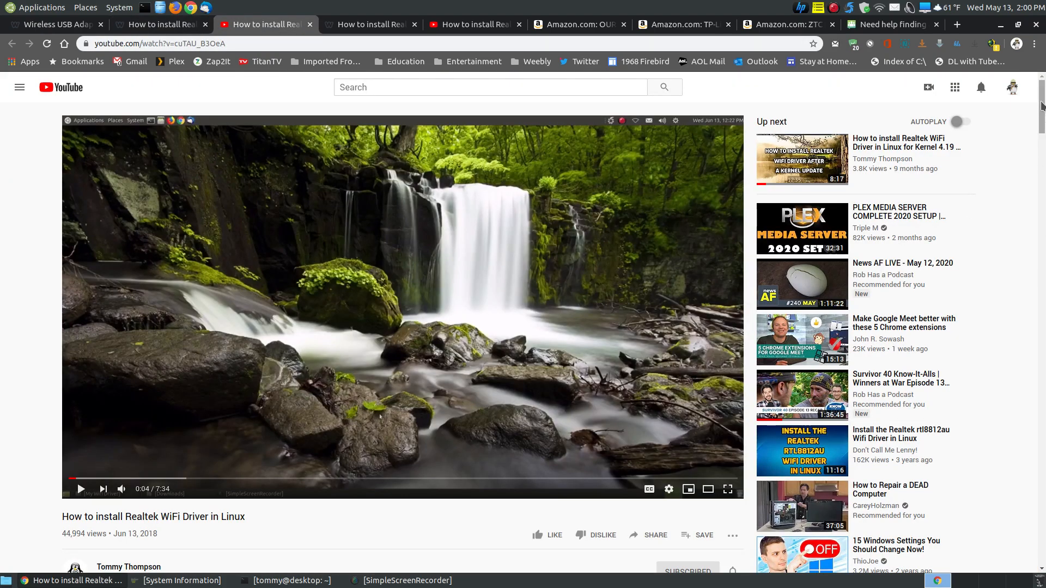
pyautogui.scroll(-3)
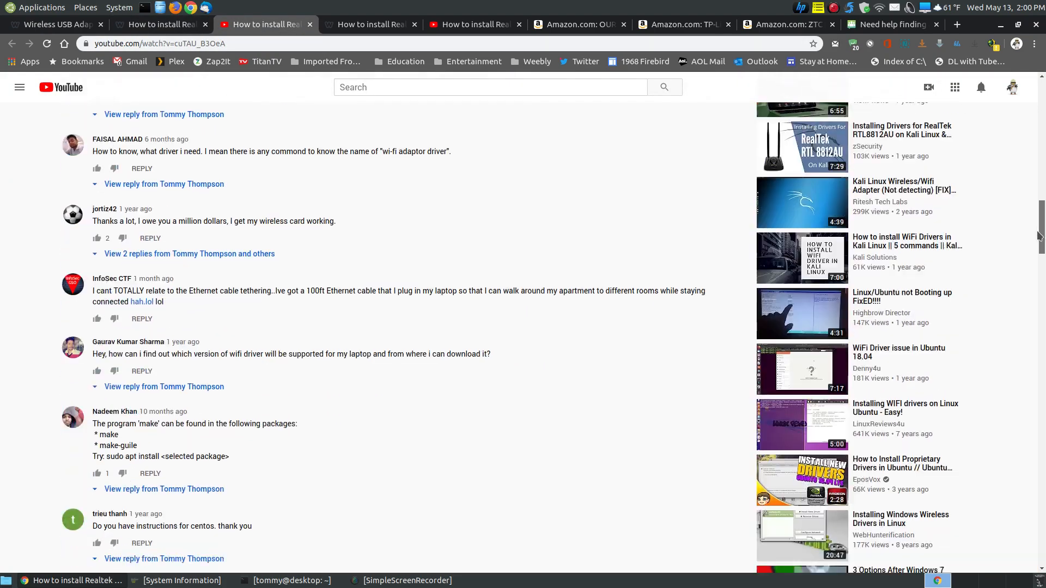
pyautogui.scroll(-3)
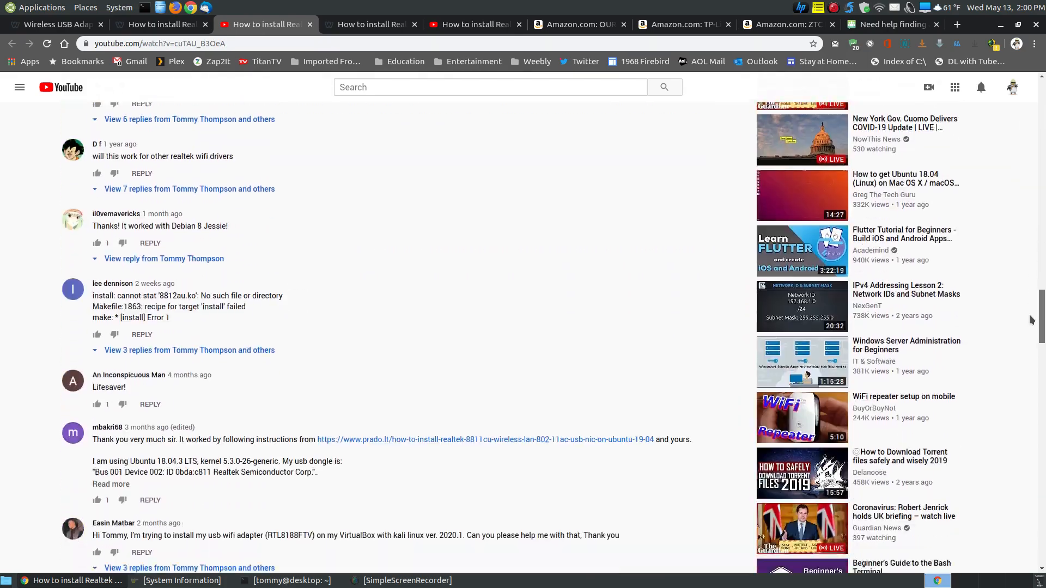
pyautogui.scroll(-3)
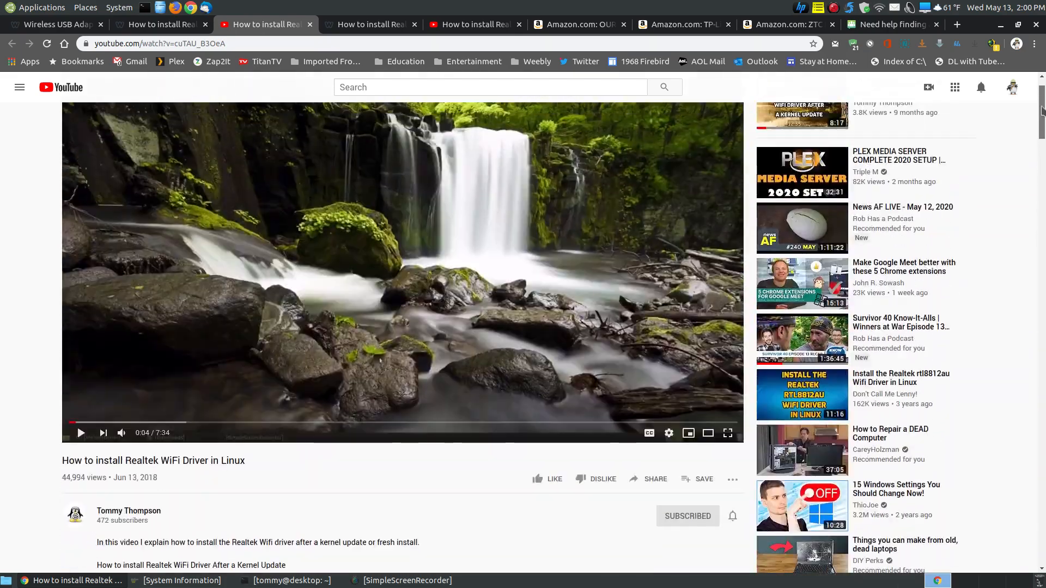
# Step: Glance through the guide for kernels 4.19 and newer, then return to the older-kernels guide
pyautogui.click(370, 24)
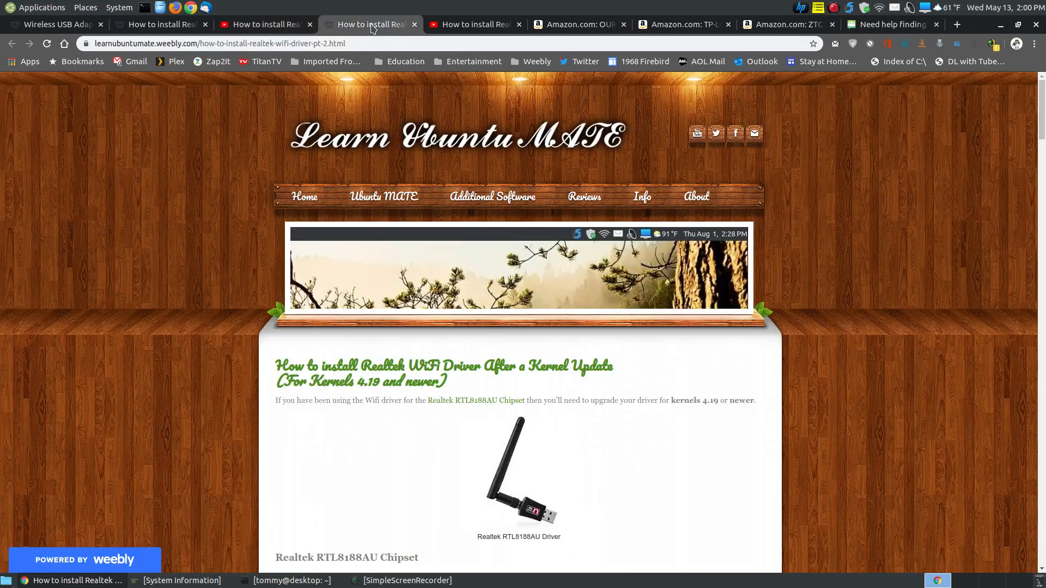
pyautogui.moveTo(361, 390)
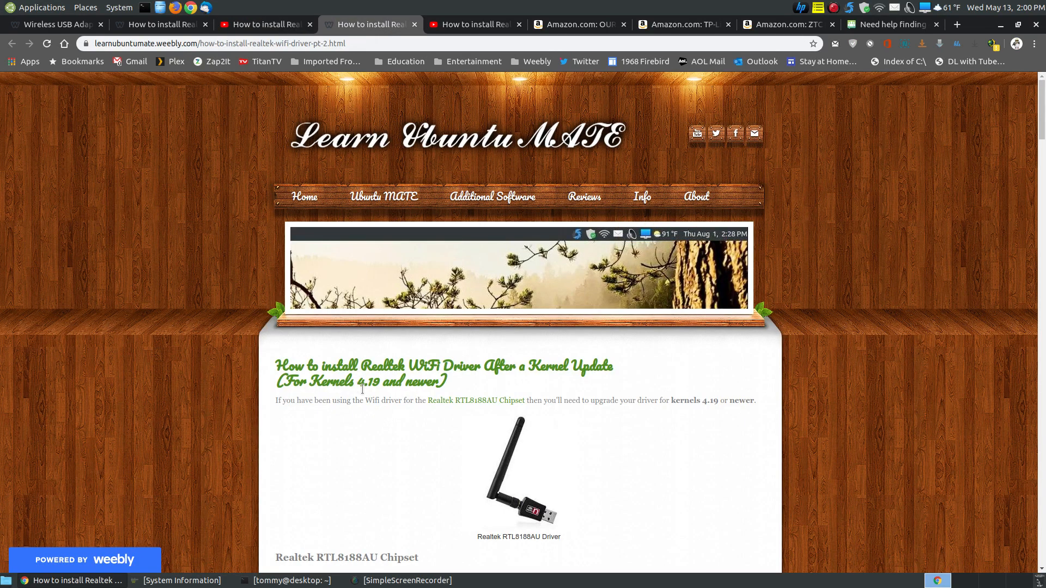
pyautogui.scroll(-3)
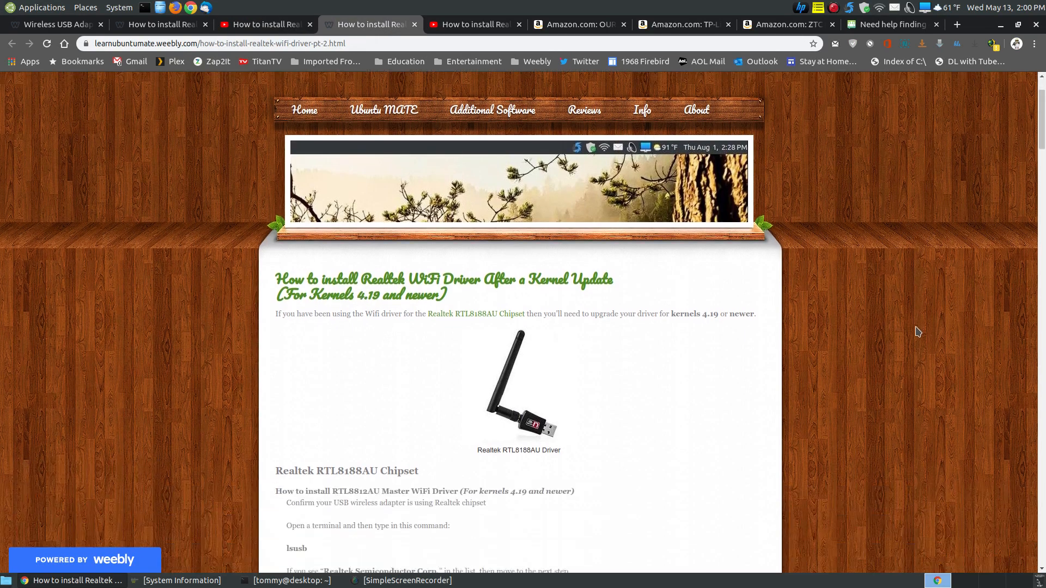
pyautogui.scroll(-3)
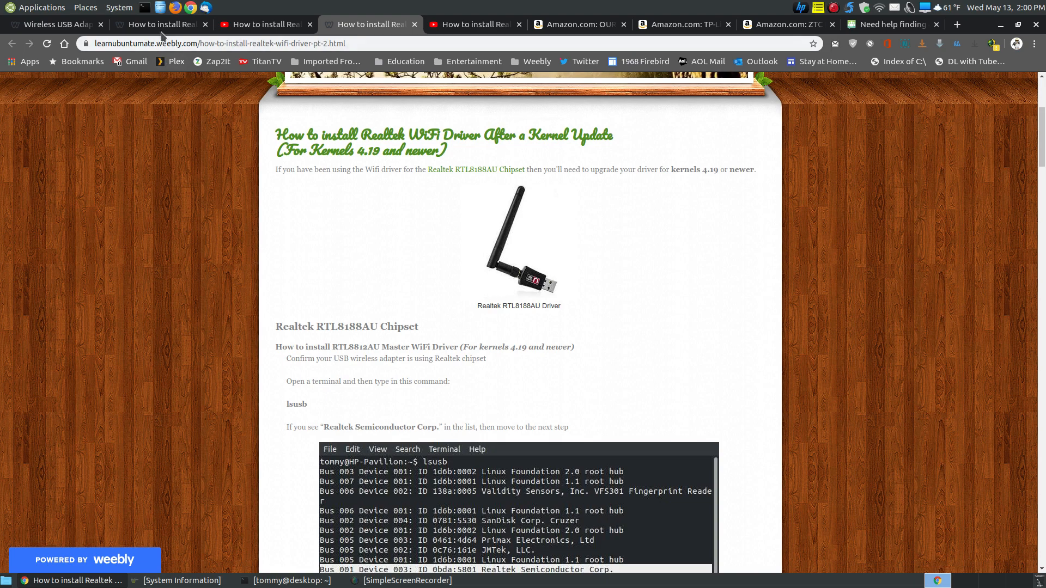
pyautogui.click(160, 25)
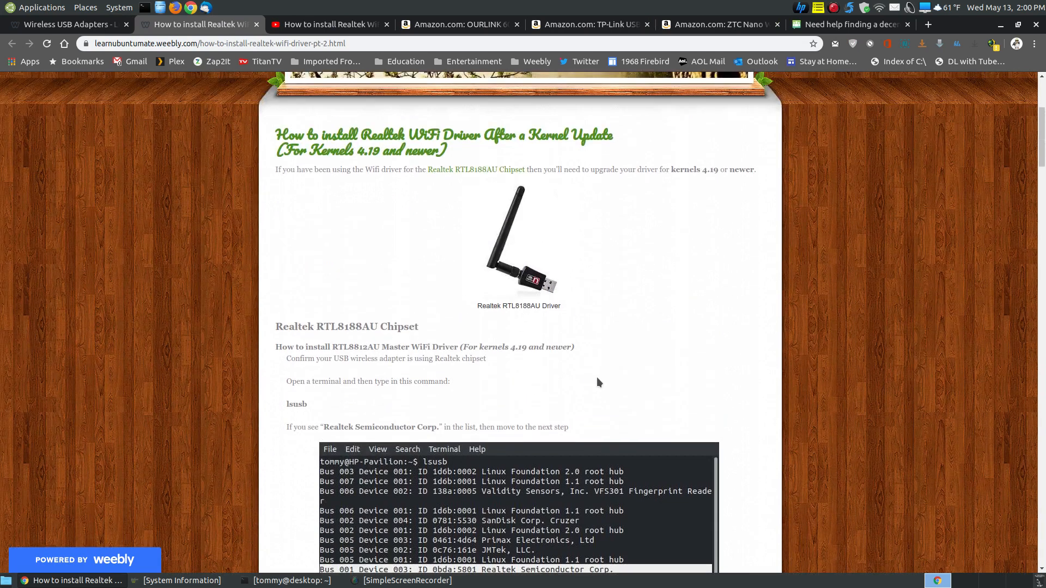
# Step: Read down past the chipset heading to the lsusb example output and driver download steps
pyautogui.scroll(-3)
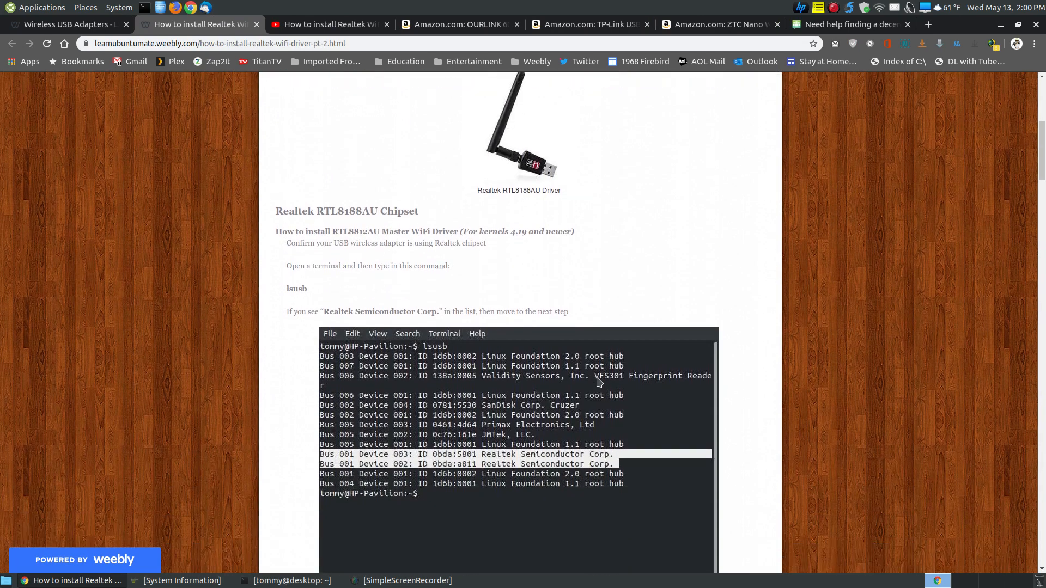
pyautogui.scroll(-3)
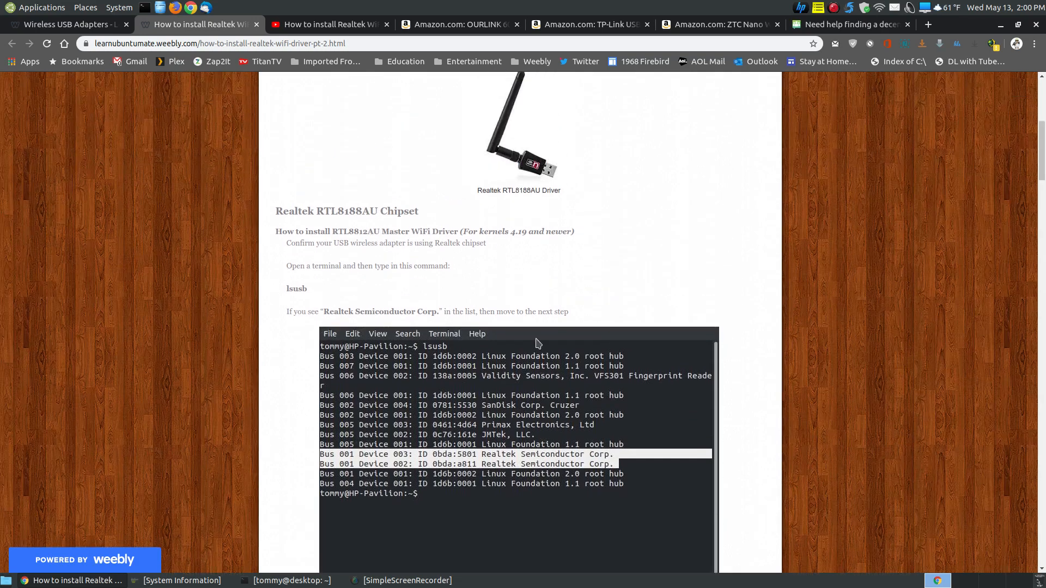
pyautogui.scroll(-3)
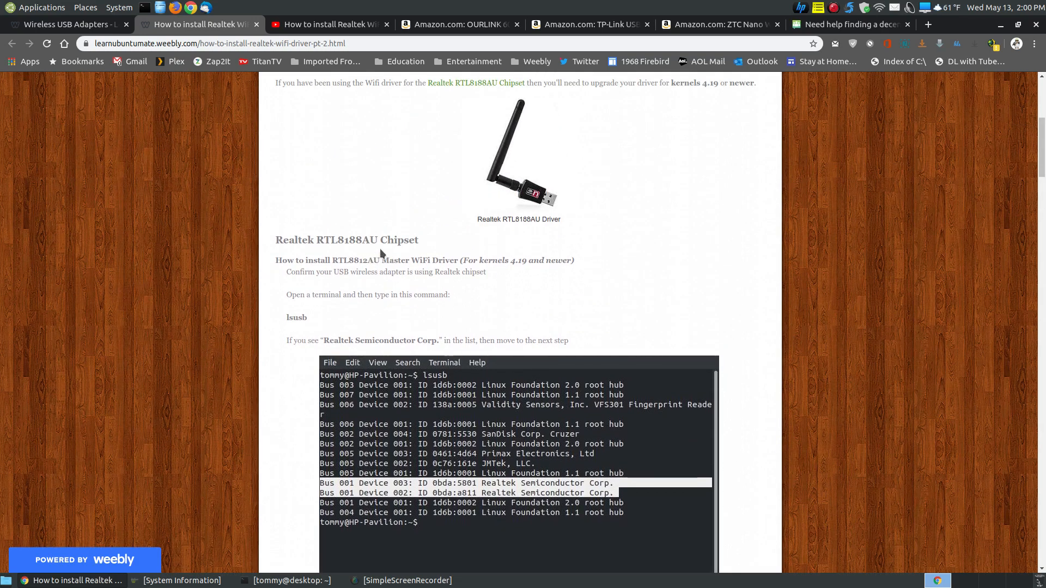
pyautogui.moveTo(609, 287)
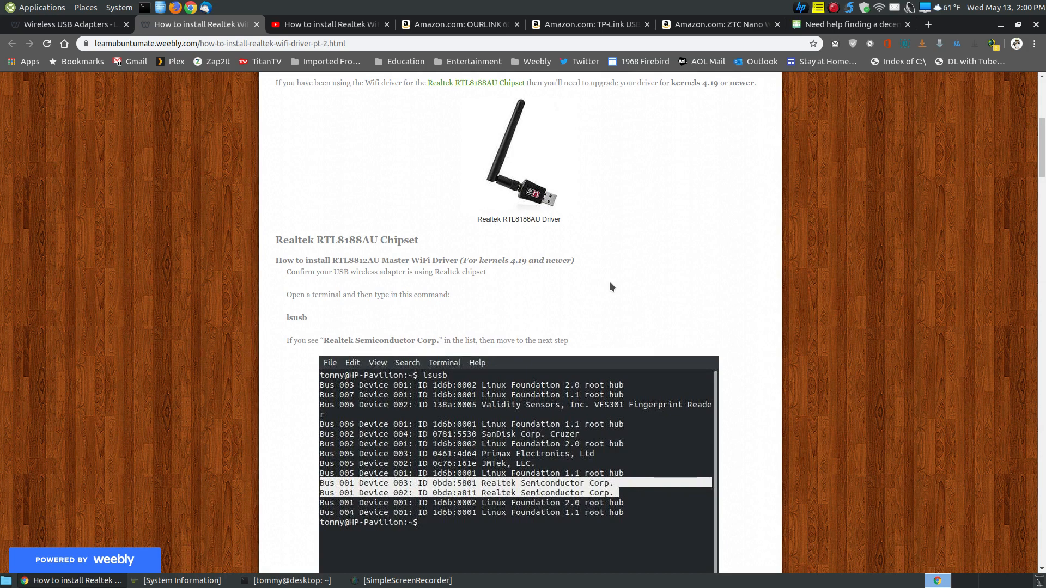
pyautogui.scroll(-3)
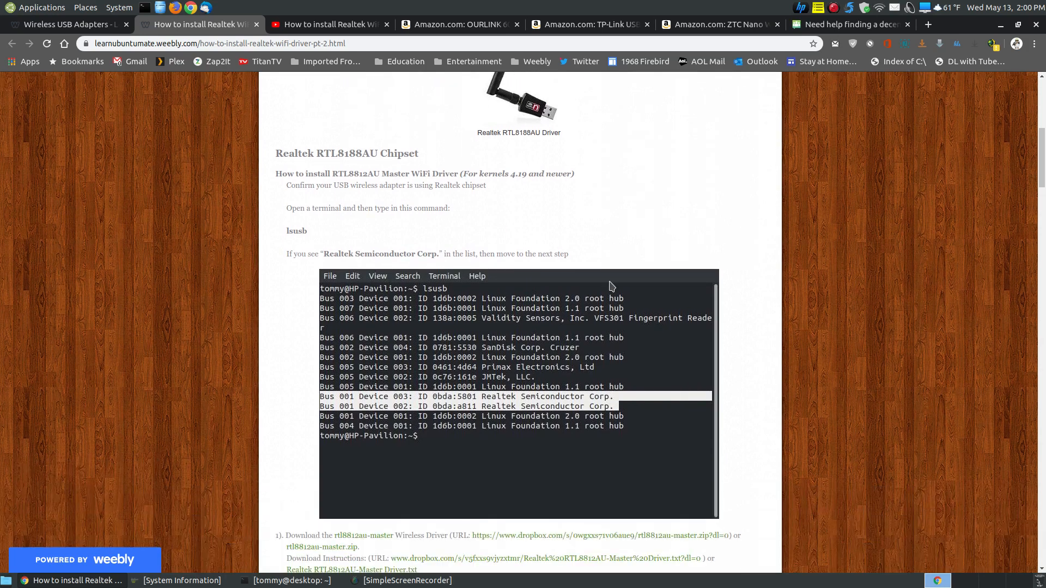
pyautogui.scroll(-3)
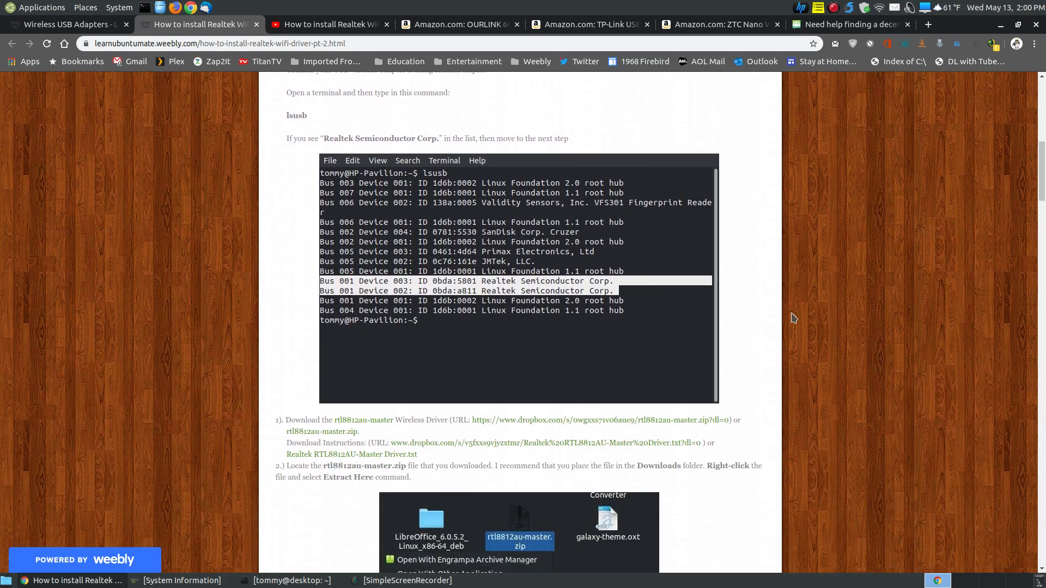
pyautogui.scroll(-3)
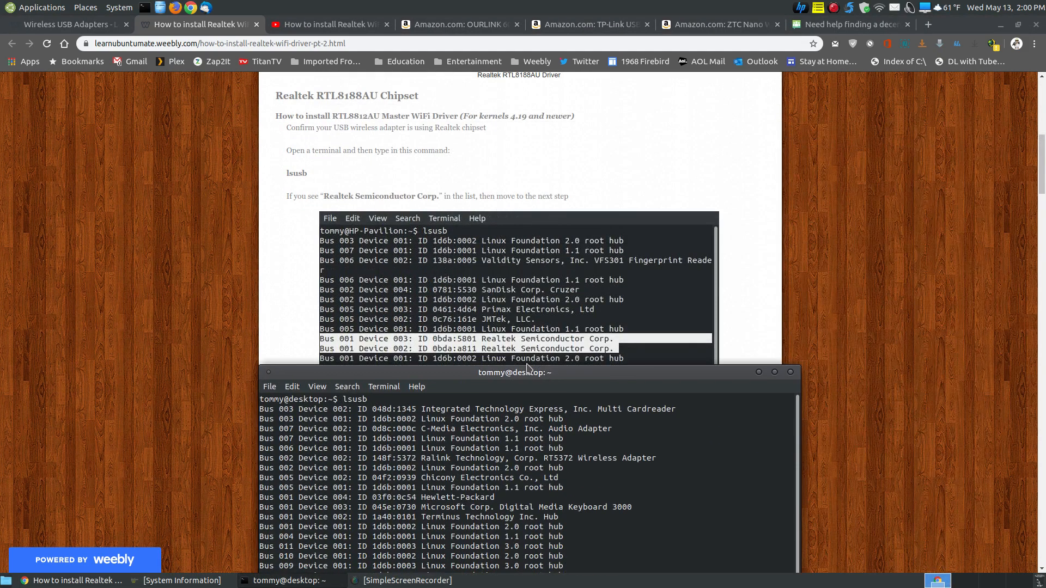
pyautogui.moveTo(578, 378)
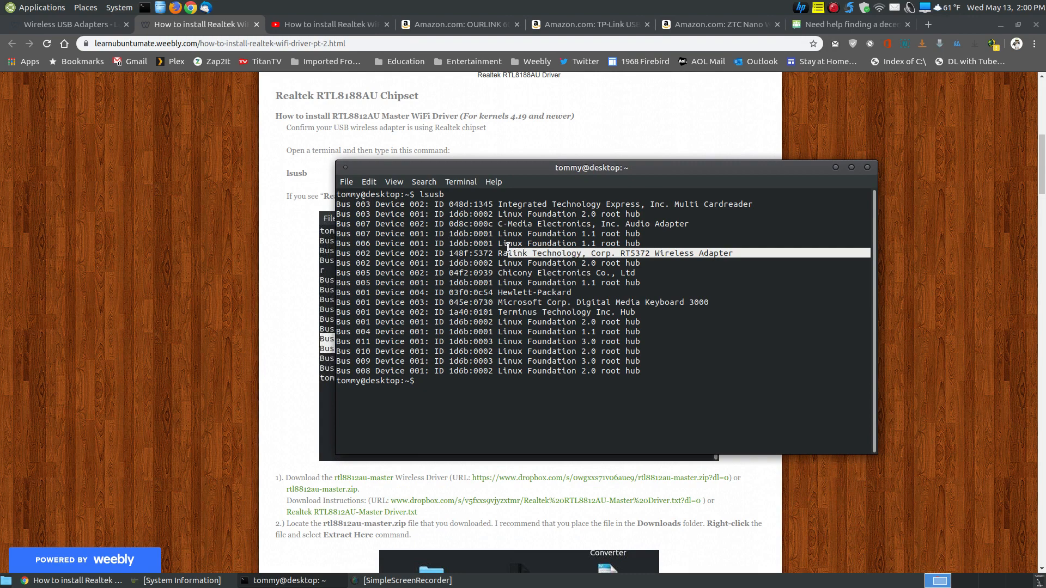
pyautogui.moveTo(616, 257)
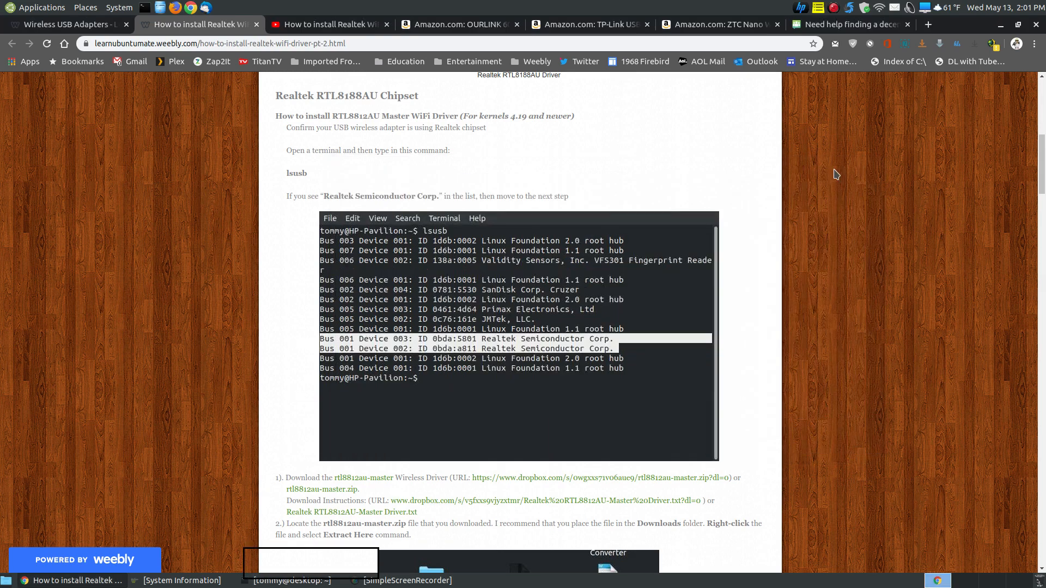
pyautogui.moveTo(857, 221)
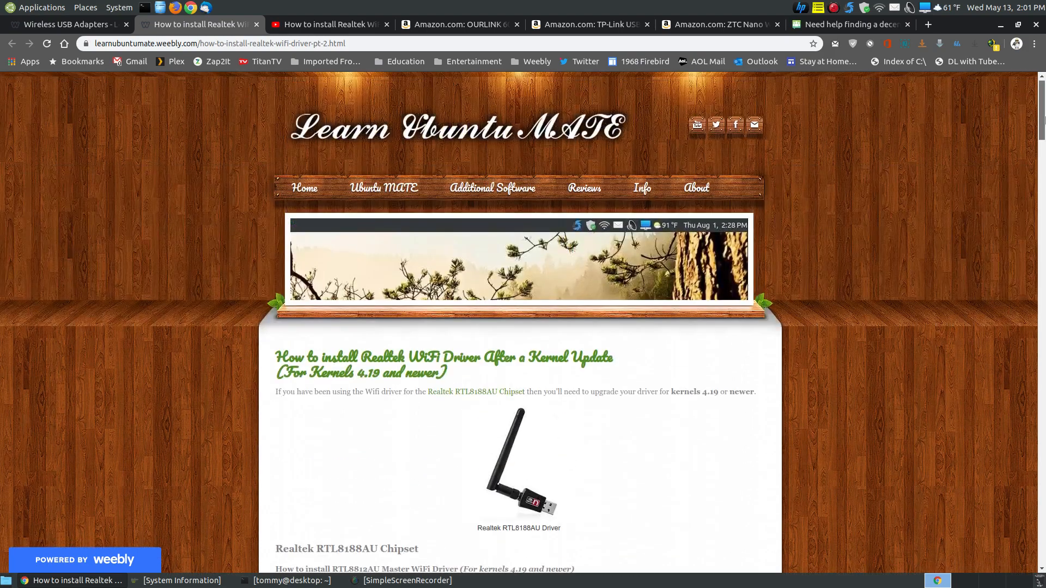
pyautogui.moveTo(857, 317)
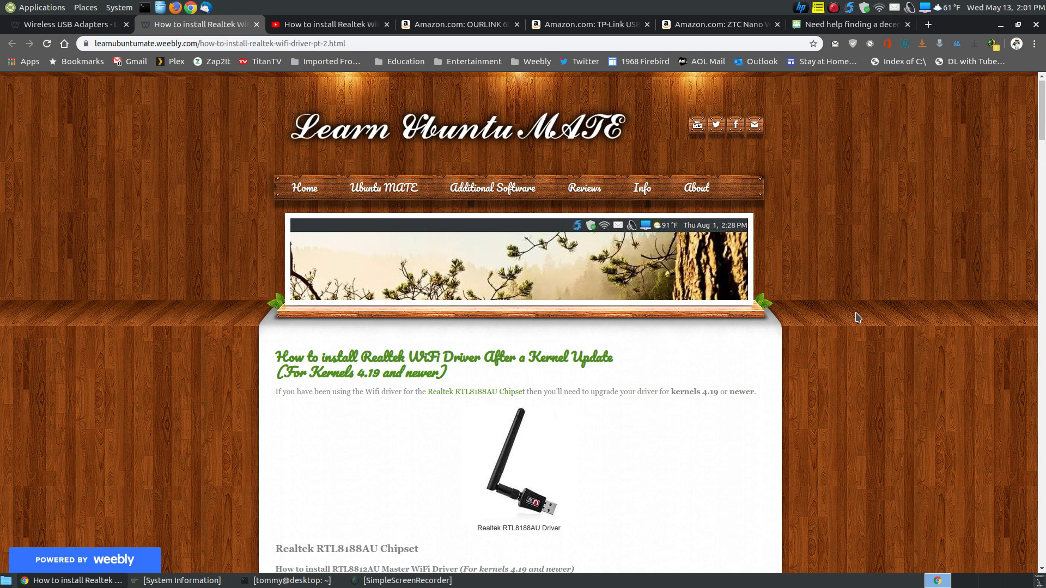
pyautogui.moveTo(779, 261)
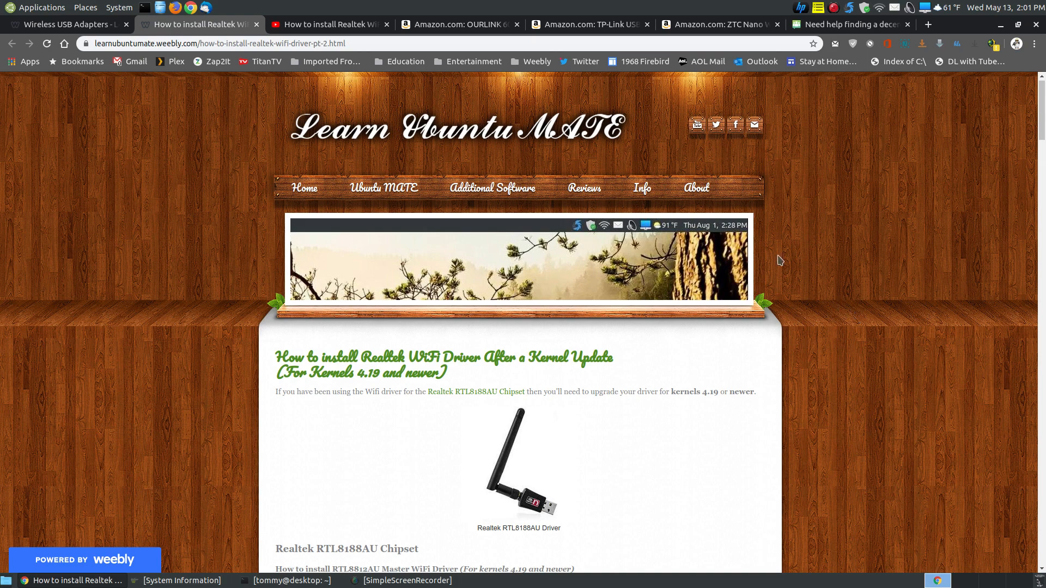
# Step: Revisit the Realtek driver video, then close it and the guide to land on the OURLINK Amazon listing
pyautogui.click(327, 24)
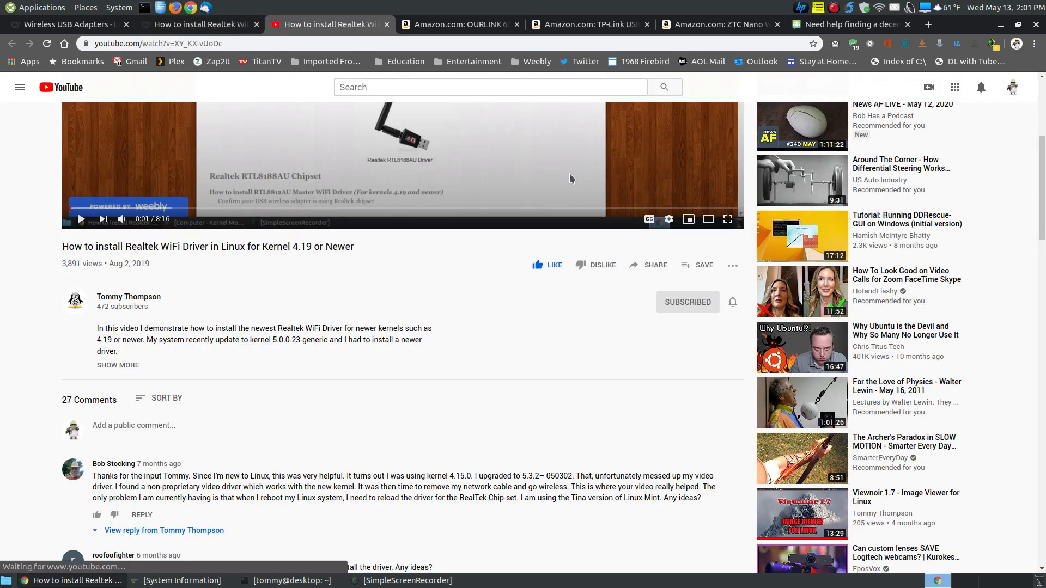
pyautogui.scroll(-3)
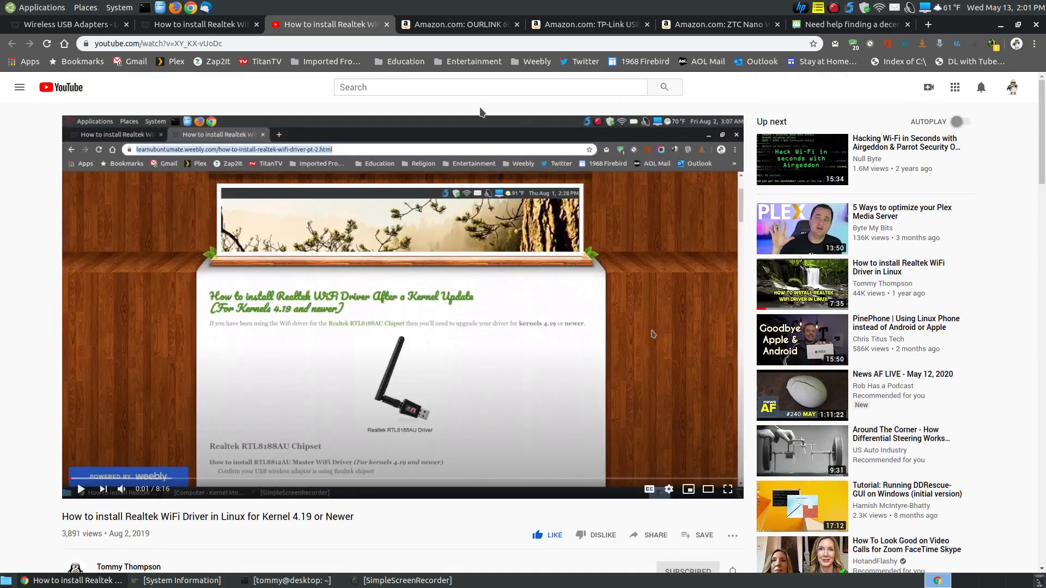
pyautogui.click(327, 24)
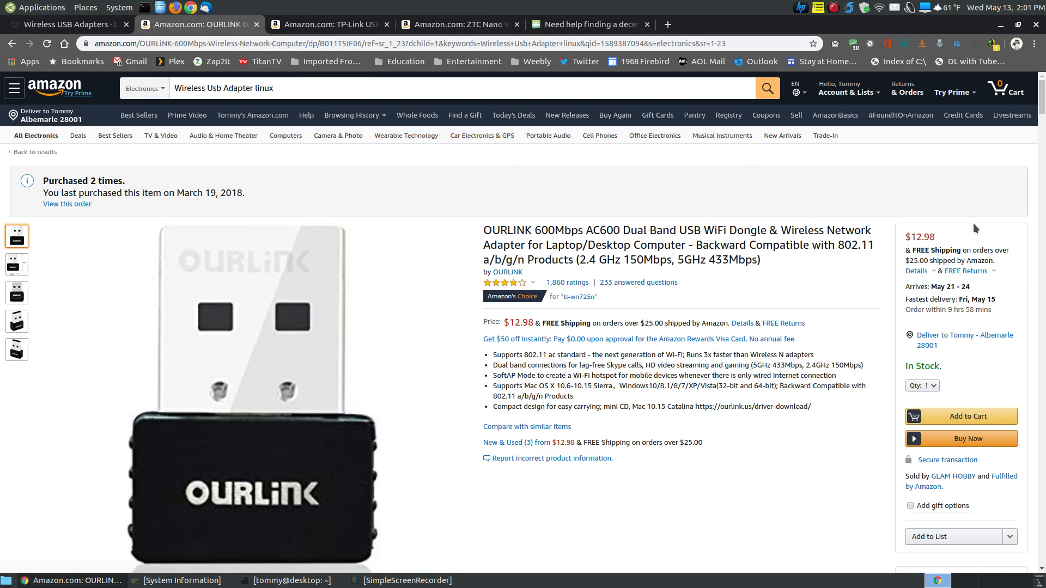
pyautogui.moveTo(262, 271)
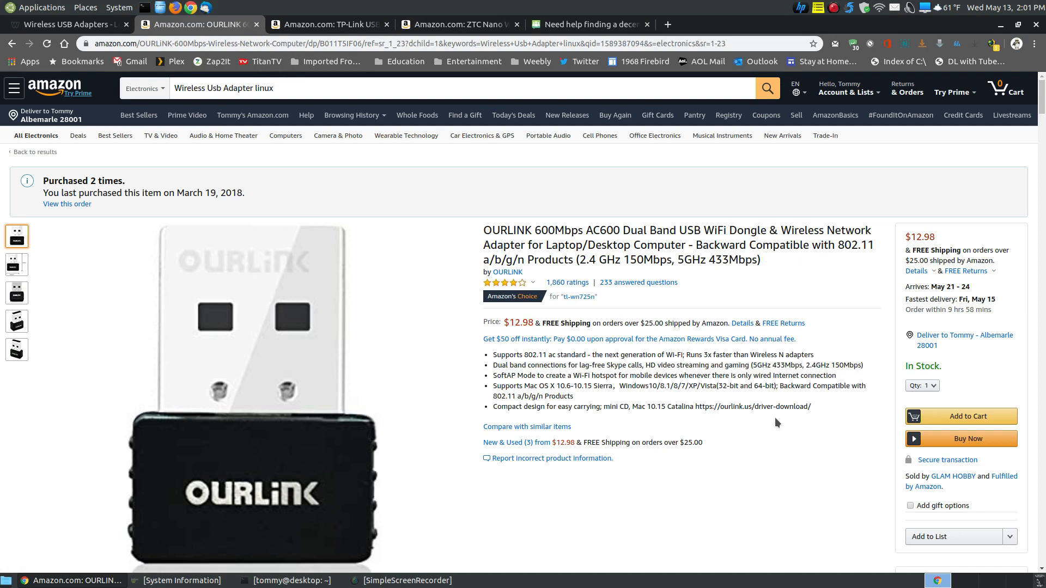
pyautogui.moveTo(596, 402)
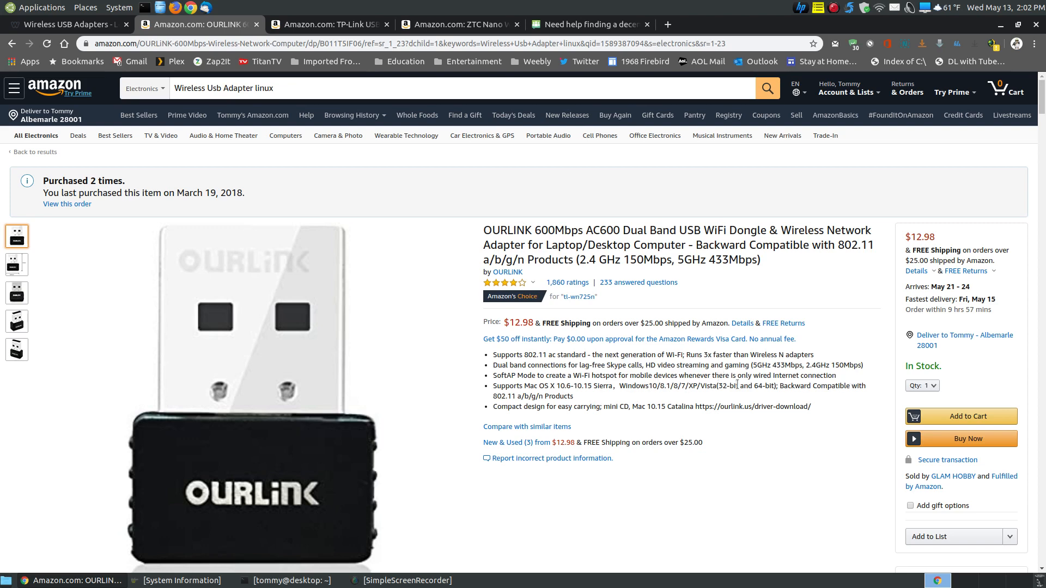
pyautogui.scroll(-3)
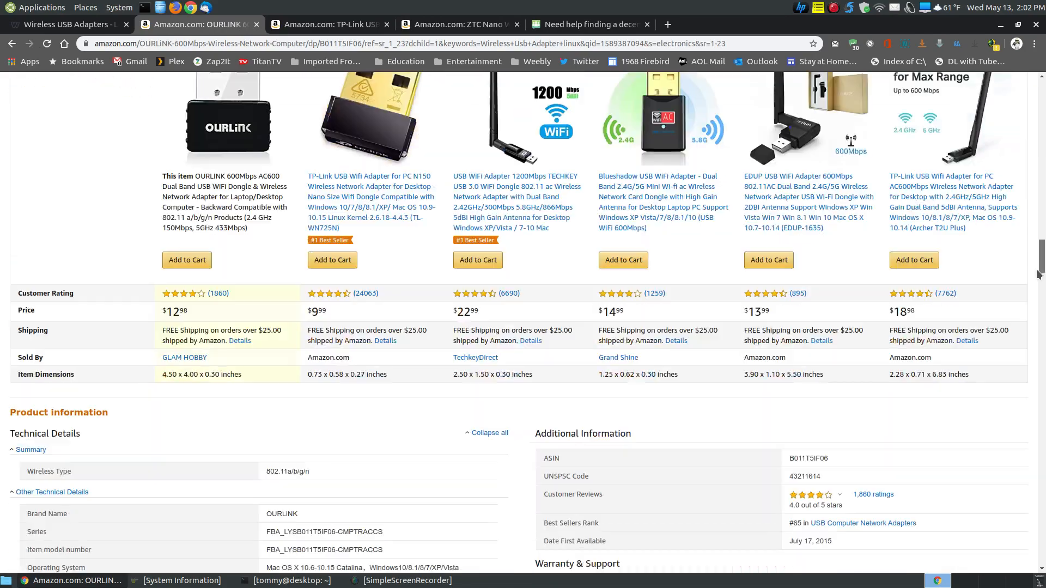
pyautogui.scroll(-3)
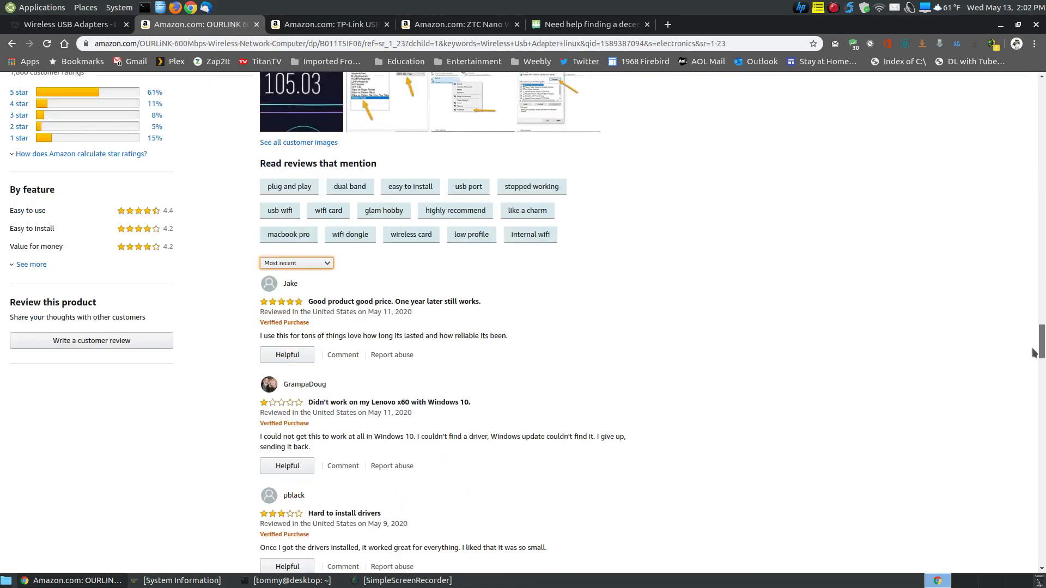
pyautogui.scroll(-3)
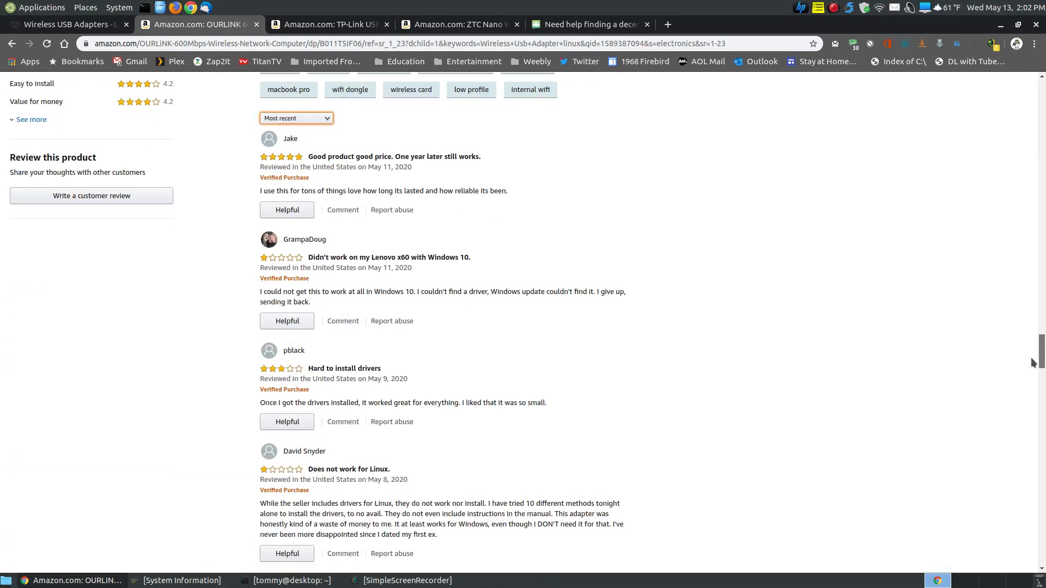
pyautogui.scroll(-3)
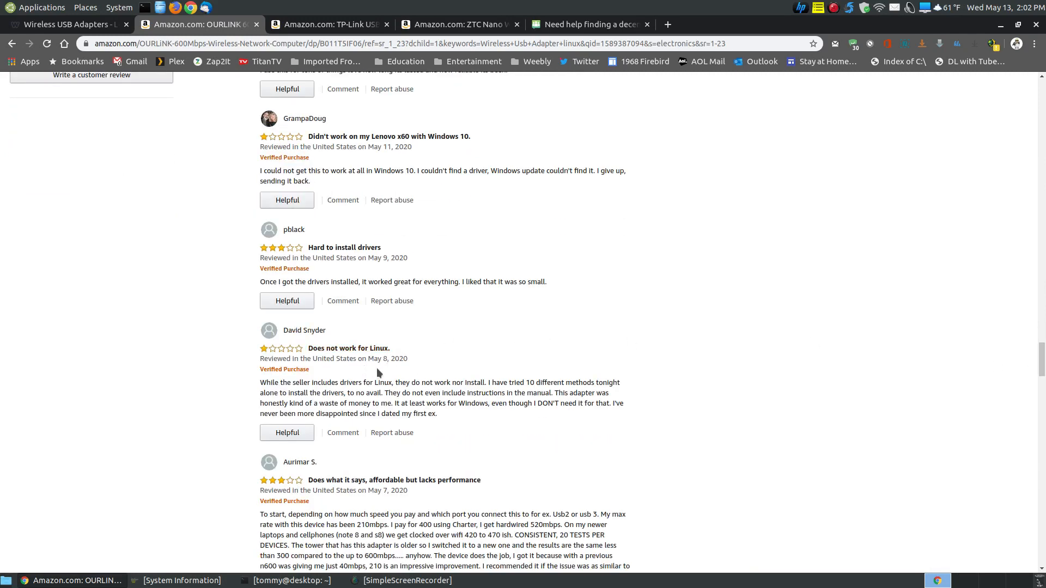
pyautogui.moveTo(403, 382)
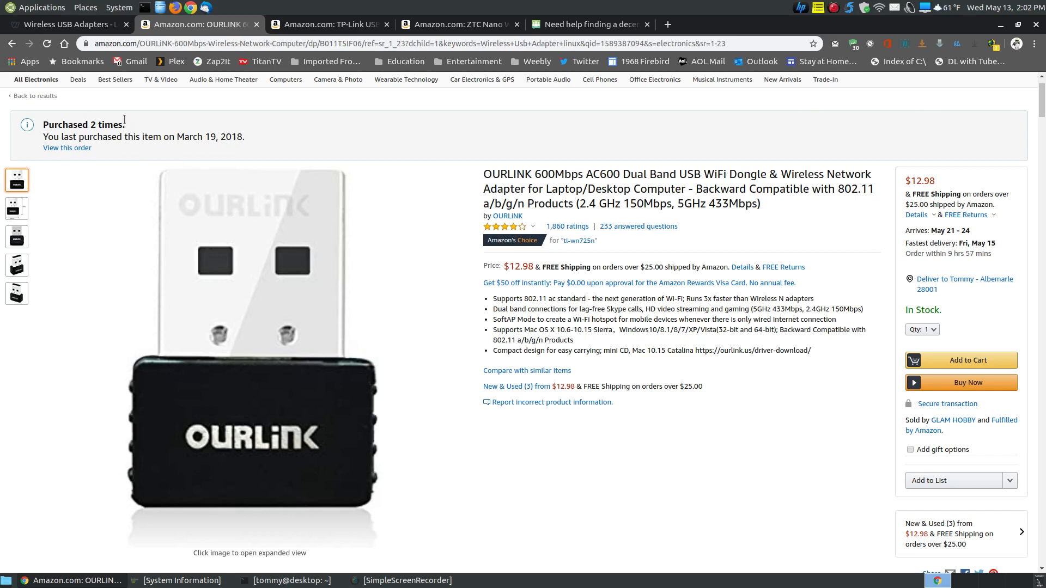
pyautogui.moveTo(361, 260)
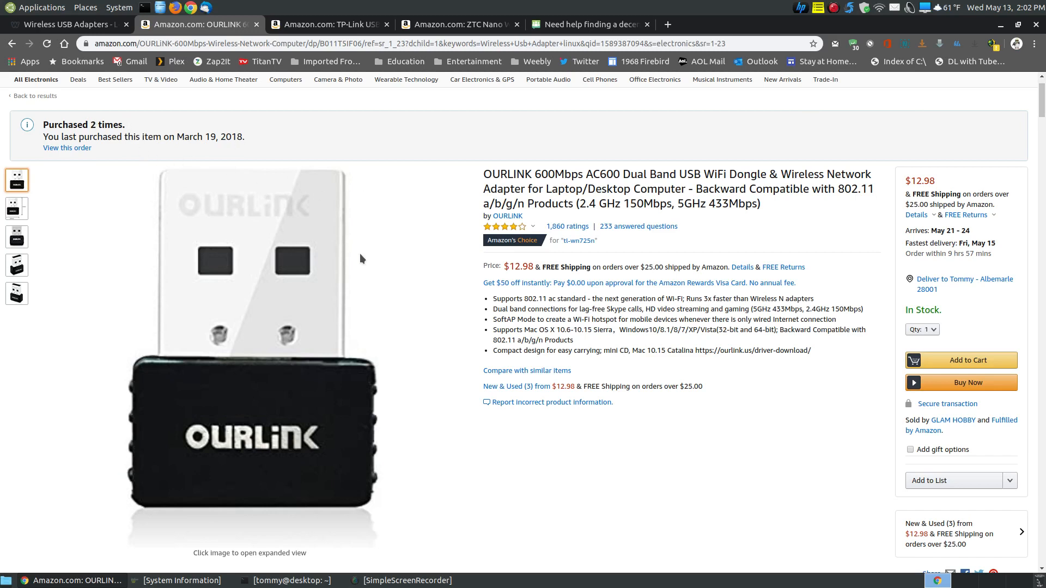
pyautogui.moveTo(284, 54)
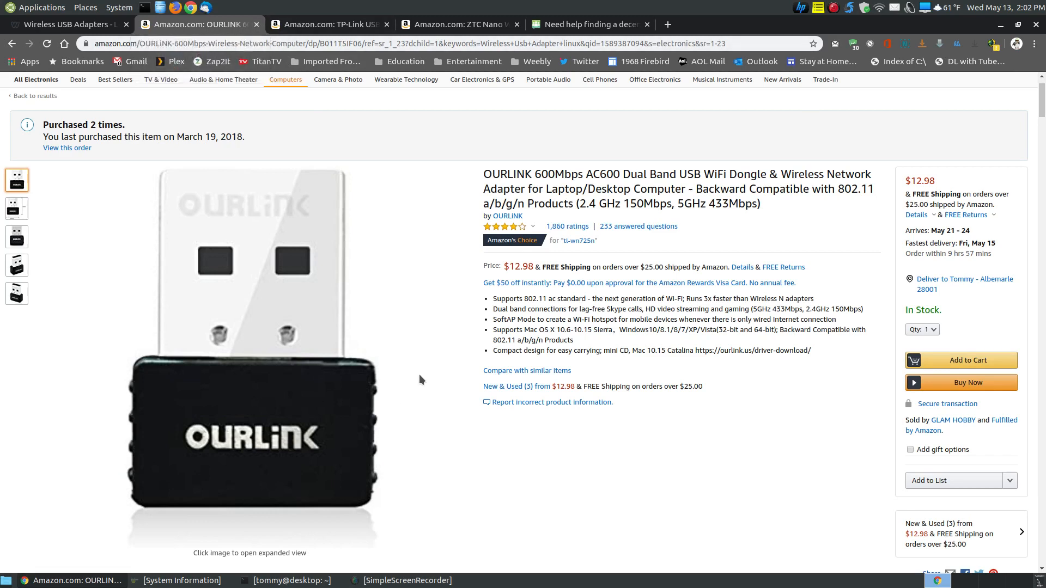
pyautogui.moveTo(260, 288)
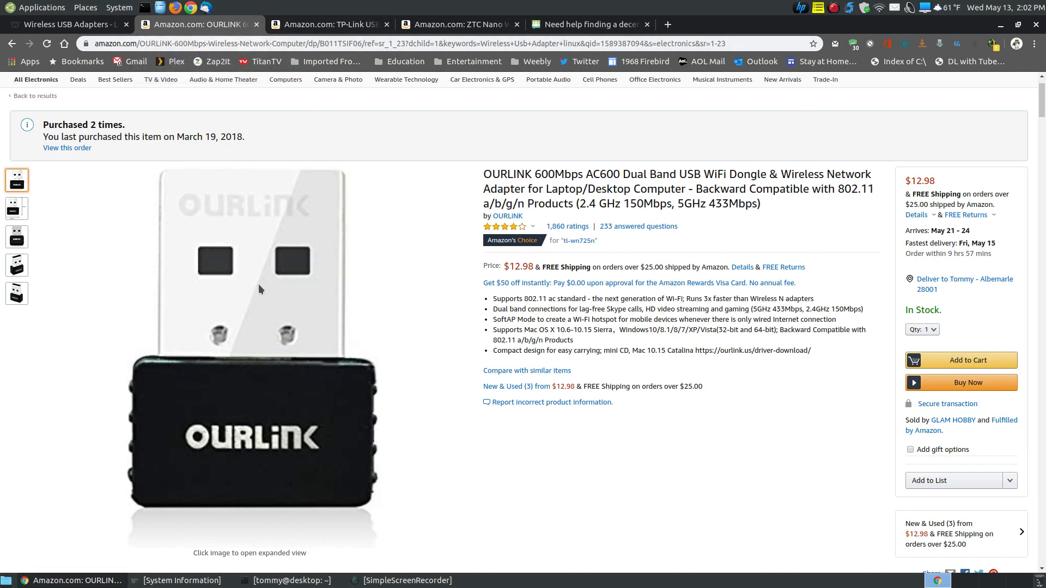
pyautogui.moveTo(576, 238)
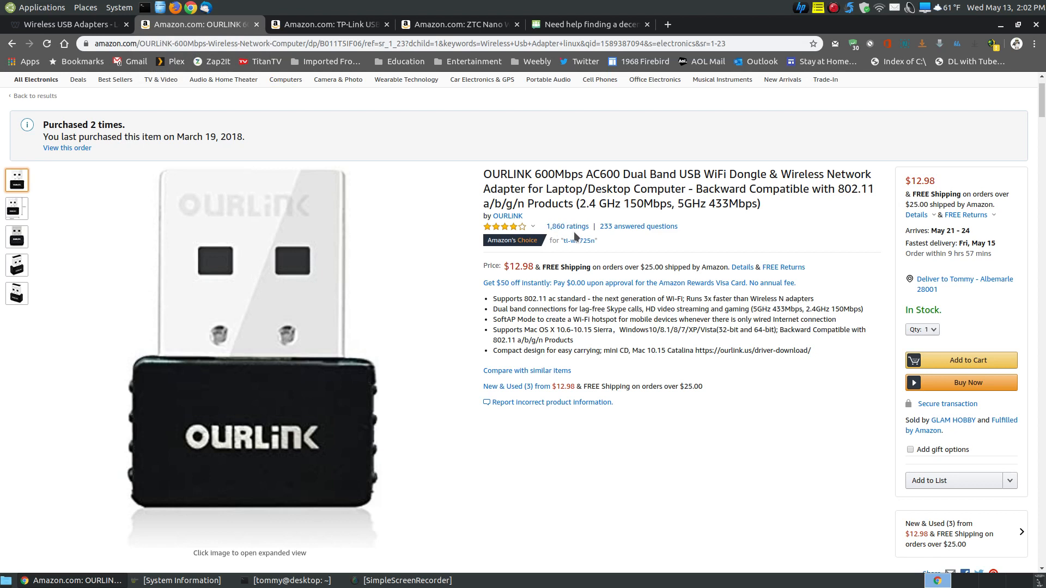
pyautogui.moveTo(566, 226)
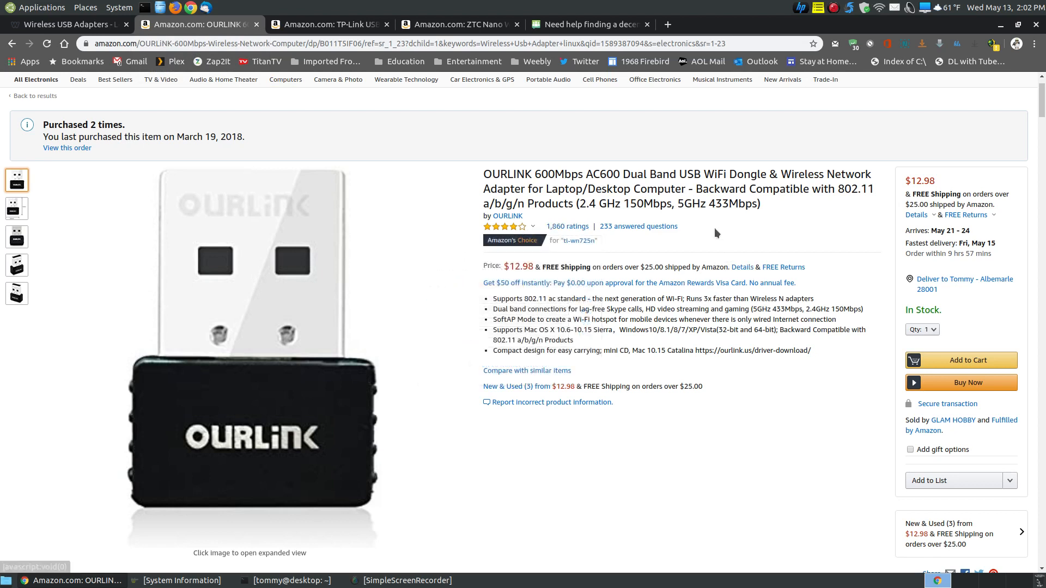
pyautogui.moveTo(432, 139)
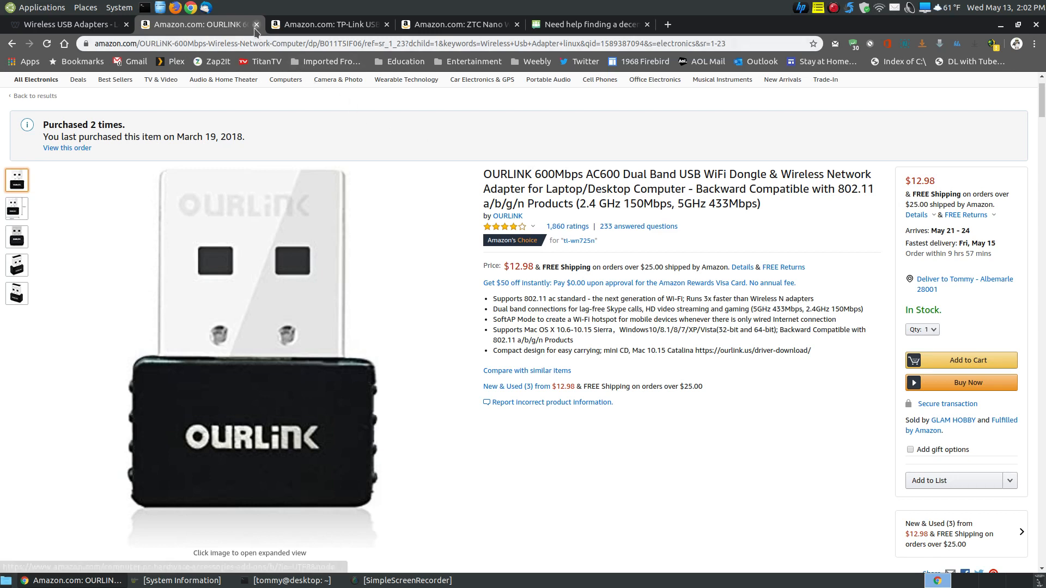
# Step: Highlight 'Linux Kernel 2.6.18-4.4.3' in the TP-Link TL-WN725N product title
pyautogui.click(255, 25)
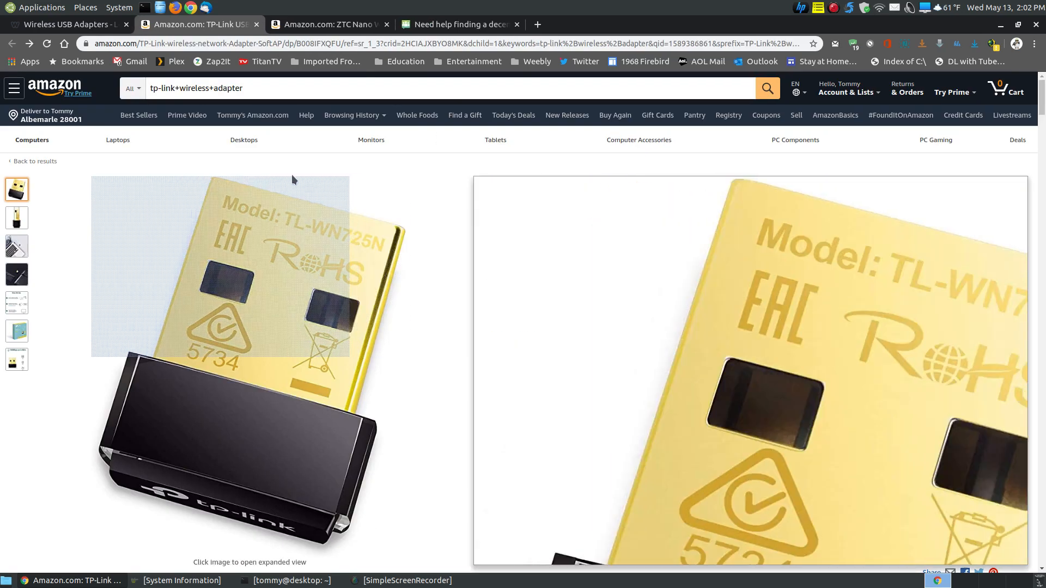
pyautogui.moveTo(292, 179)
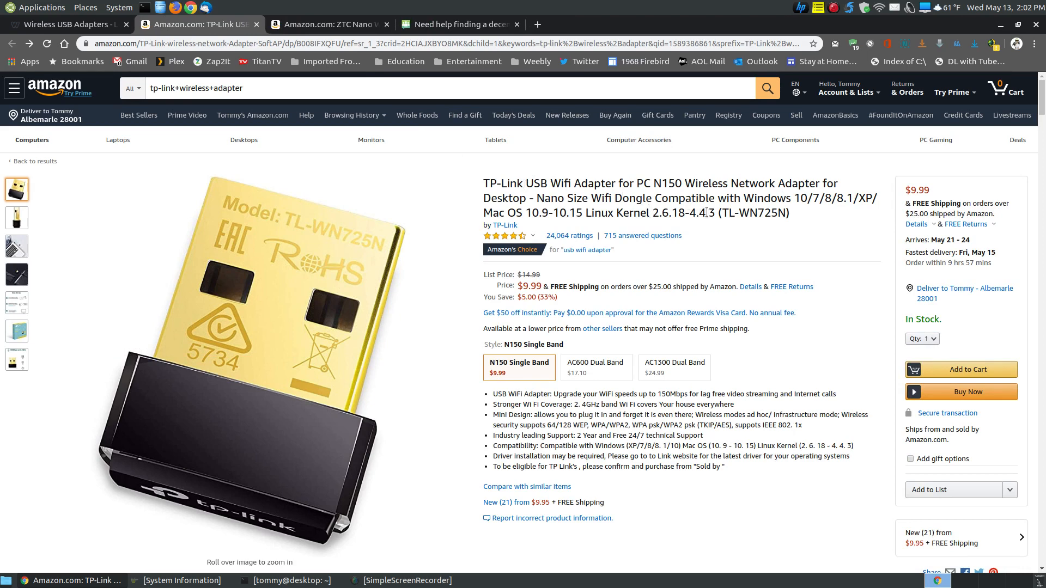
pyautogui.moveTo(601, 212); pyautogui.dragTo(710, 212)
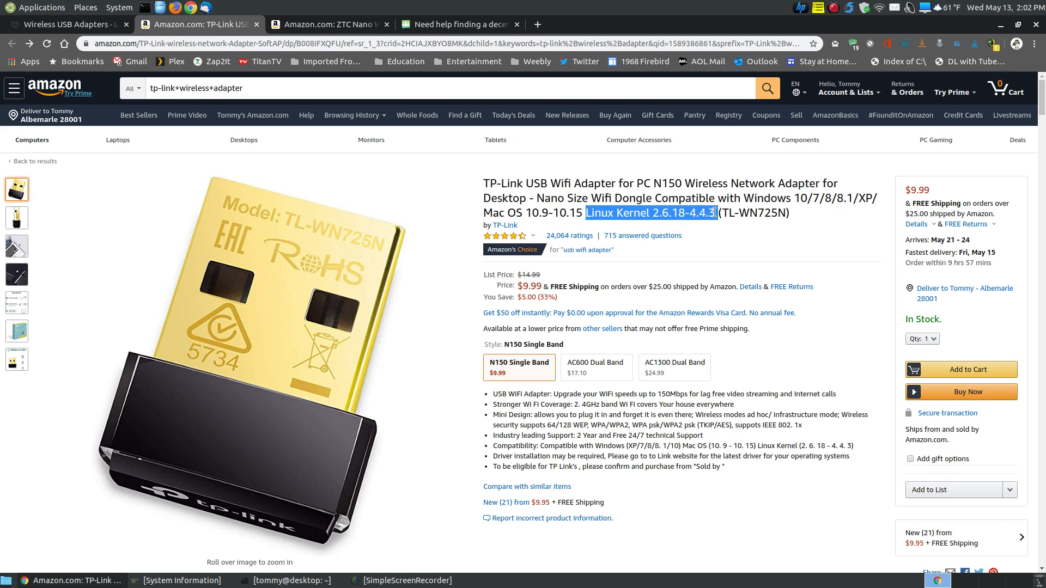
pyautogui.click(651, 213)
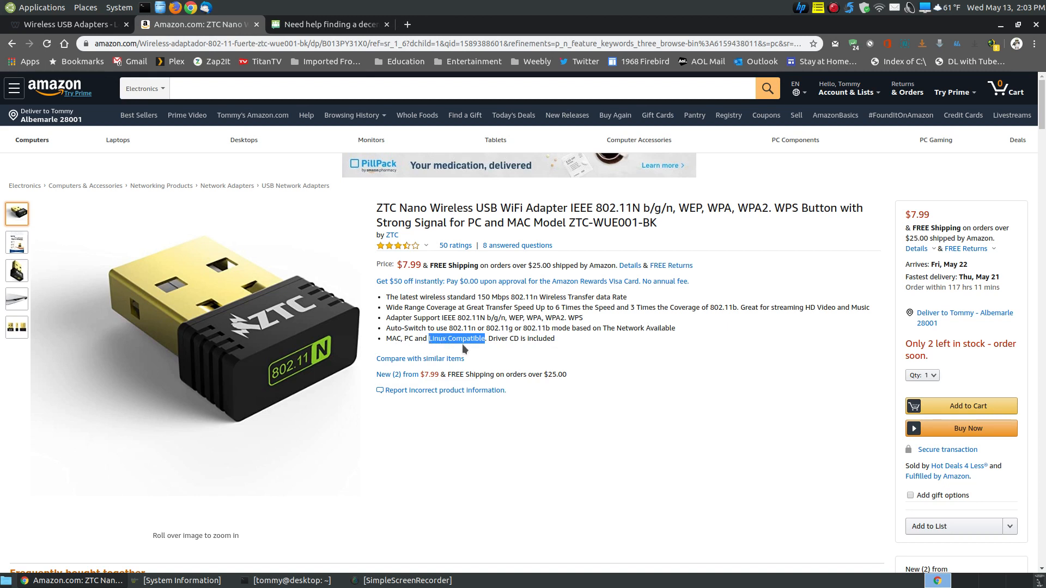
pyautogui.moveTo(499, 350)
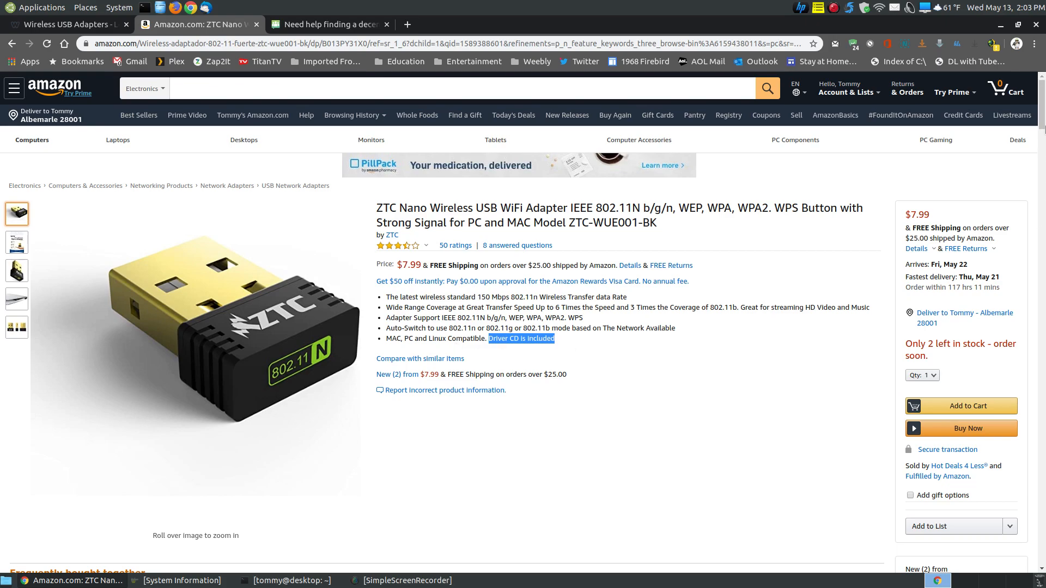
# Step: Read the ZTC Nano adapter's Technical Details and the three-star review about Ubuntu driver trouble
pyautogui.scroll(-3)
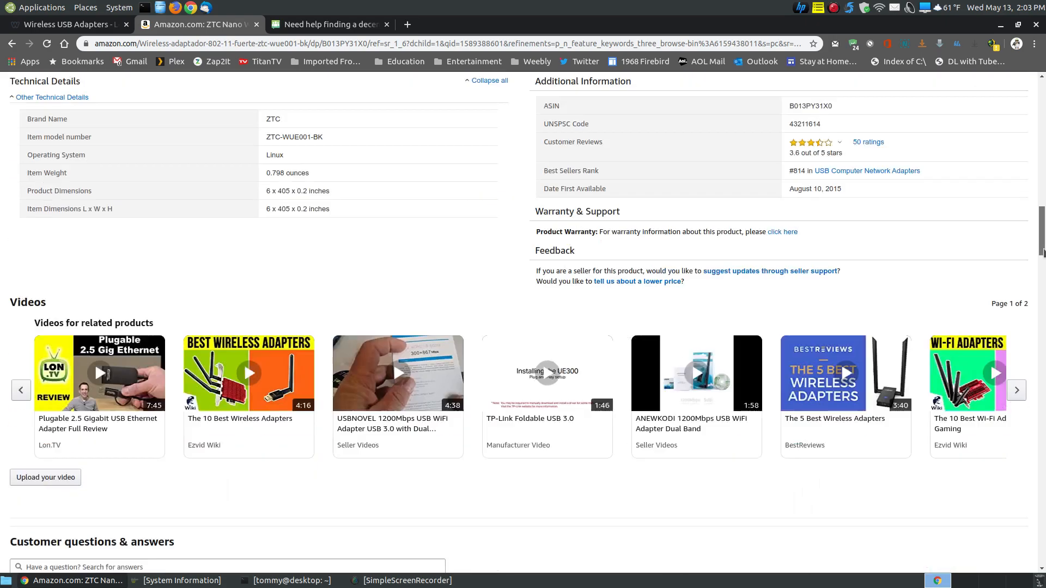
pyautogui.scroll(-3)
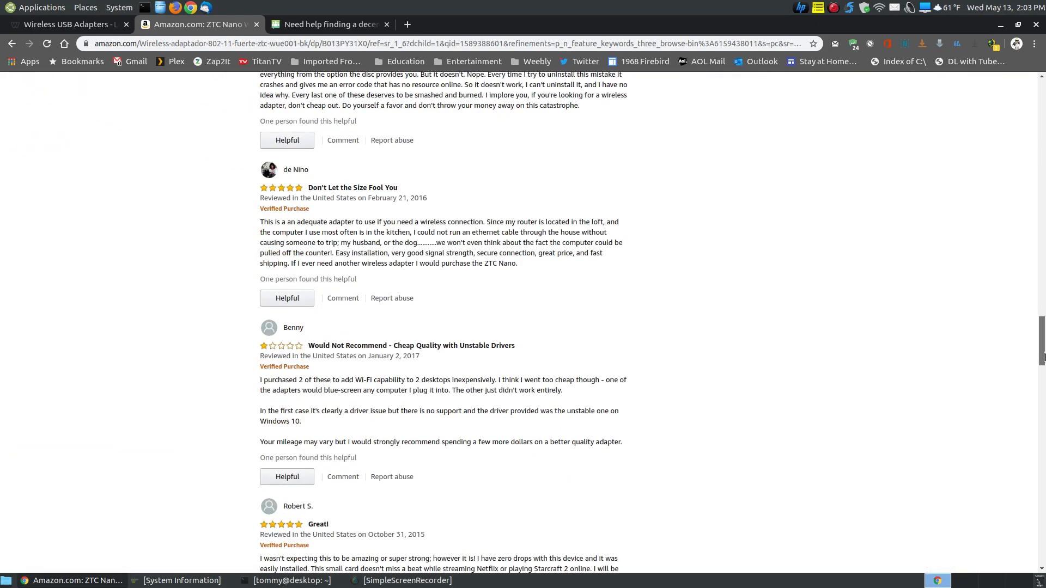
pyautogui.scroll(-3)
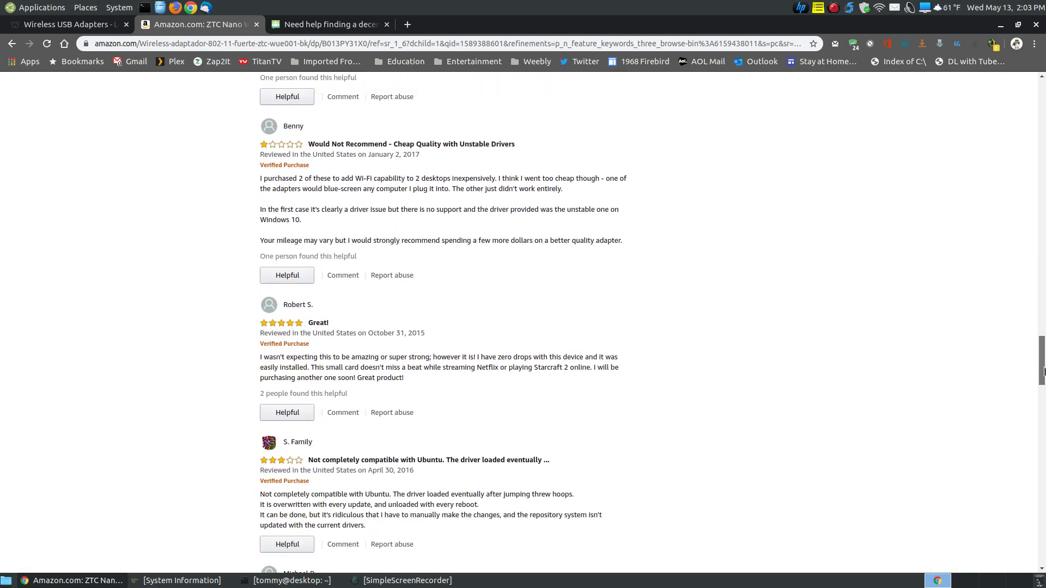
pyautogui.scroll(3)
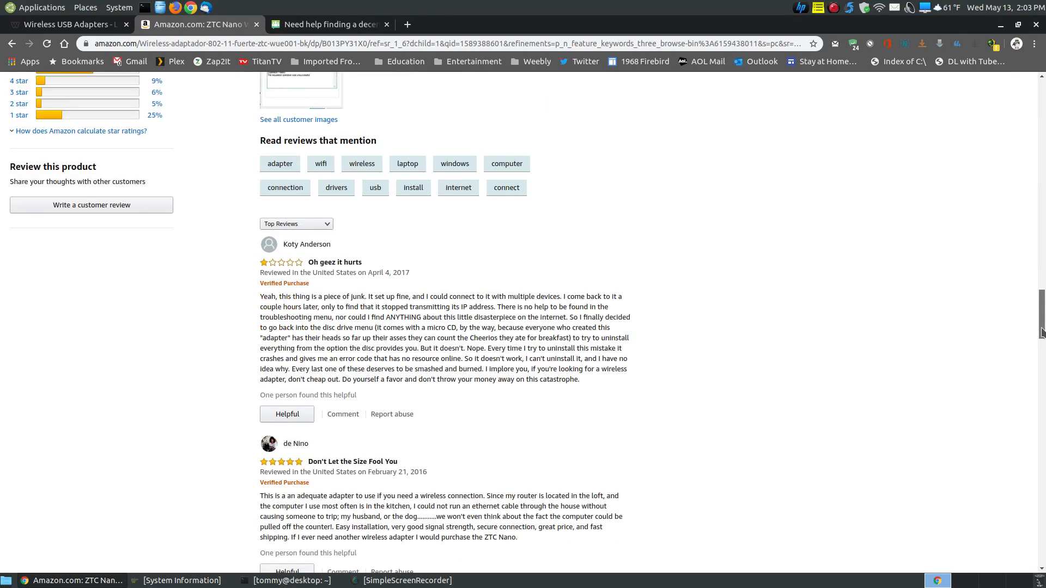
pyautogui.scroll(-3)
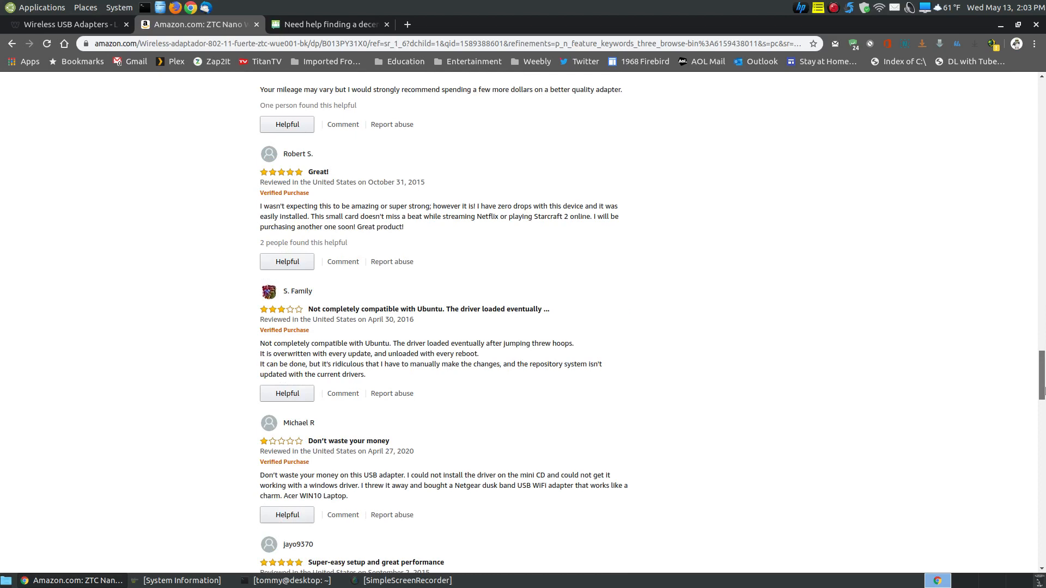
pyautogui.moveTo(434, 322)
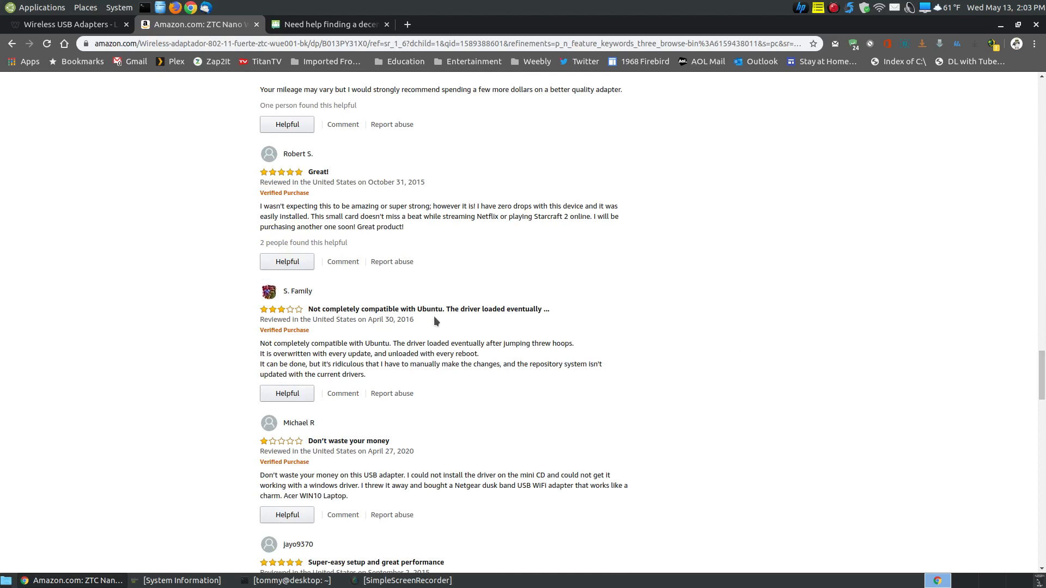
pyautogui.moveTo(496, 320)
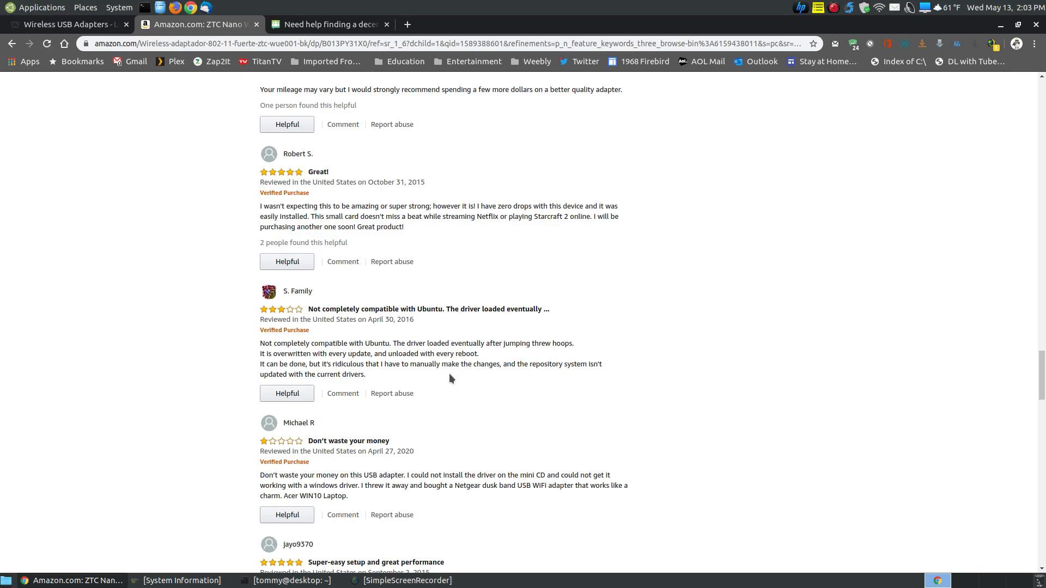
pyautogui.moveTo(467, 375)
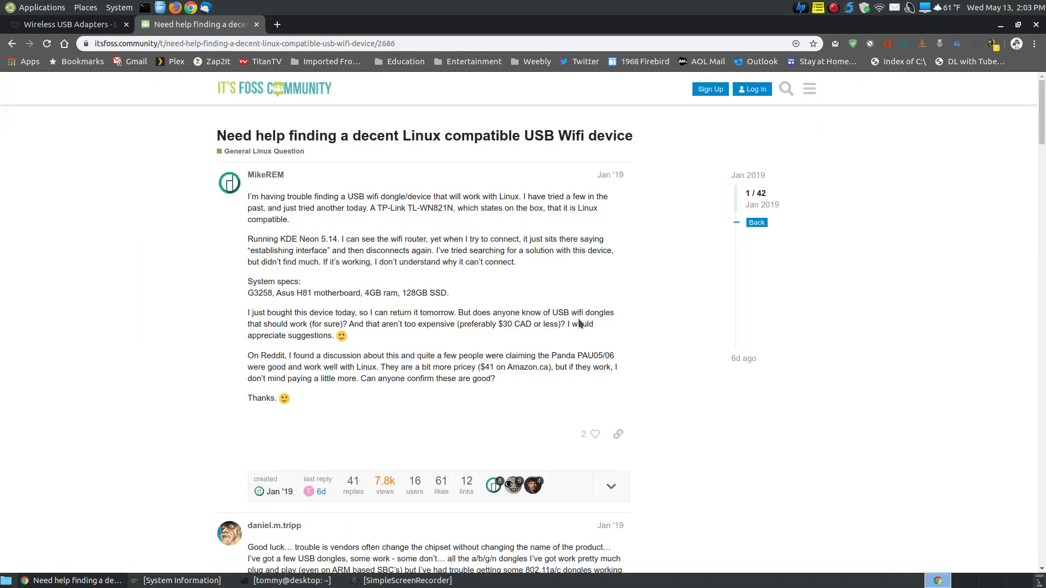
pyautogui.moveTo(400, 187)
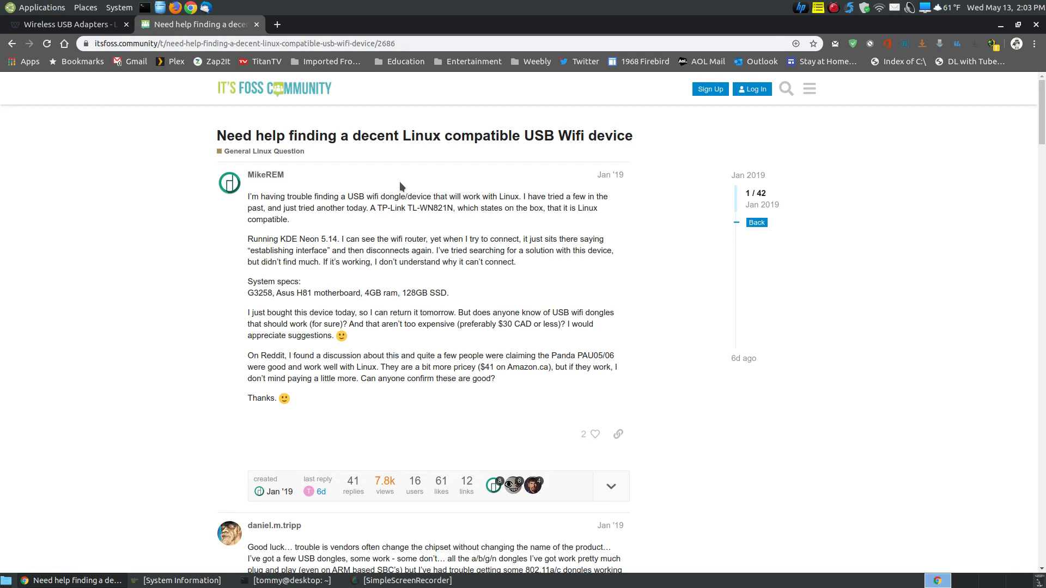
pyautogui.moveTo(217, 87)
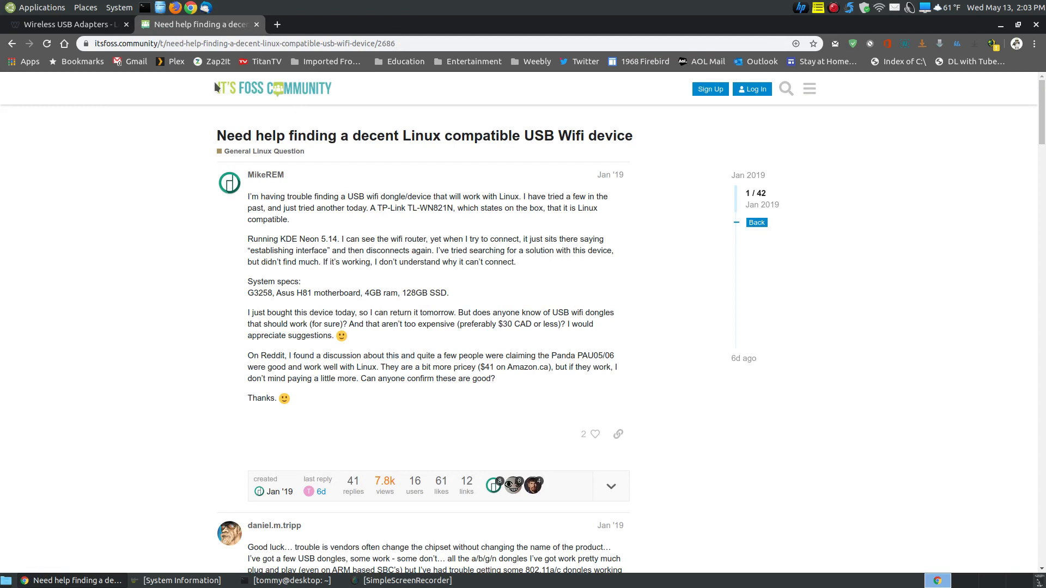
pyautogui.moveTo(215, 137)
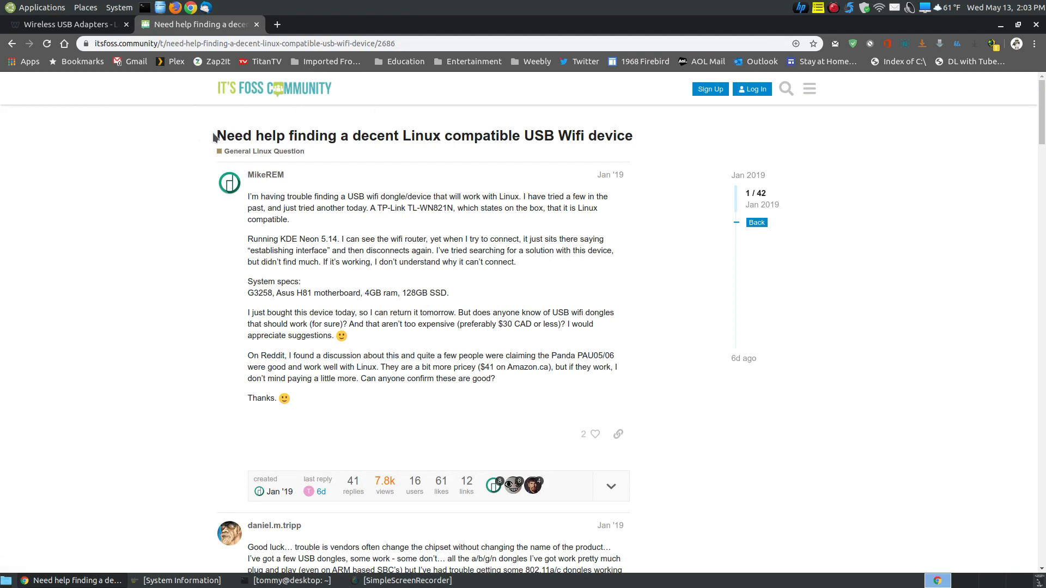
pyautogui.moveTo(530, 142)
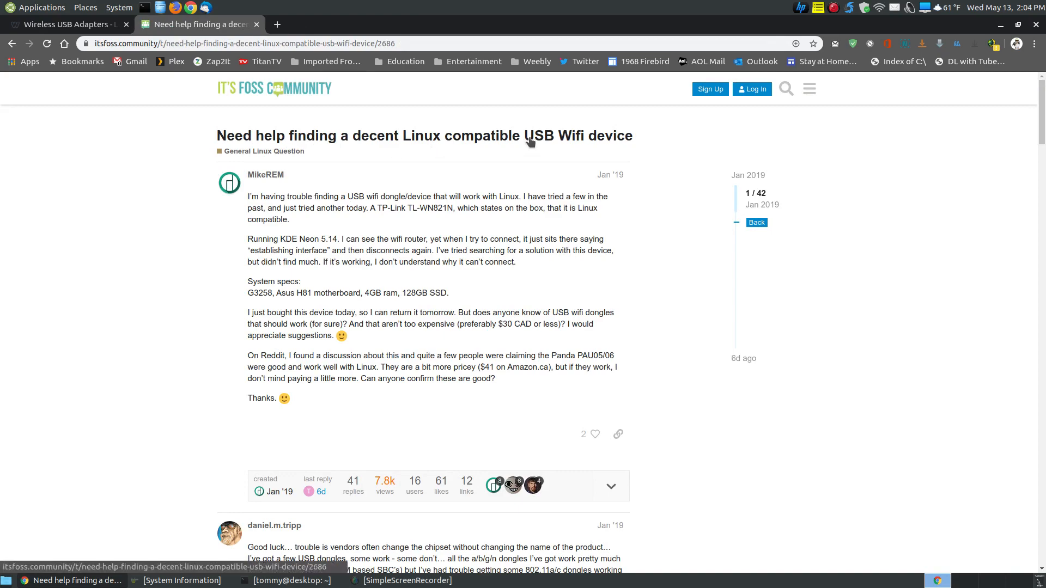
# Step: Read the Linux USB Wifi thread down to the Realtek rtl8812AU driver install and test commands
pyautogui.scroll(-3)
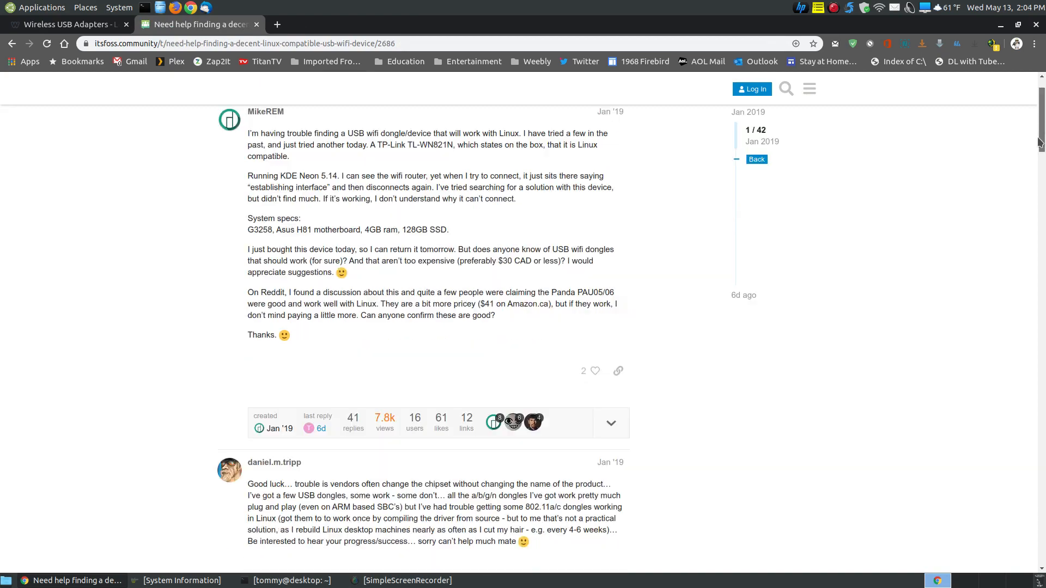
pyautogui.scroll(-3)
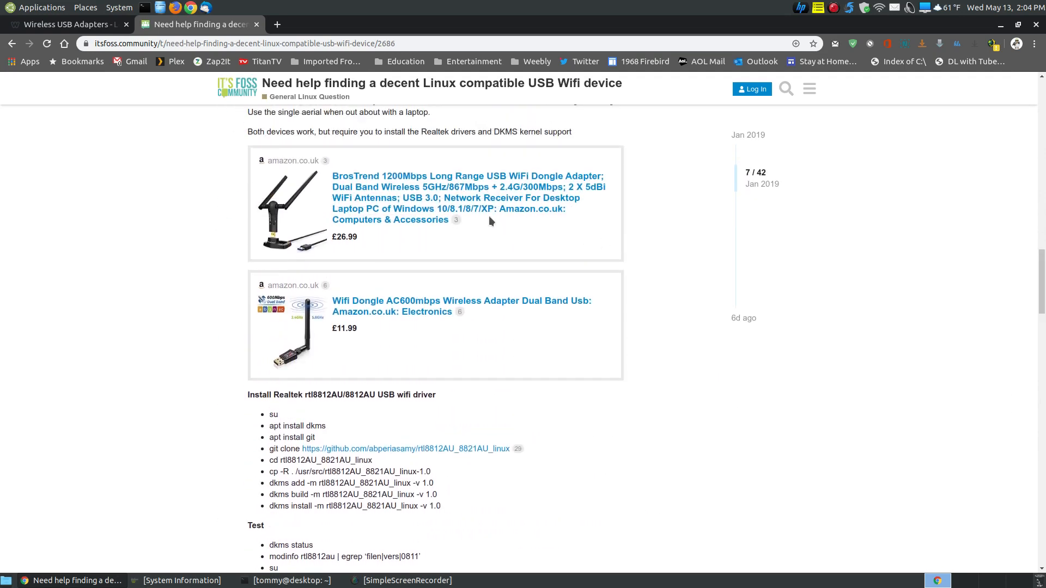
pyautogui.scroll(-3)
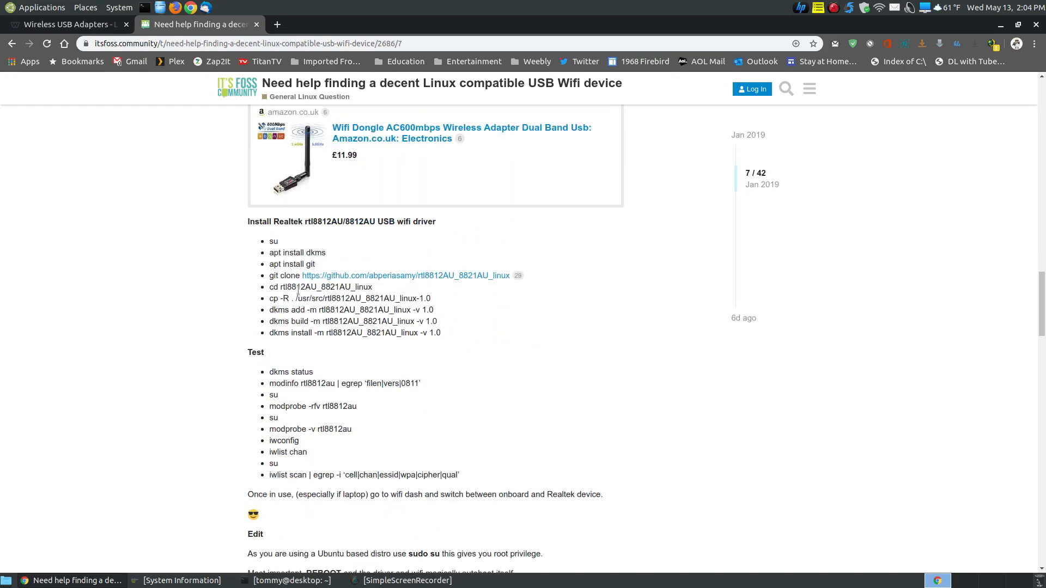
pyautogui.scroll(-3)
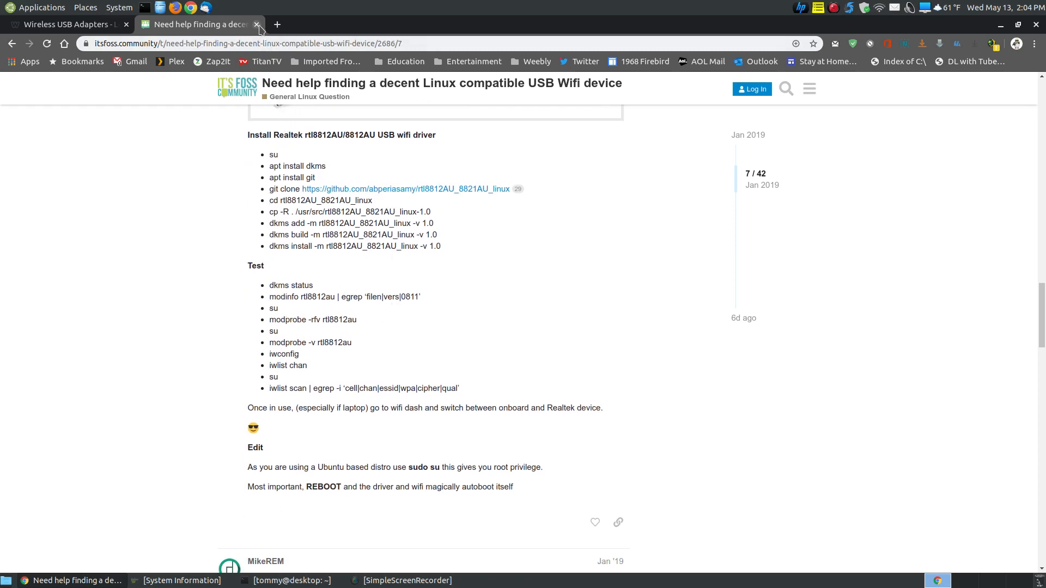
# Step: Close the It's FOSS thread and read the Wireless USB Adapters article down to the Panda PAU06 recommendation
pyautogui.click(257, 24)
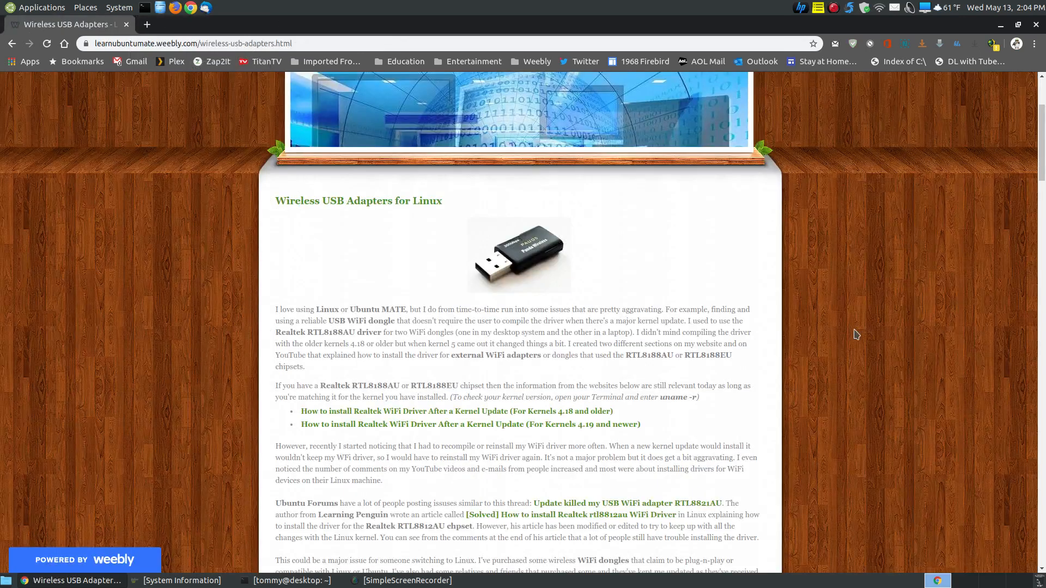
pyautogui.scroll(-3)
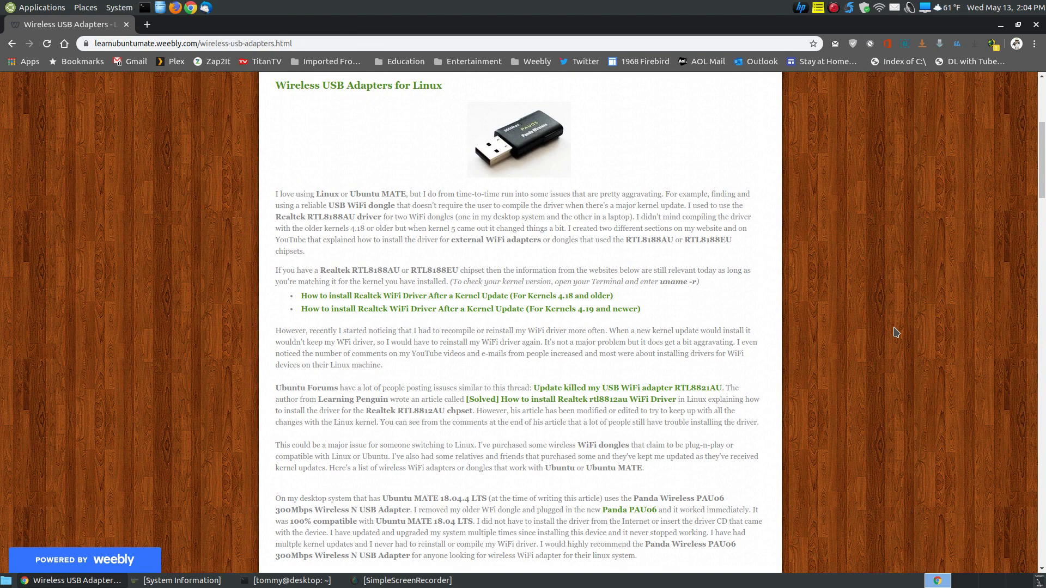
pyautogui.scroll(-3)
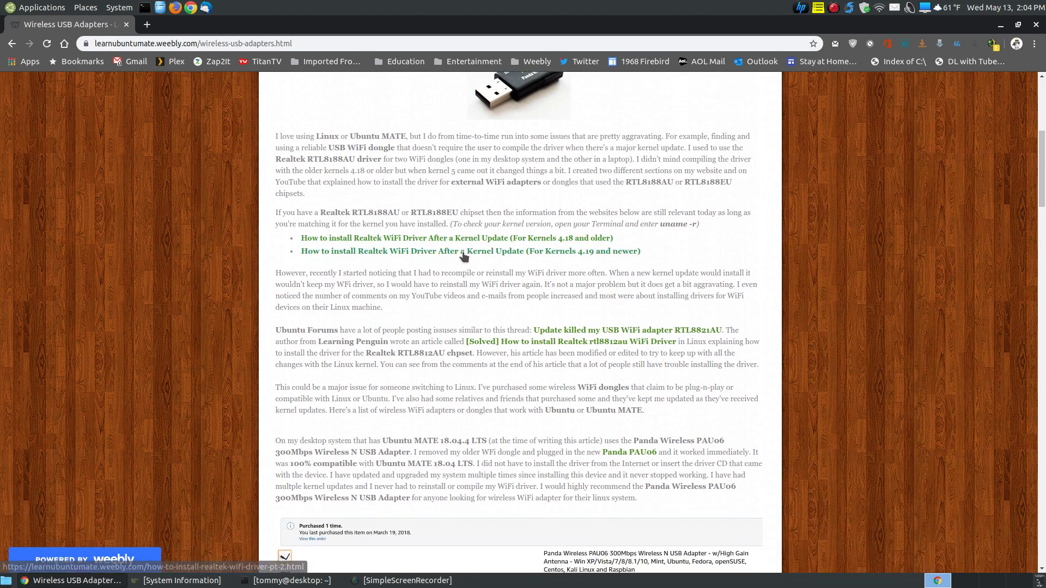
pyautogui.scroll(-3)
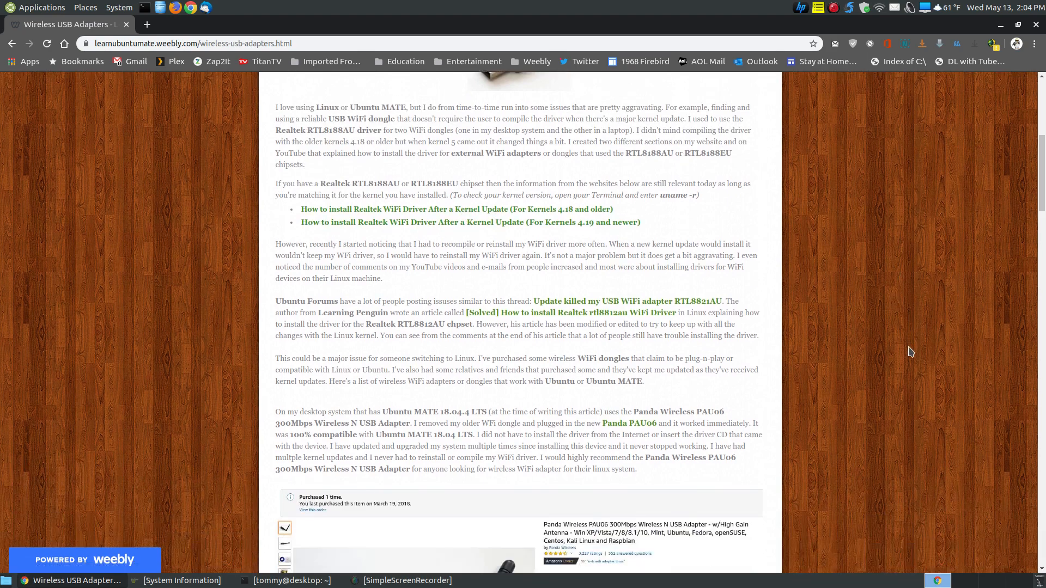
pyautogui.scroll(-3)
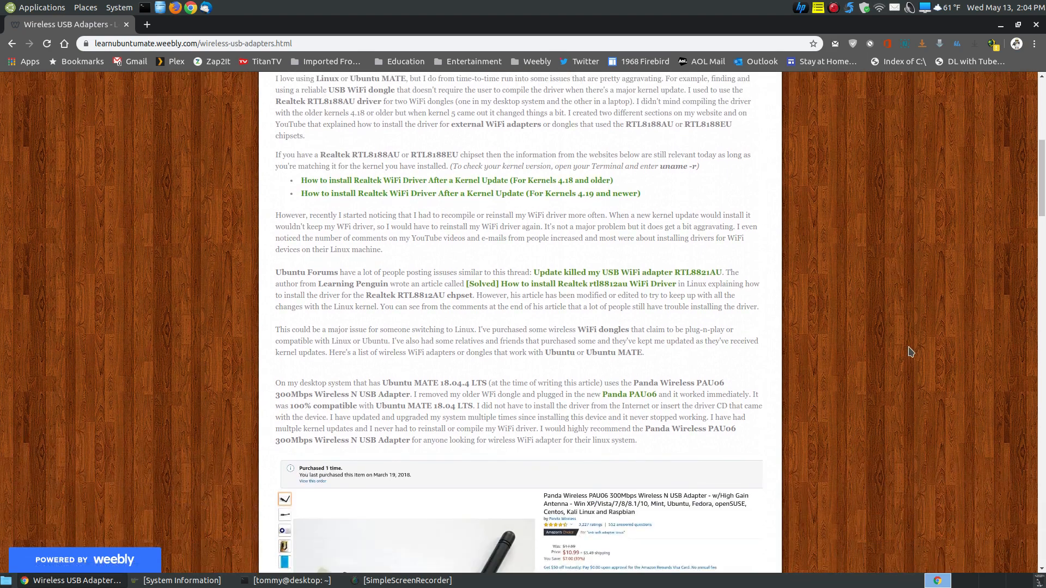
pyautogui.scroll(-3)
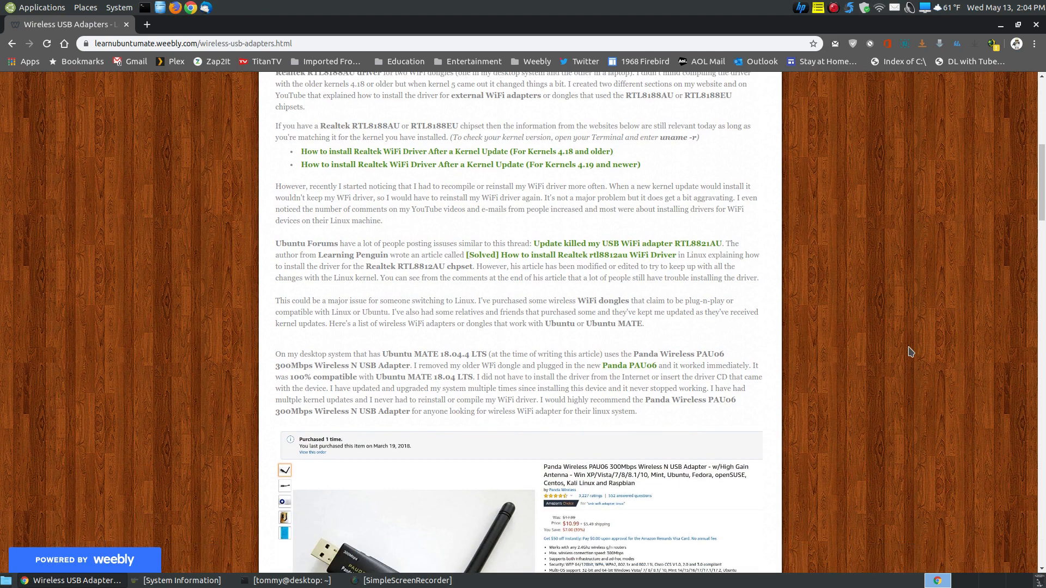
pyautogui.scroll(-3)
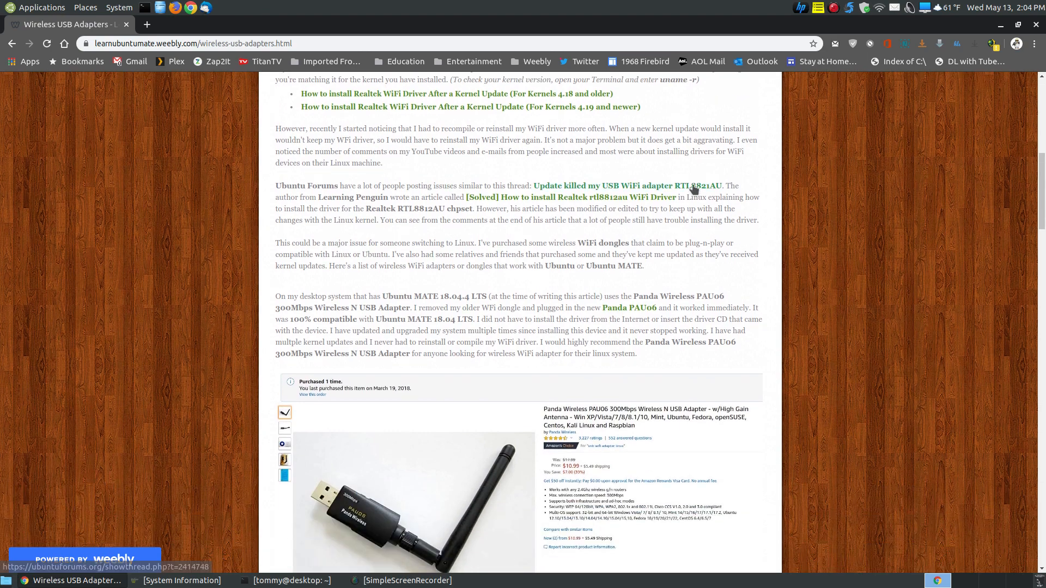
# Step: Open the Ubuntu Forums thread 'Update killed my USB WiFi adapter RTL8821AU' in a new tab
pyautogui.click(640, 185)
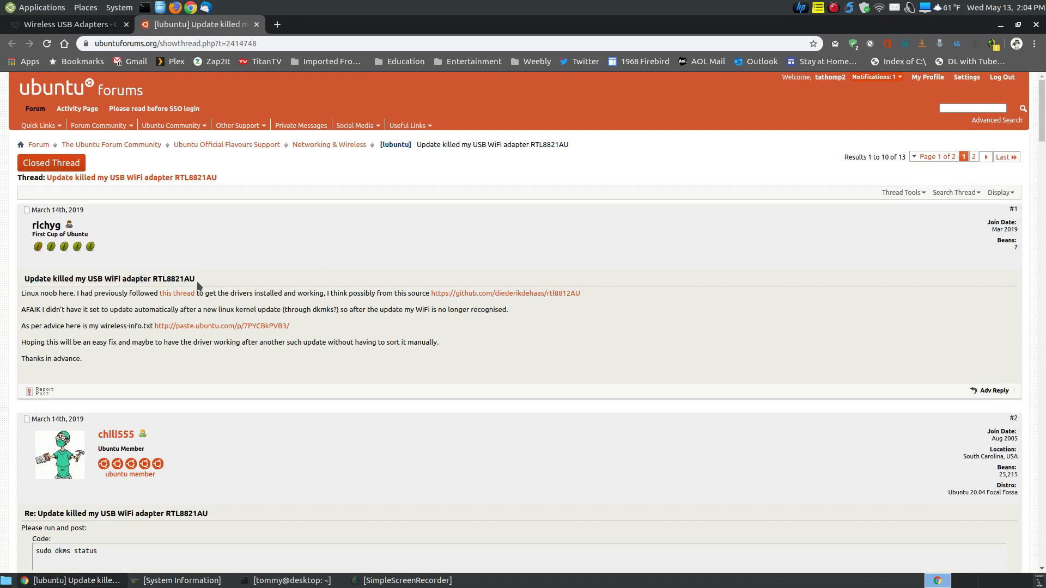
pyautogui.moveTo(168, 288)
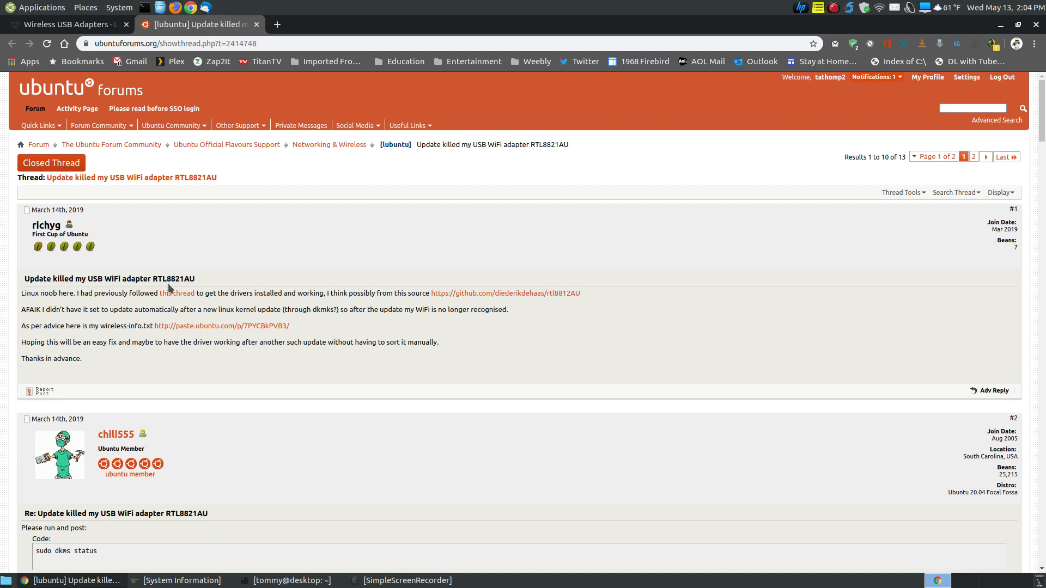
pyautogui.moveTo(200, 283)
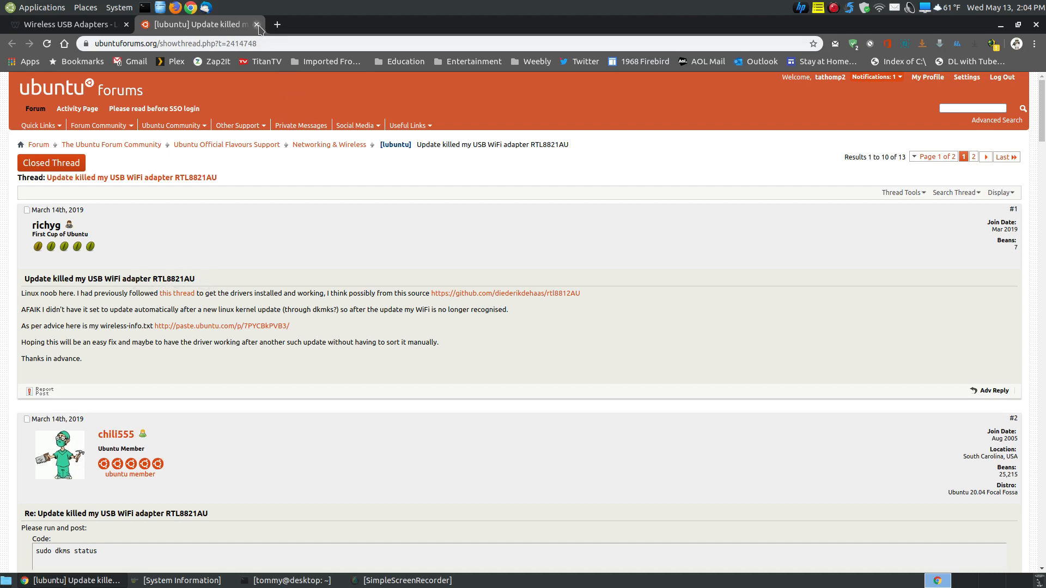
pyautogui.moveTo(197, 24)
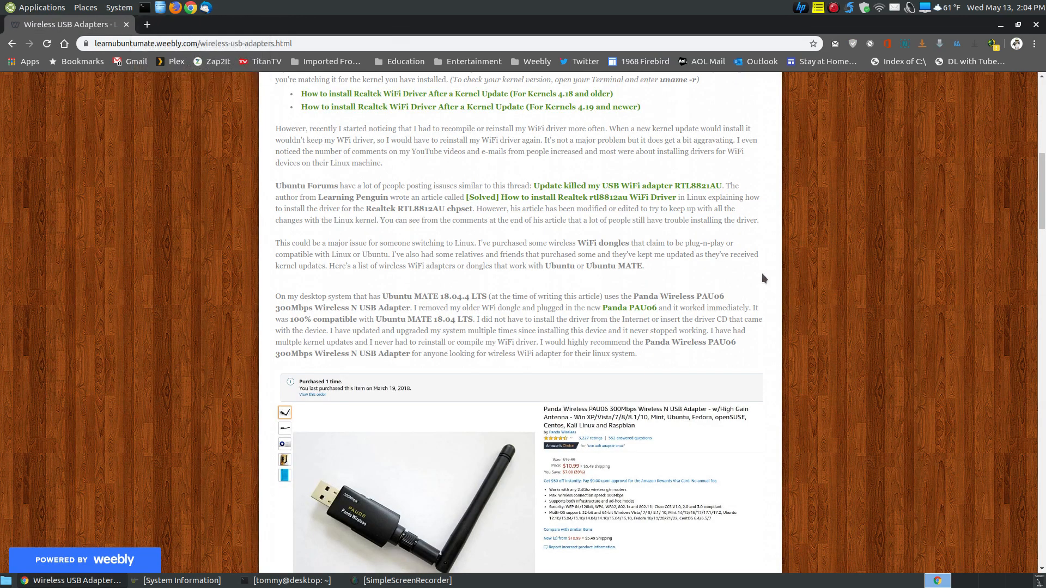
pyautogui.moveTo(550, 204)
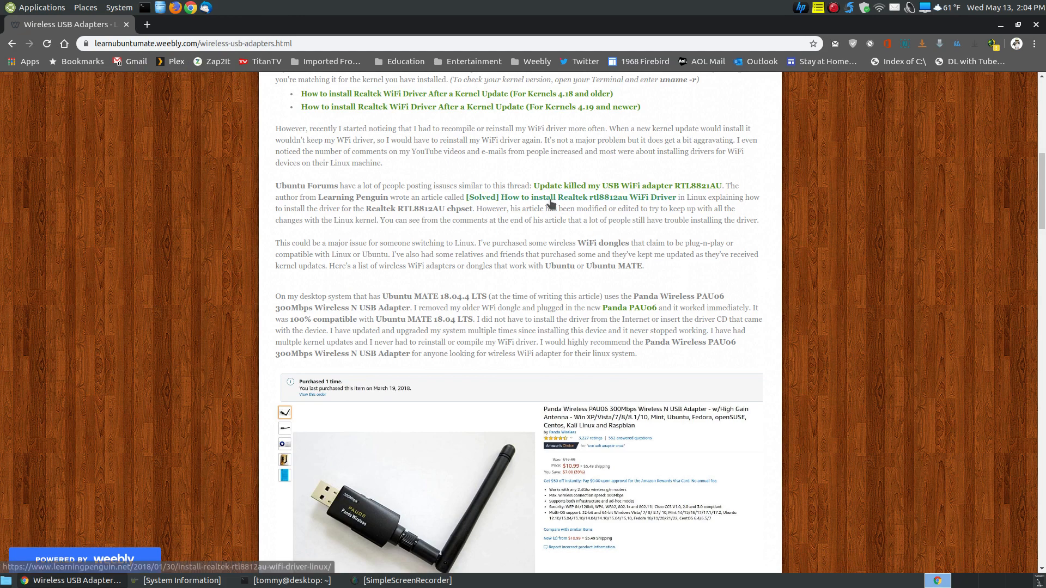
# Step: Read the Learning Penguin rtl8812au driver article through its comments and back toward the top
pyautogui.click(570, 197)
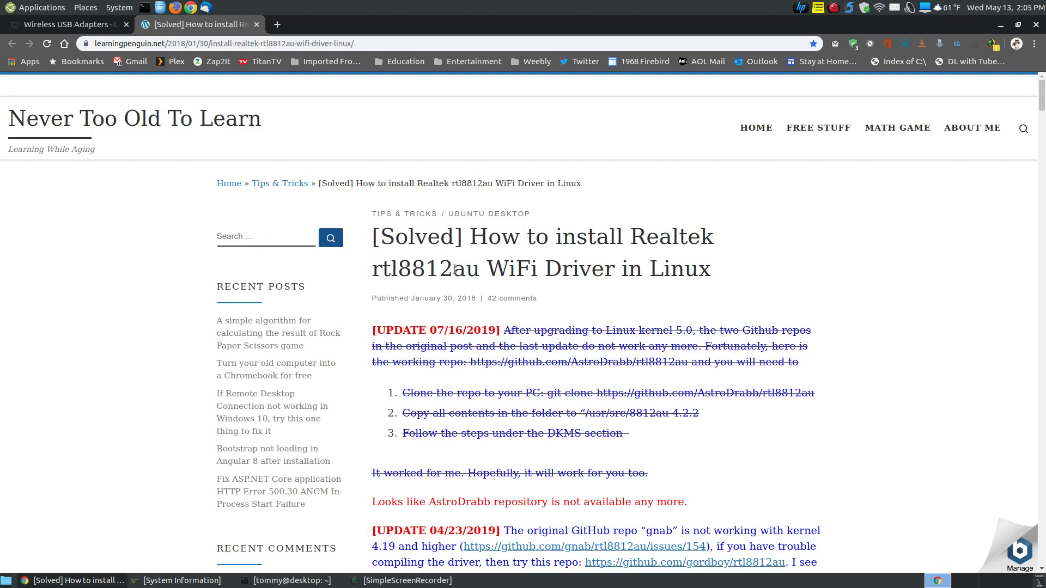
pyautogui.scroll(-3)
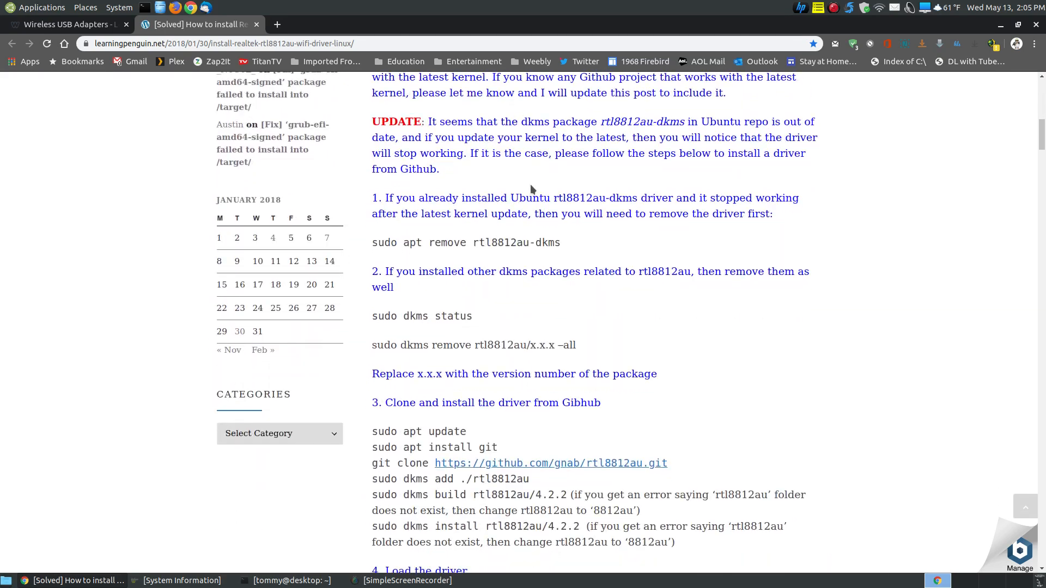
pyautogui.scroll(-3)
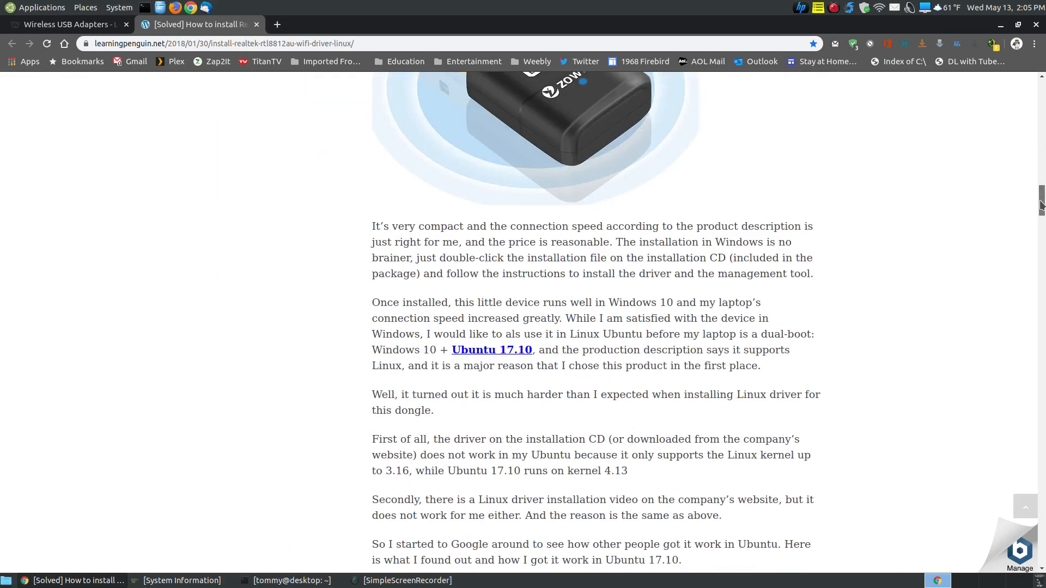
pyautogui.scroll(-3)
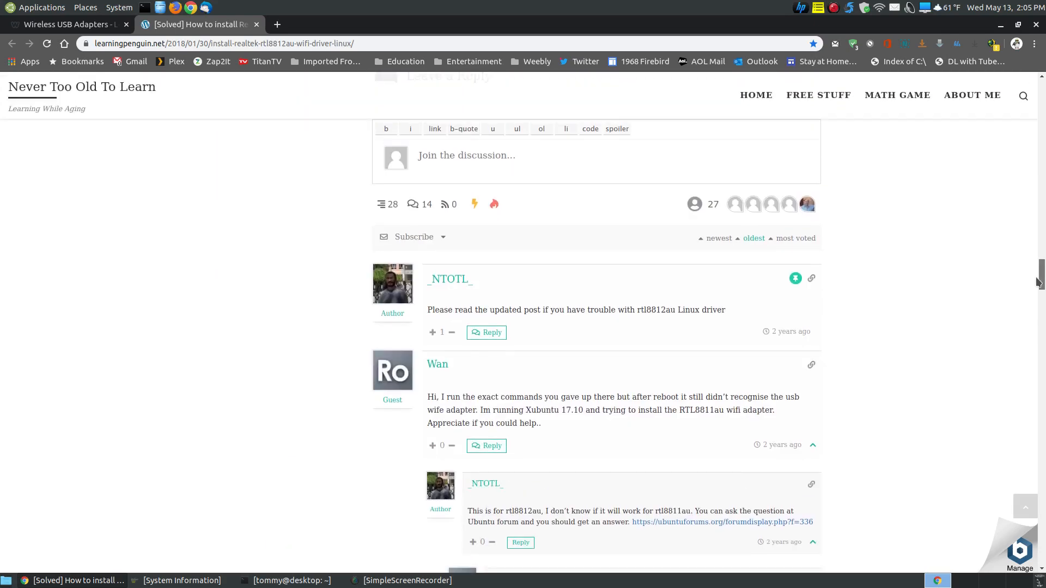
pyautogui.scroll(-3)
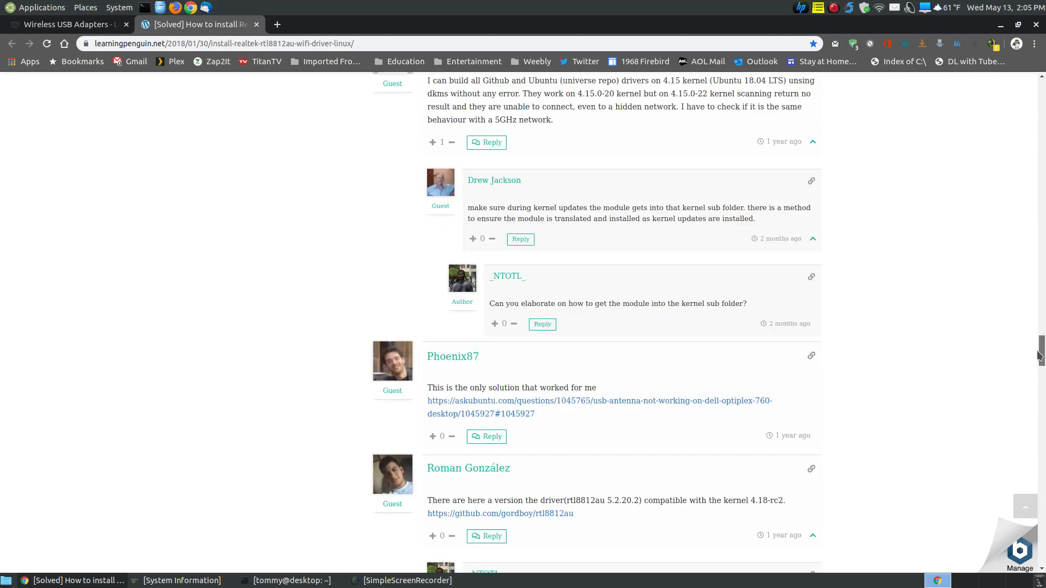
pyautogui.scroll(3)
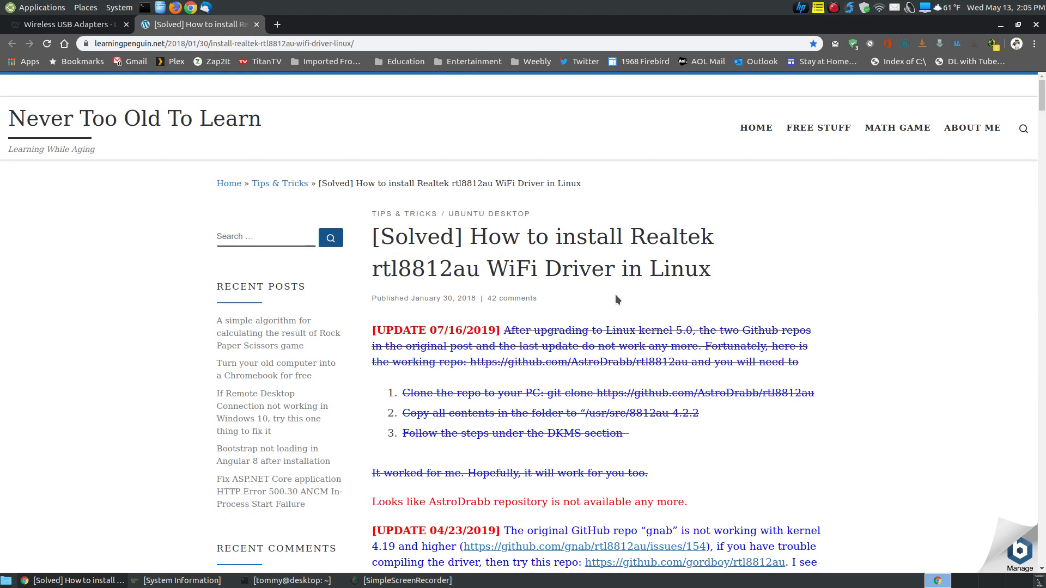
# Step: Close the Learning Penguin tab and scroll the Weebly page down to the Panda PAU06 adapter screenshot
pyautogui.click(64, 23)
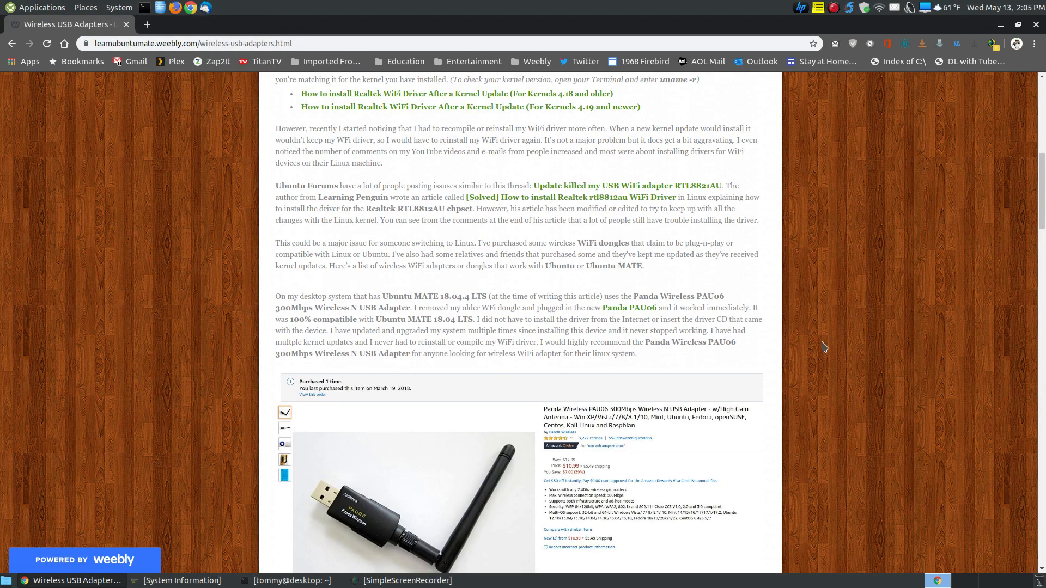
pyautogui.scroll(-3)
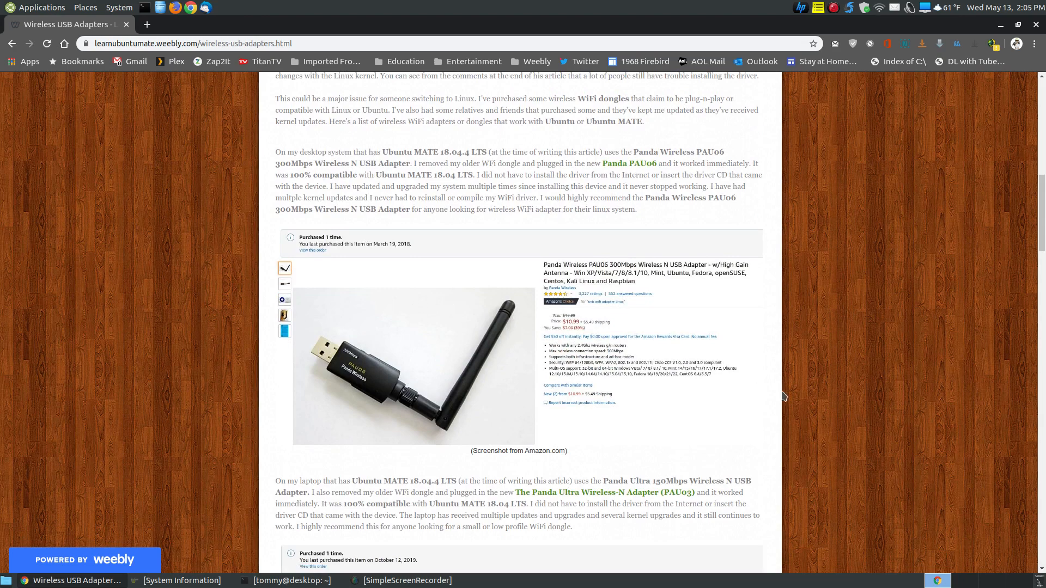
pyautogui.scroll(-3)
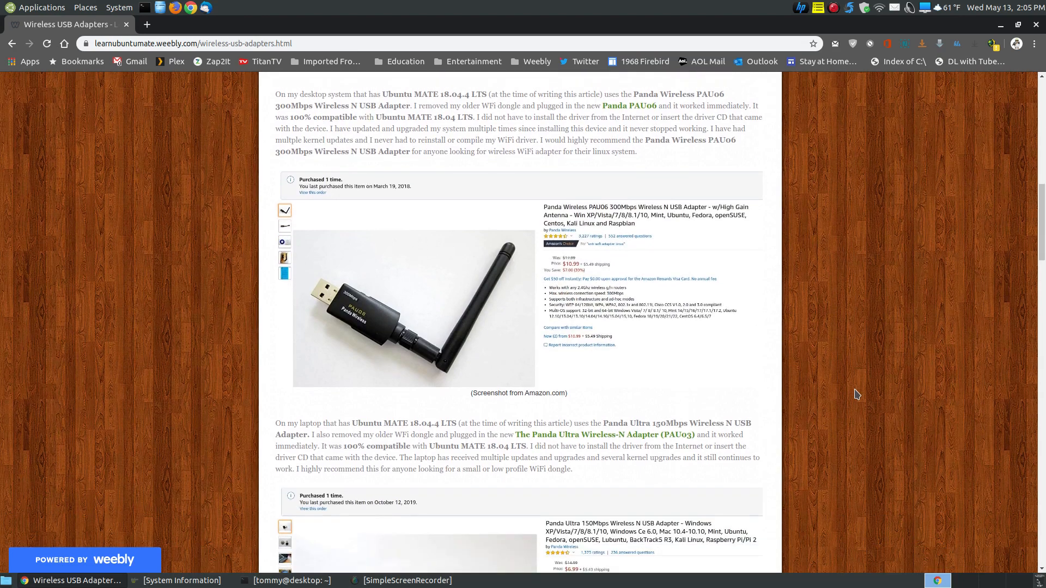
pyautogui.moveTo(483, 327)
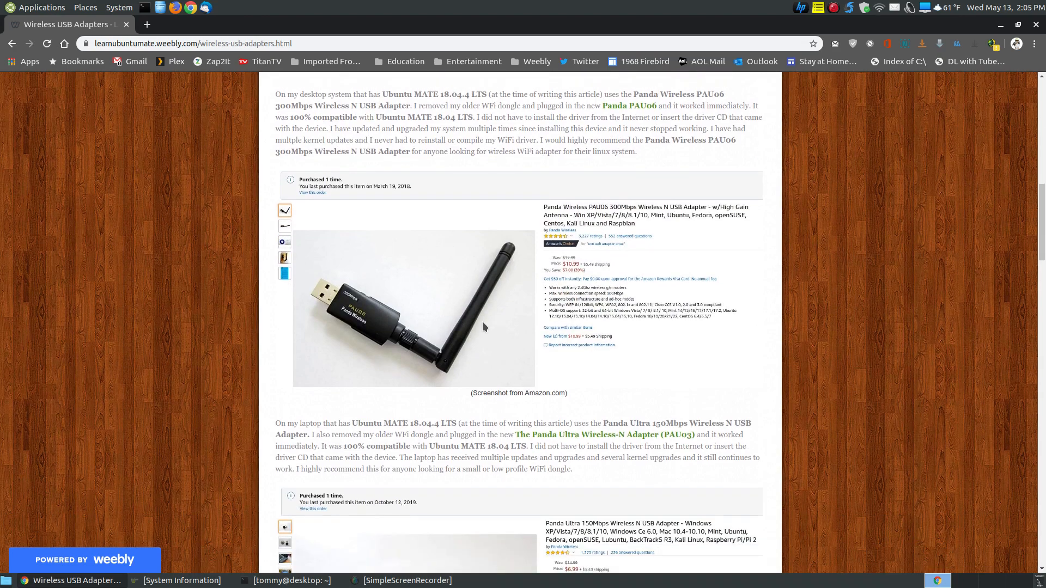
pyautogui.scroll(-3)
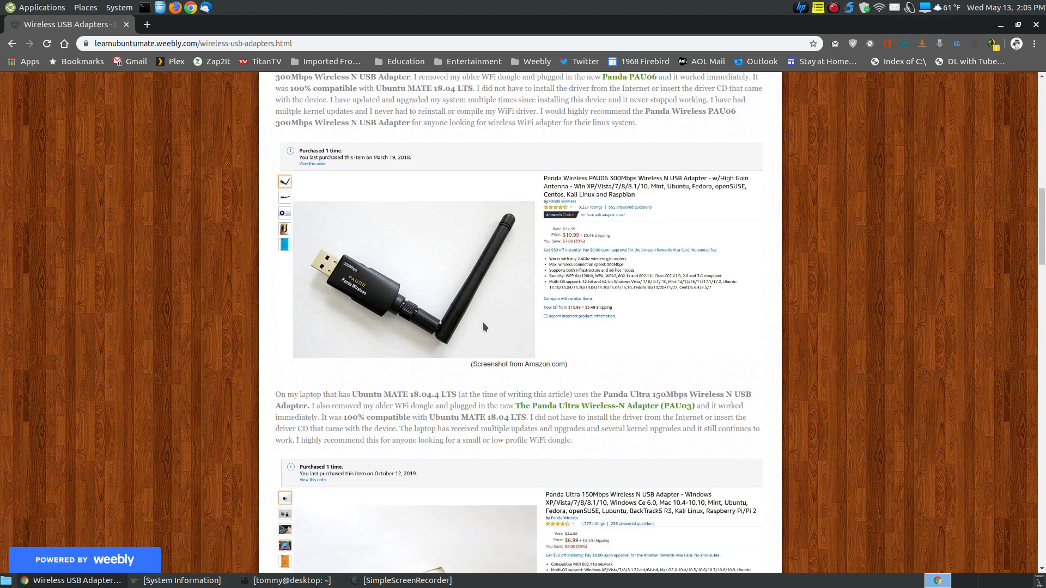
pyautogui.click(177, 580)
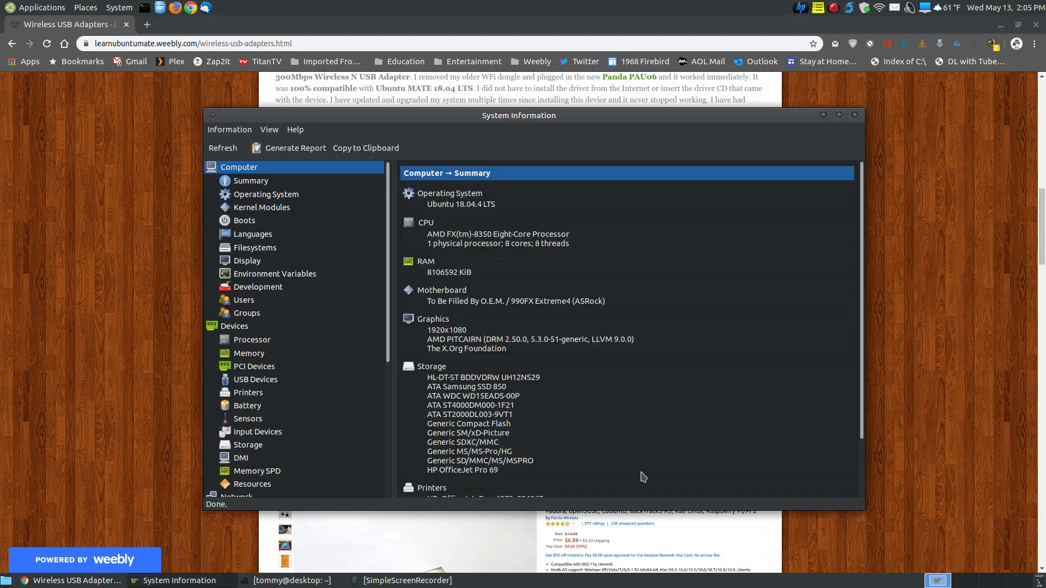
pyautogui.moveTo(467, 214)
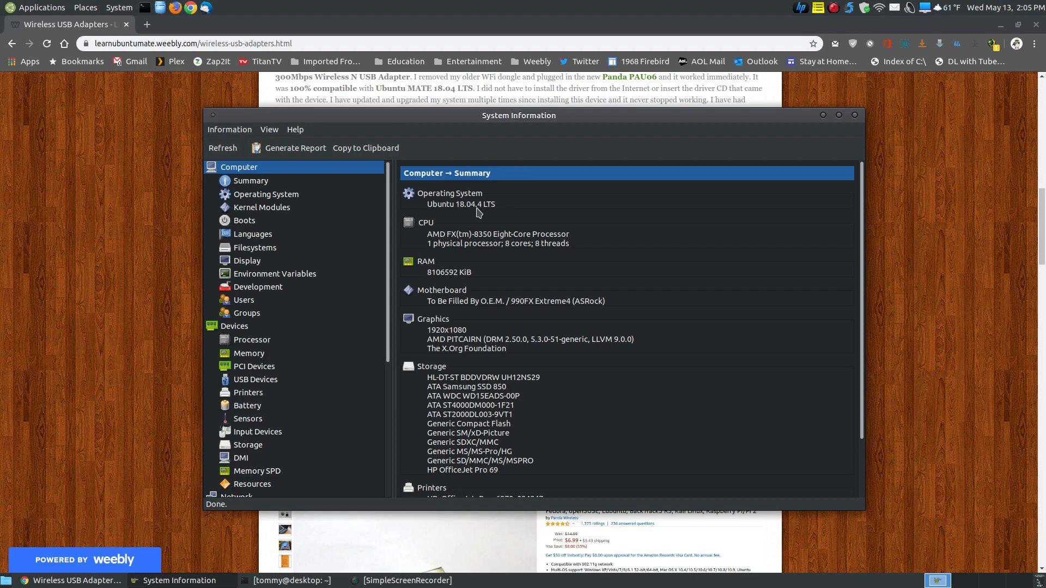
pyautogui.moveTo(724, 213)
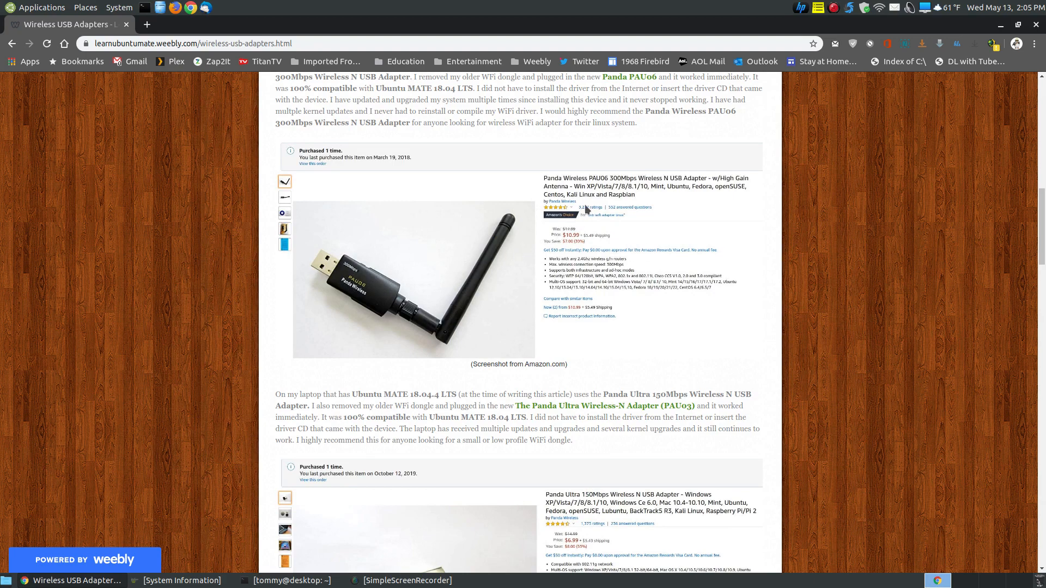
pyautogui.moveTo(644, 187)
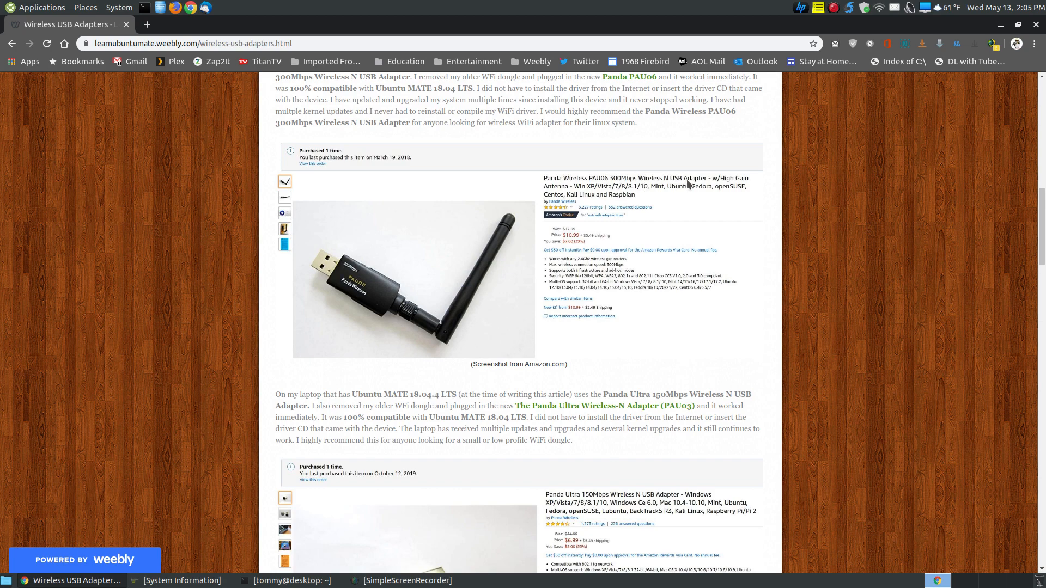
pyautogui.moveTo(452, 205)
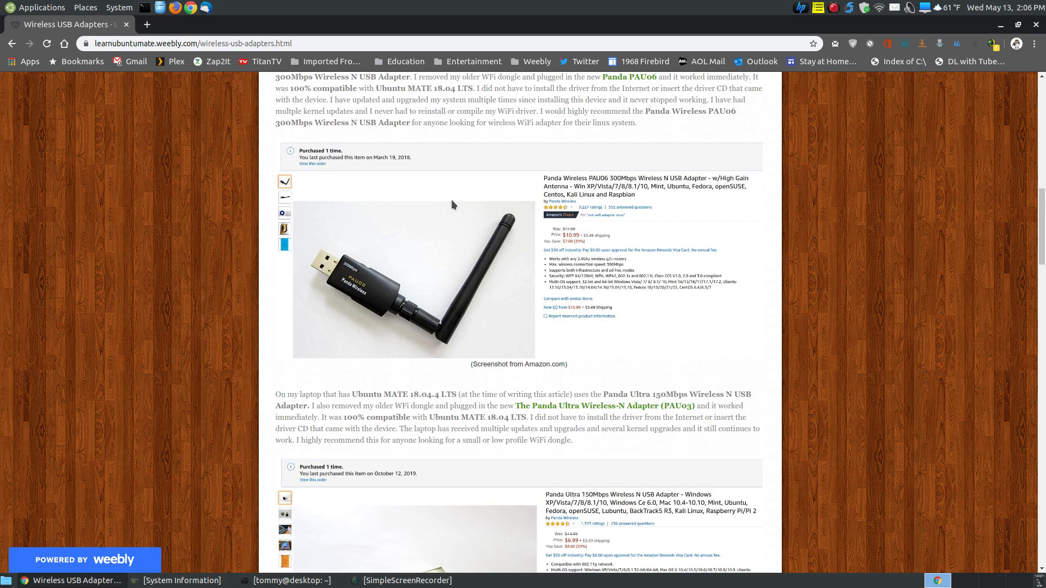
pyautogui.moveTo(381, 167)
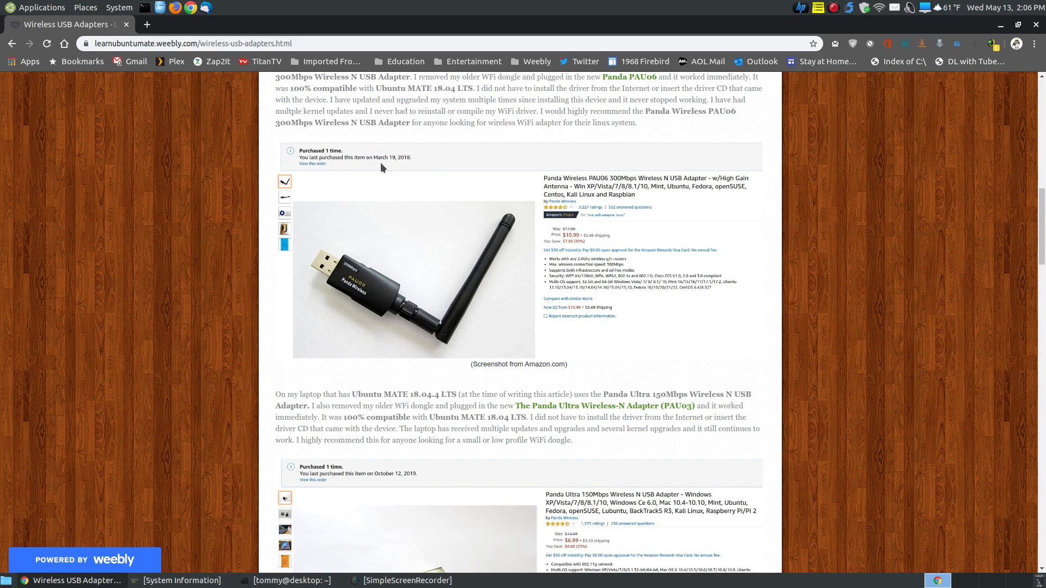
pyautogui.moveTo(418, 167)
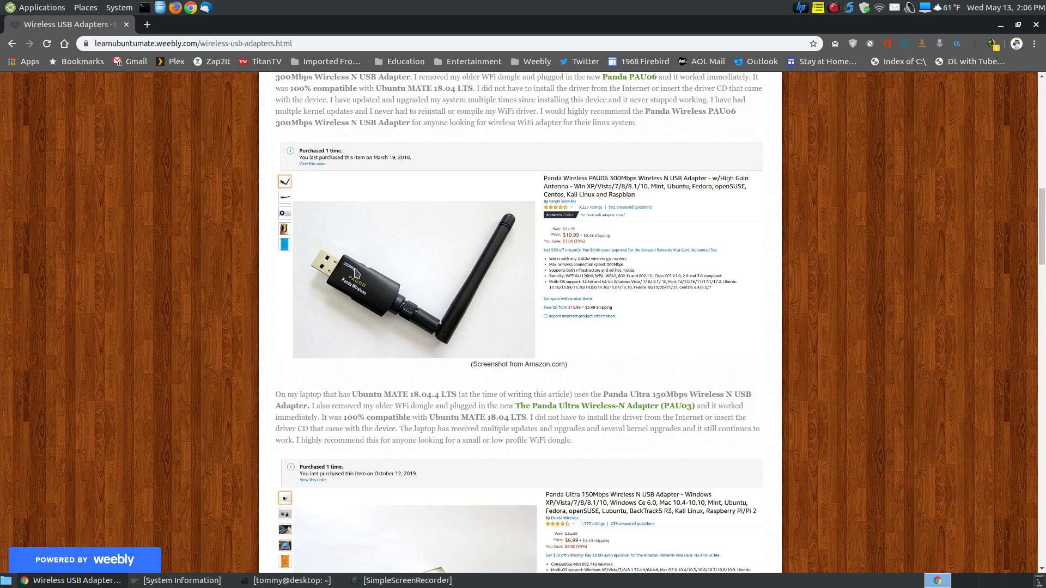
pyautogui.moveTo(354, 188)
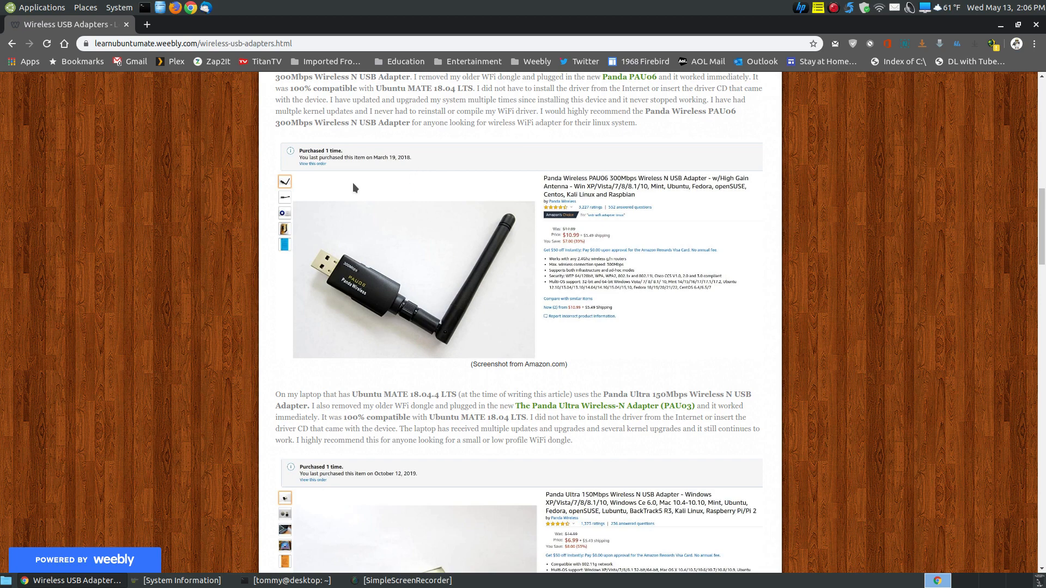
pyautogui.moveTo(572, 282)
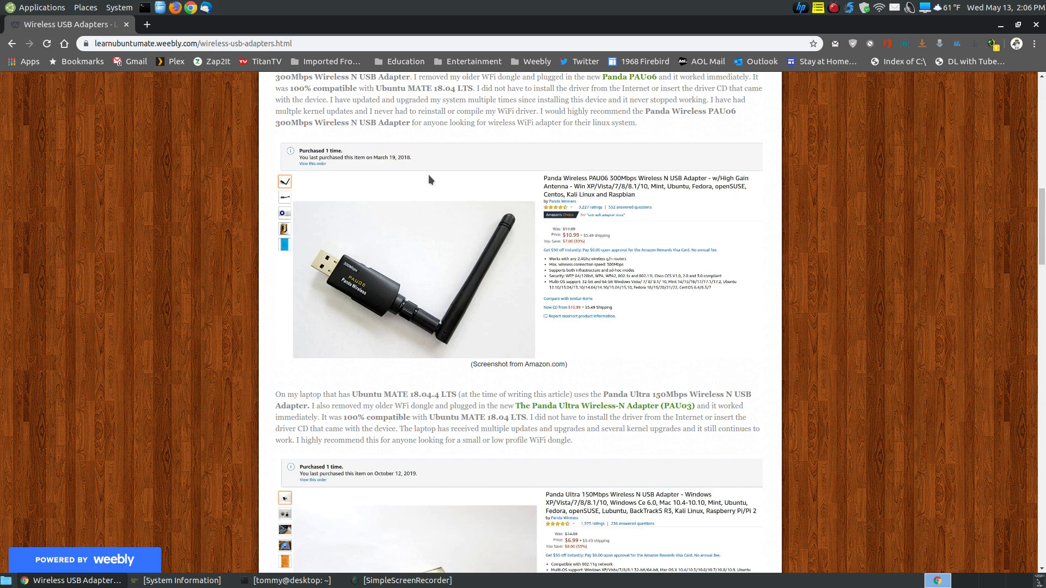
pyautogui.moveTo(620, 263)
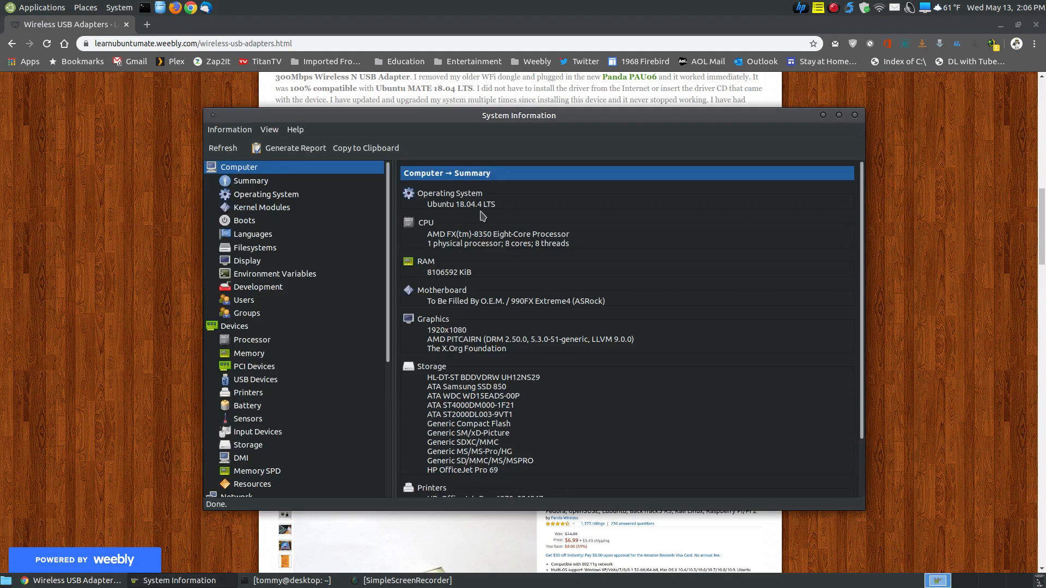
pyautogui.moveTo(471, 214)
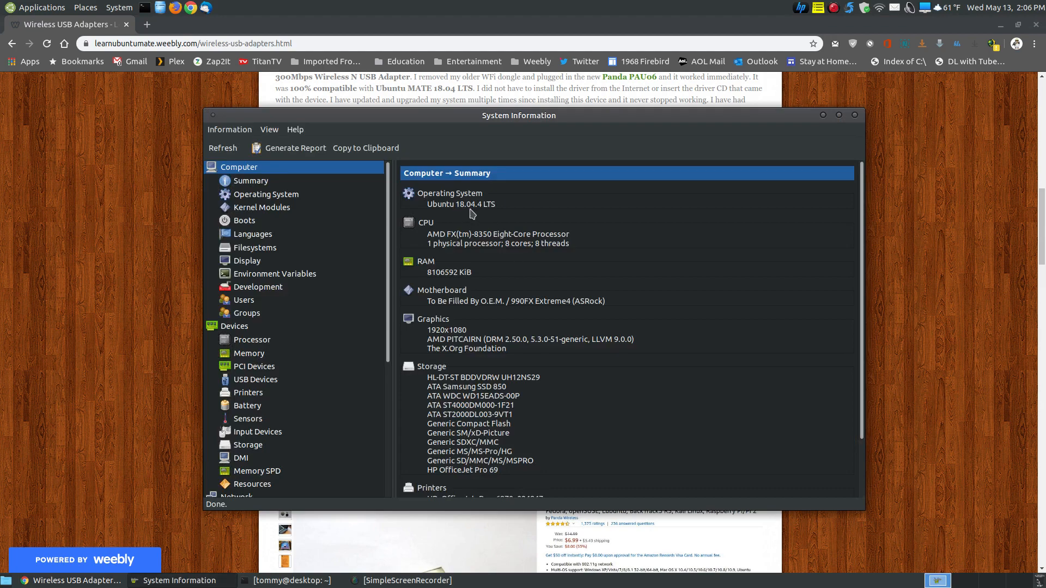
pyautogui.moveTo(827, 126)
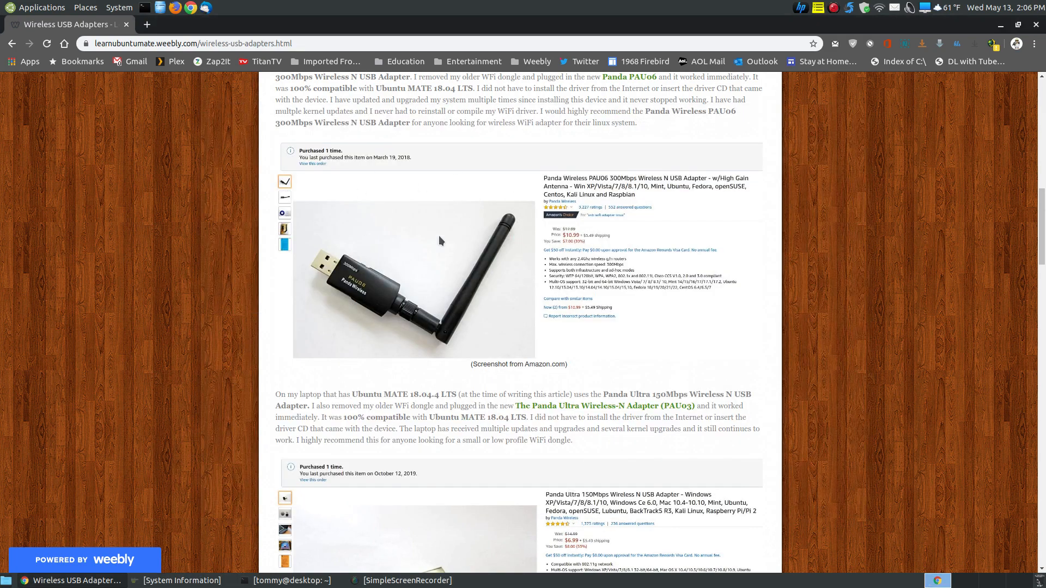
pyautogui.moveTo(437, 282)
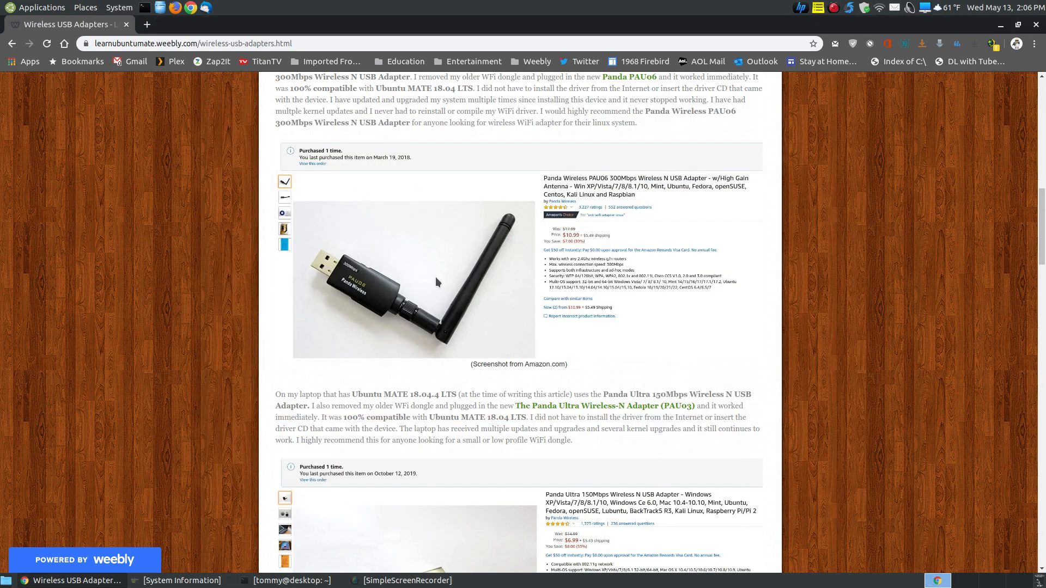
pyautogui.moveTo(486, 259)
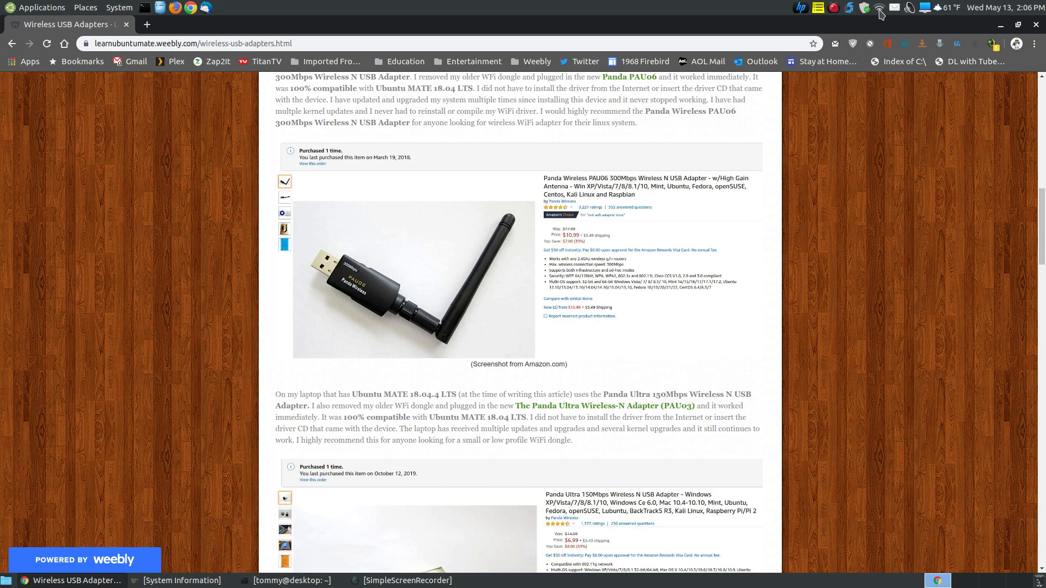
pyautogui.moveTo(881, 13)
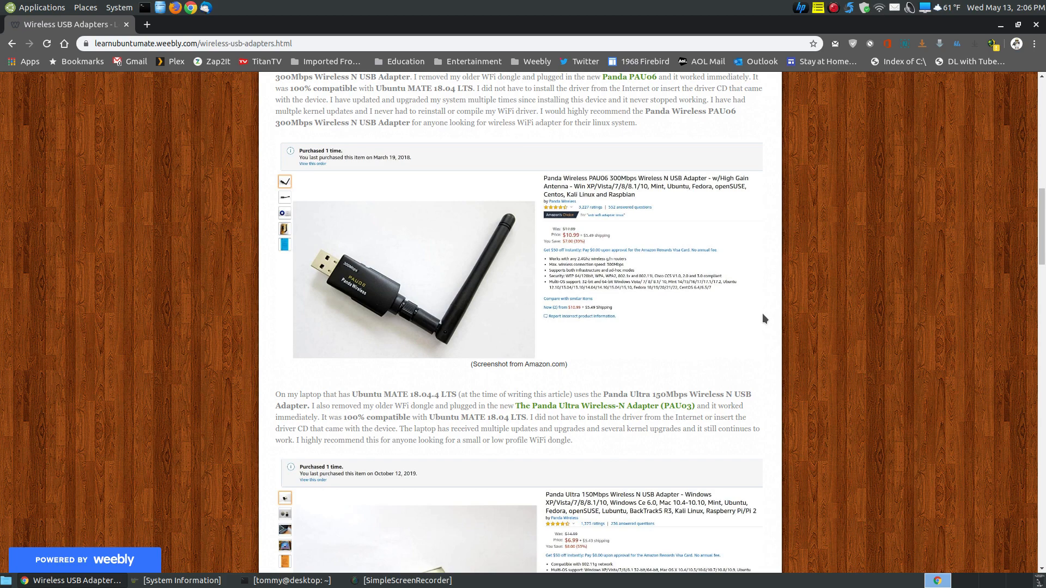
# Step: Scroll down to the Panda Ultra 150Mbps Wireless N adapter paragraph and its Amazon screenshot
pyautogui.scroll(-3)
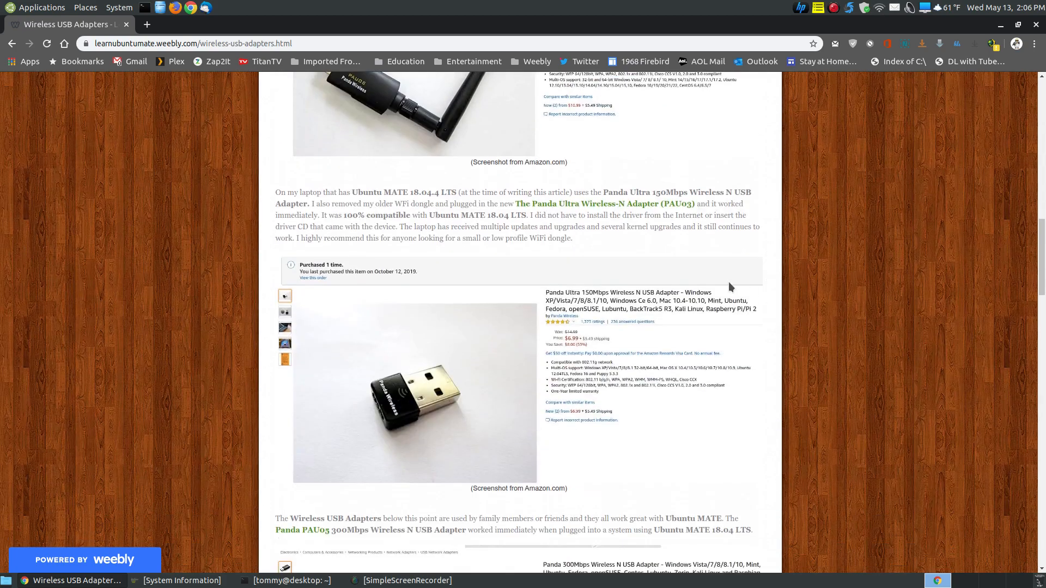
pyautogui.moveTo(431, 398)
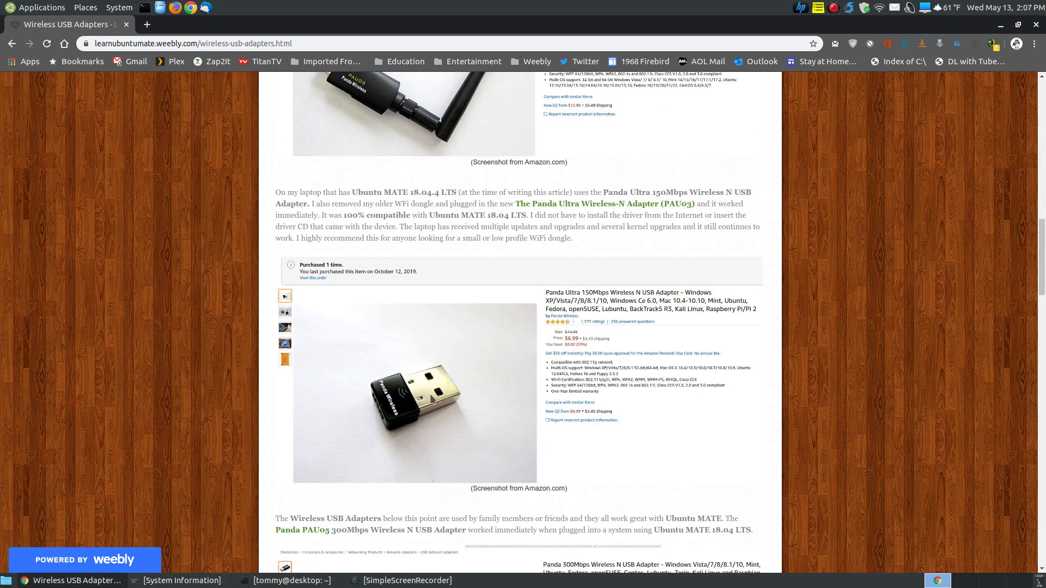
pyautogui.moveTo(462, 402)
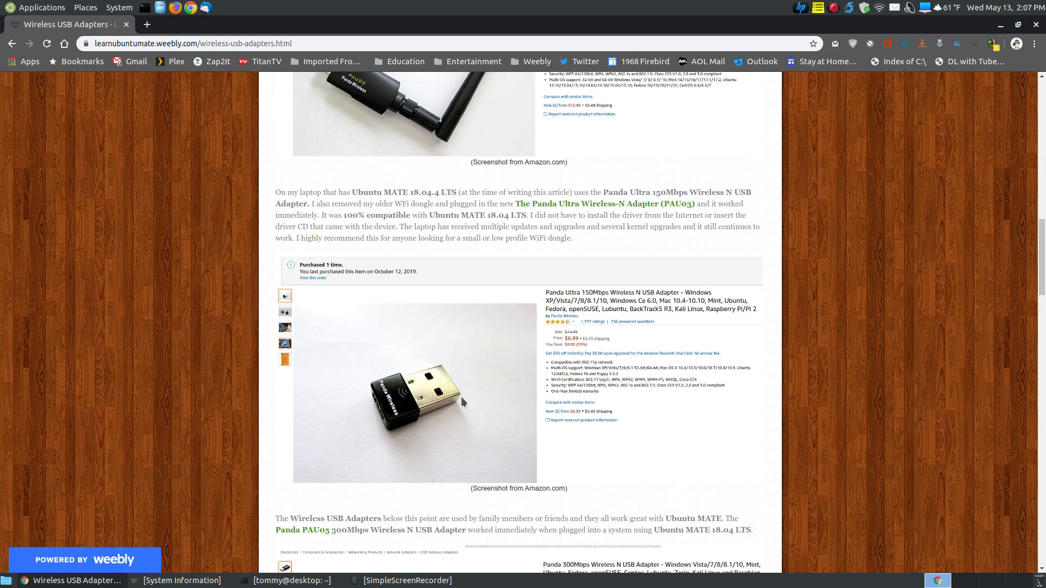
pyautogui.scroll(-3)
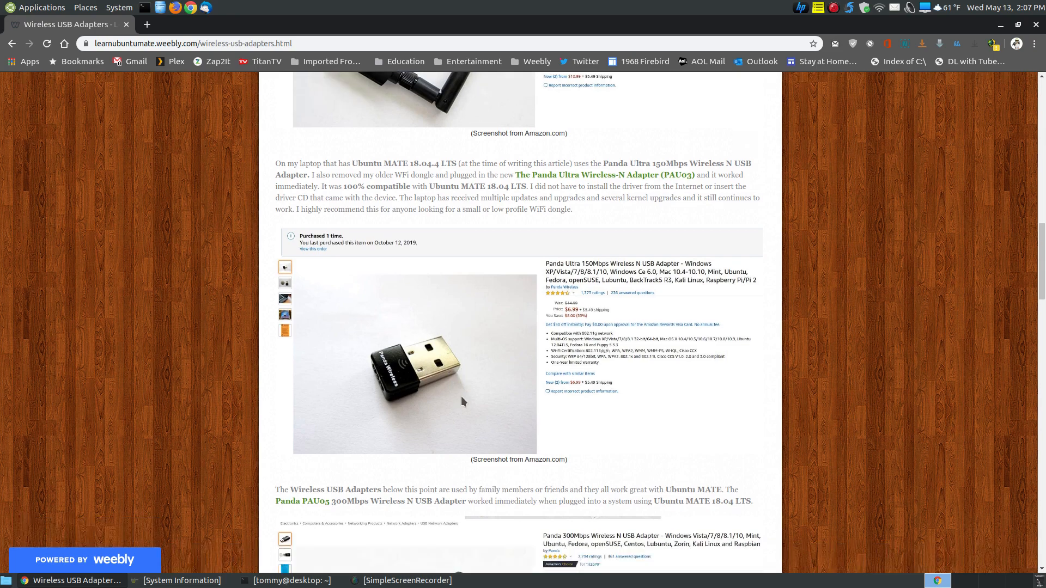
pyautogui.moveTo(384, 251)
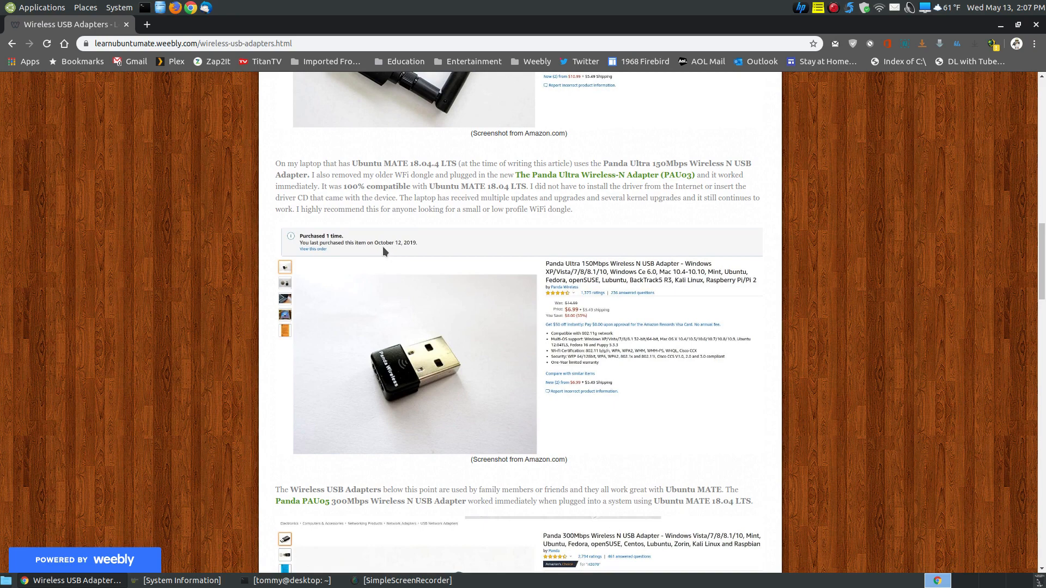
pyautogui.moveTo(411, 250)
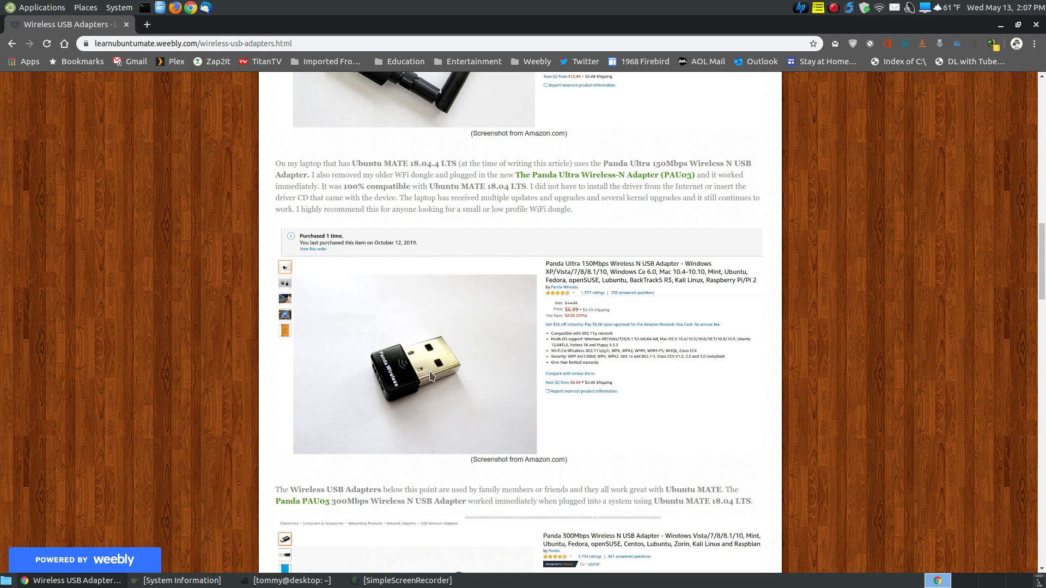
pyautogui.moveTo(440, 295)
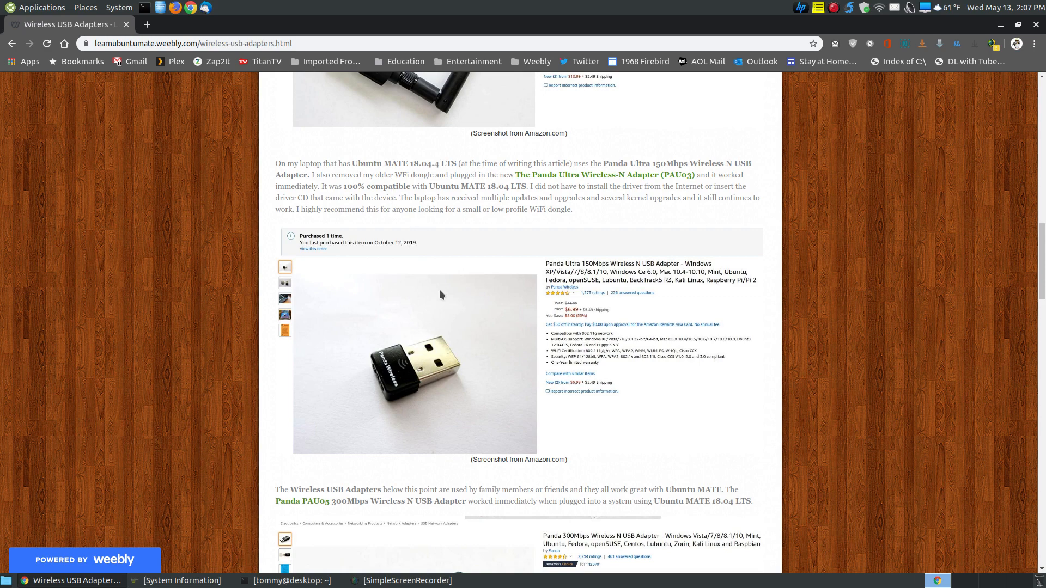
pyautogui.moveTo(567, 273)
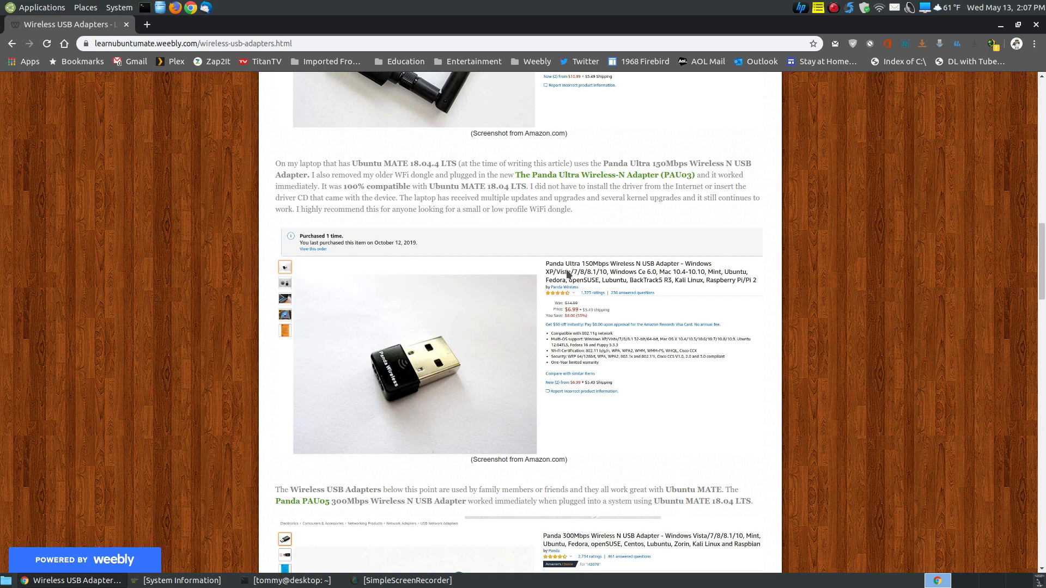
pyautogui.moveTo(600, 273)
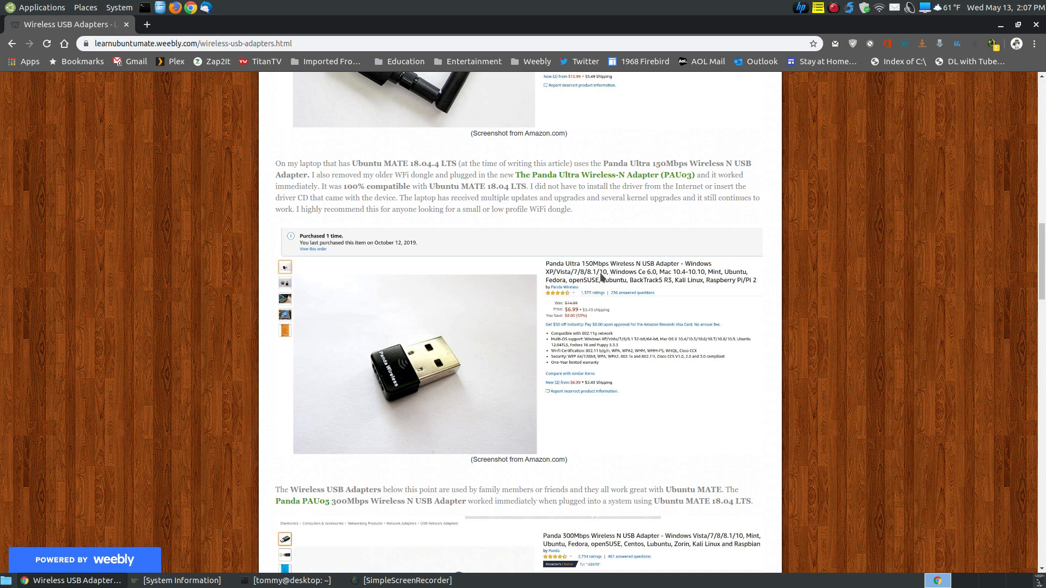
pyautogui.moveTo(667, 210)
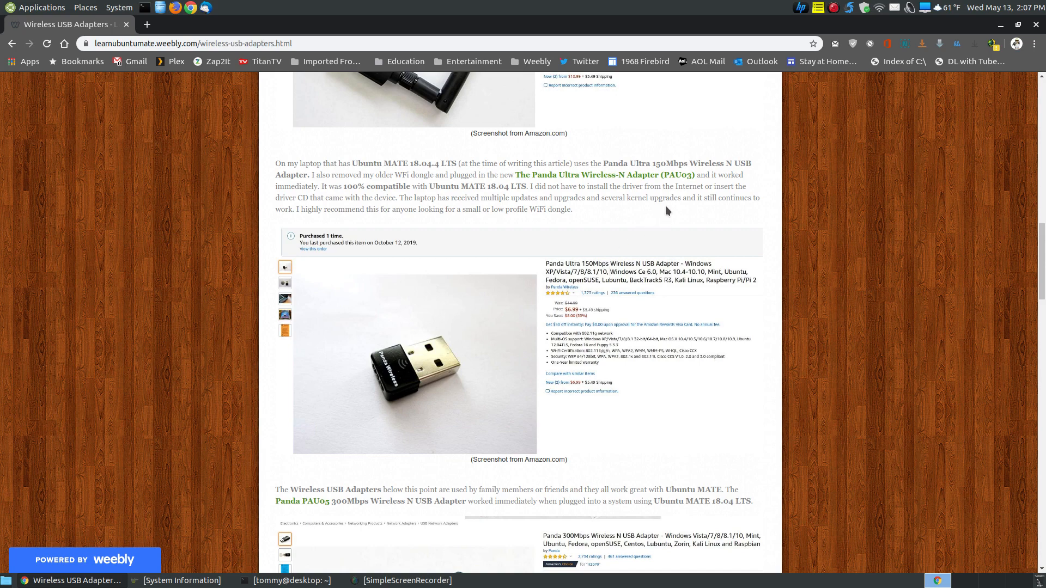
pyautogui.moveTo(521, 314)
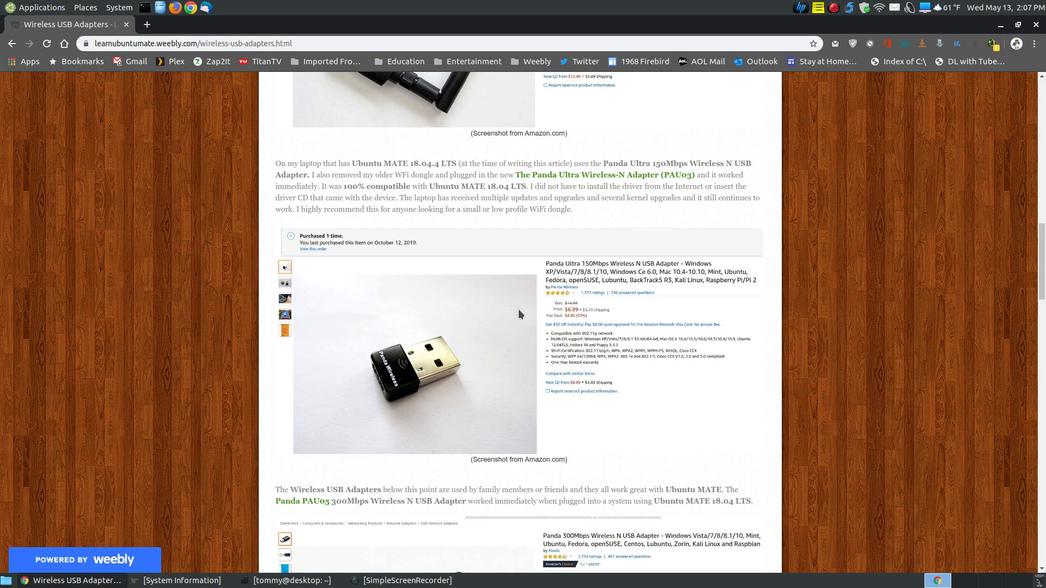
pyautogui.moveTo(486, 337)
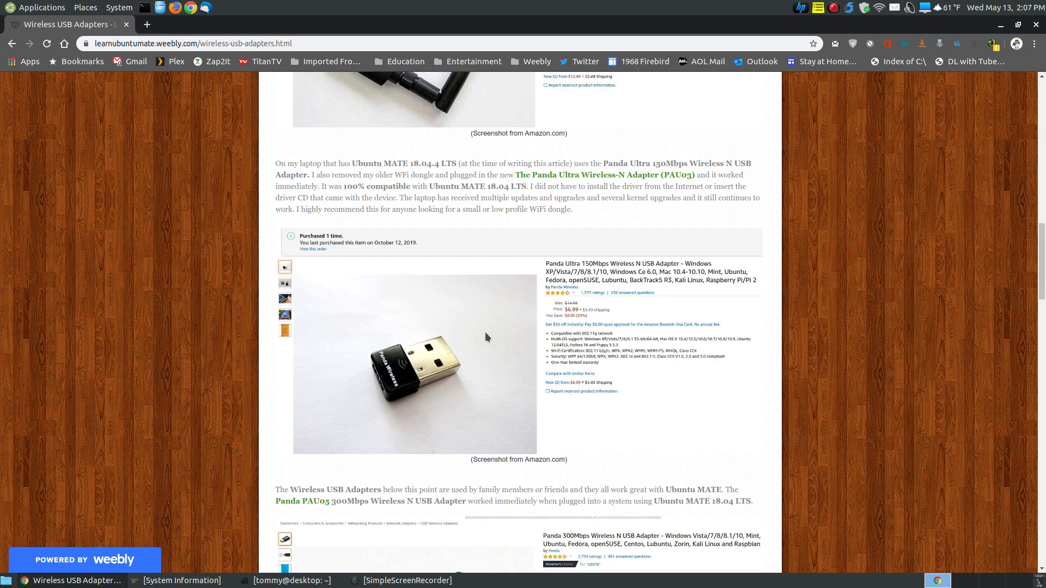
# Step: Scroll to the family-and-friends paragraph and the Panda PAU05 300Mbps listing
pyautogui.scroll(-3)
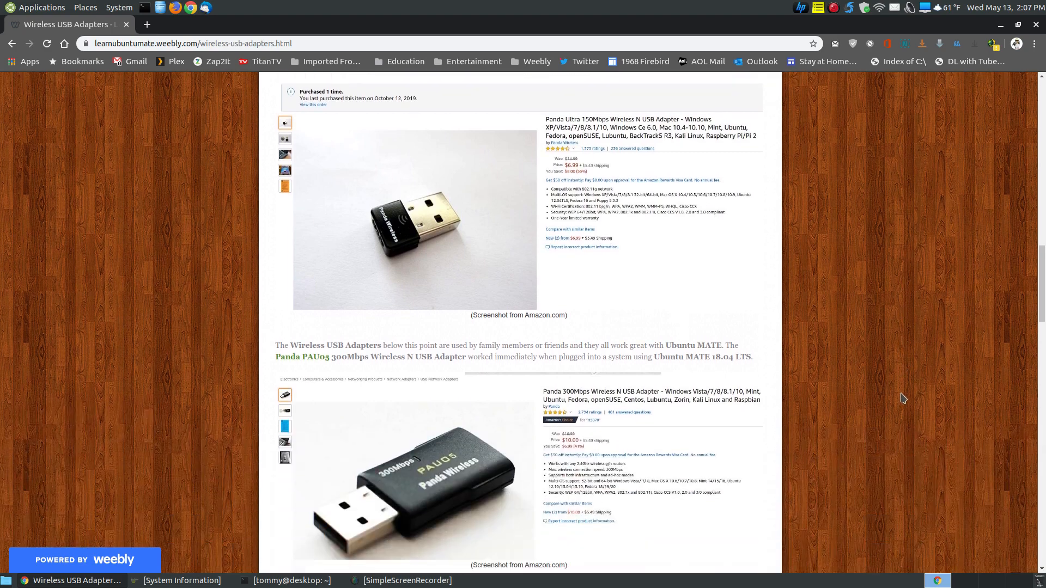
pyautogui.scroll(-3)
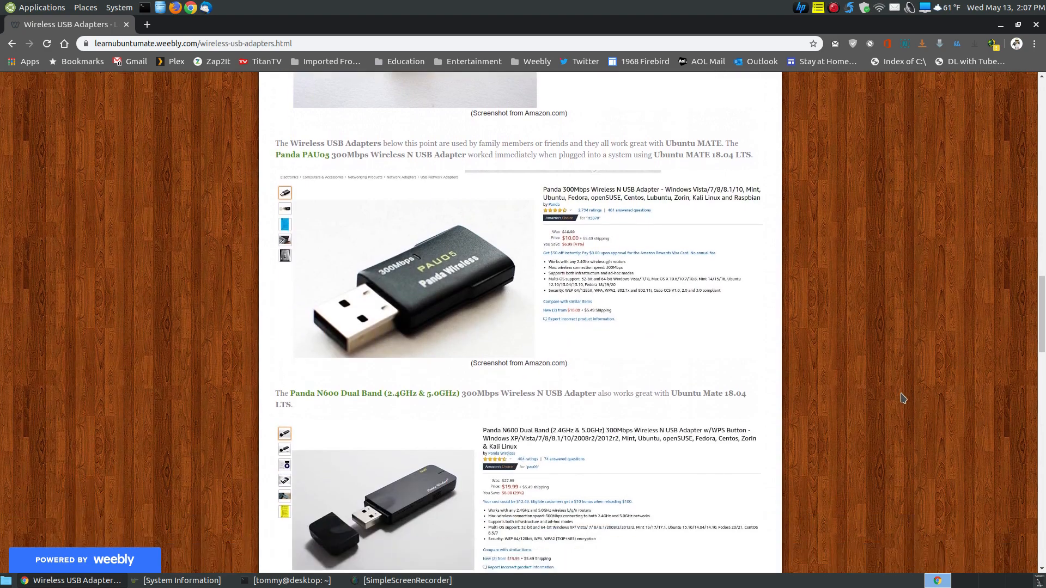
pyautogui.scroll(-3)
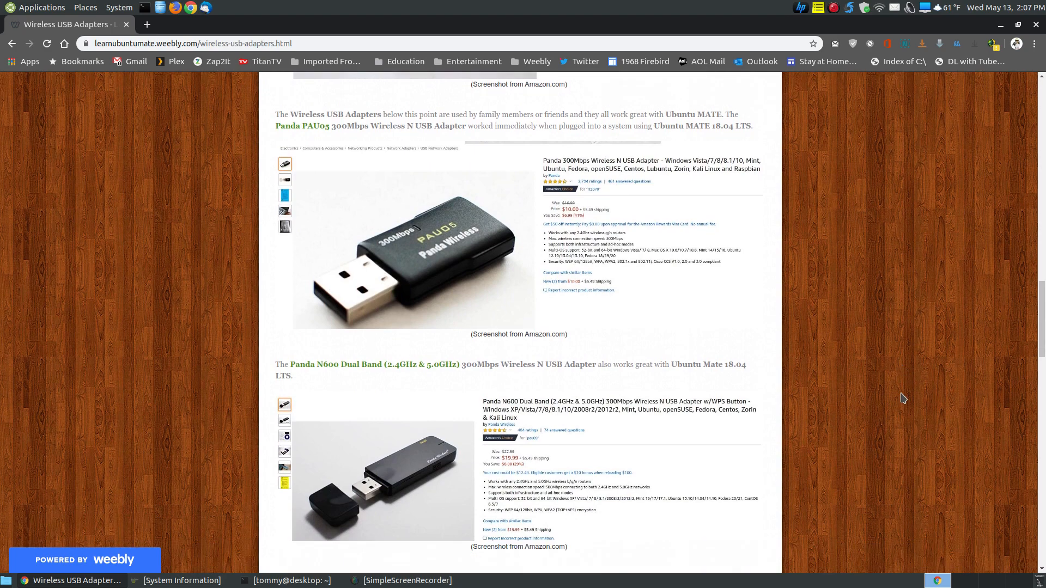
pyautogui.scroll(3)
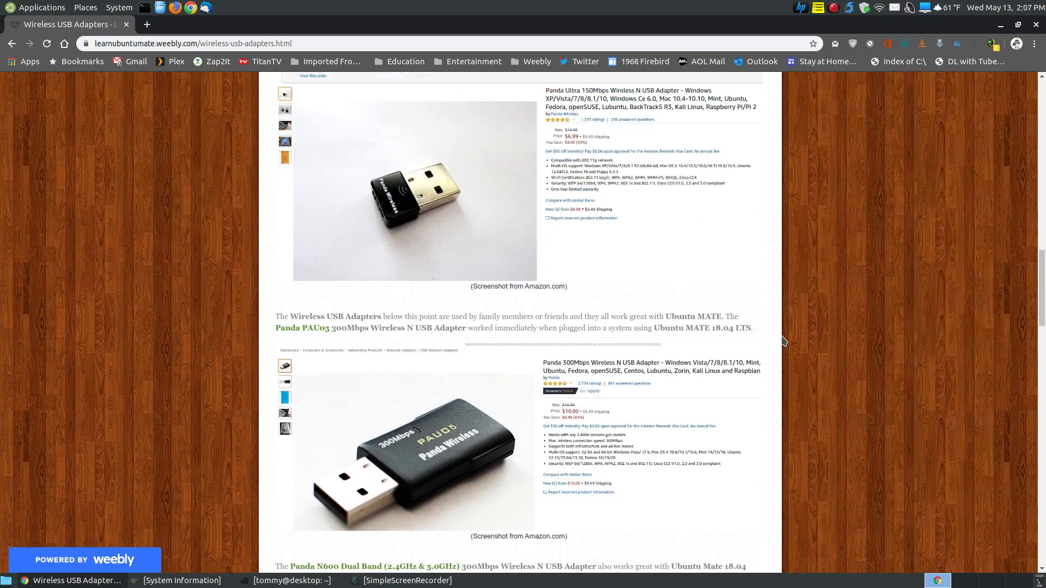
pyautogui.scroll(-3)
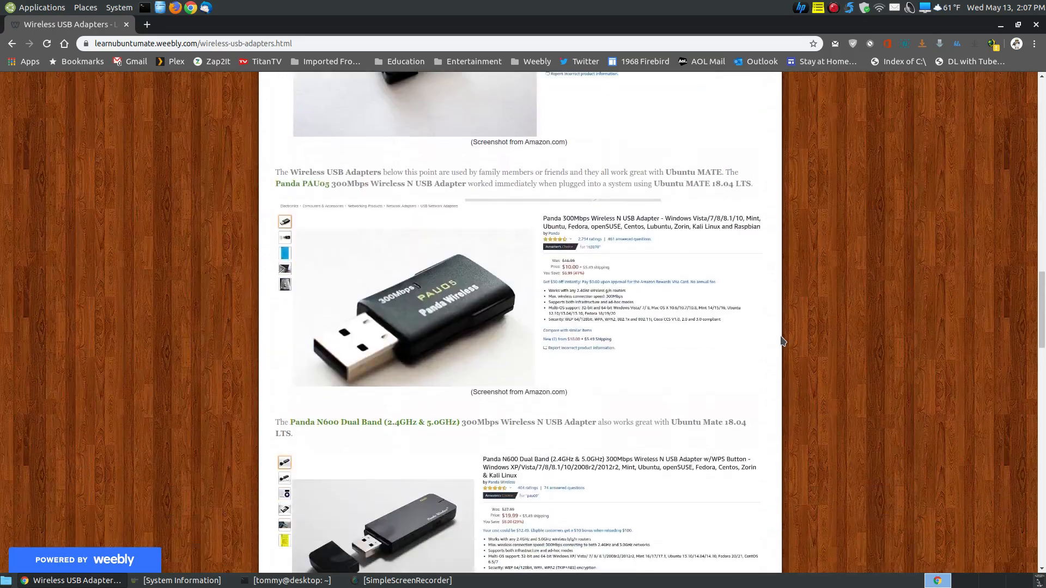
# Step: Scroll on to the Panda N600 Dual Band adapter recommendation below the PAU05
pyautogui.scroll(-3)
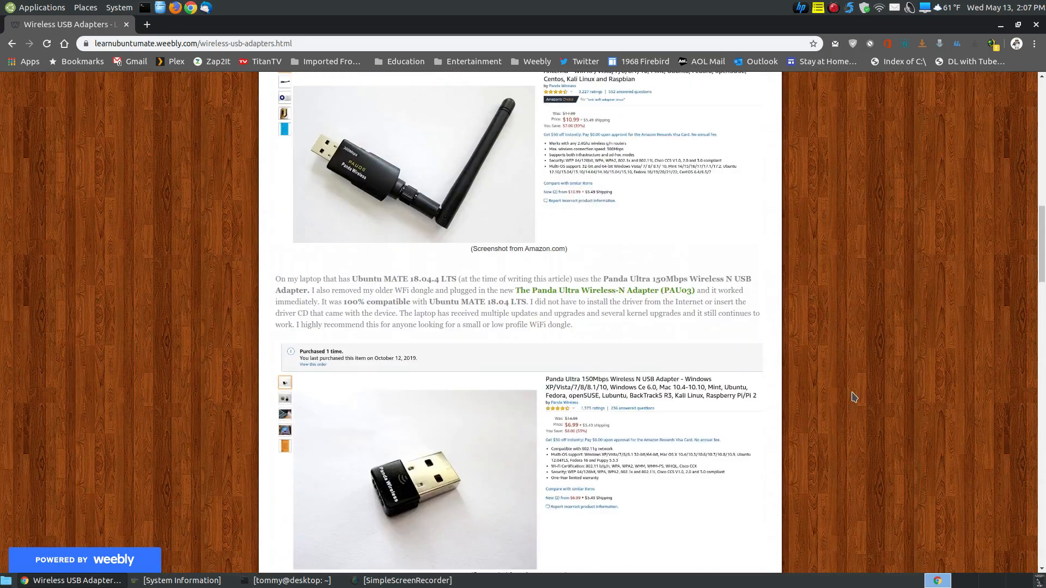
pyautogui.scroll(-3)
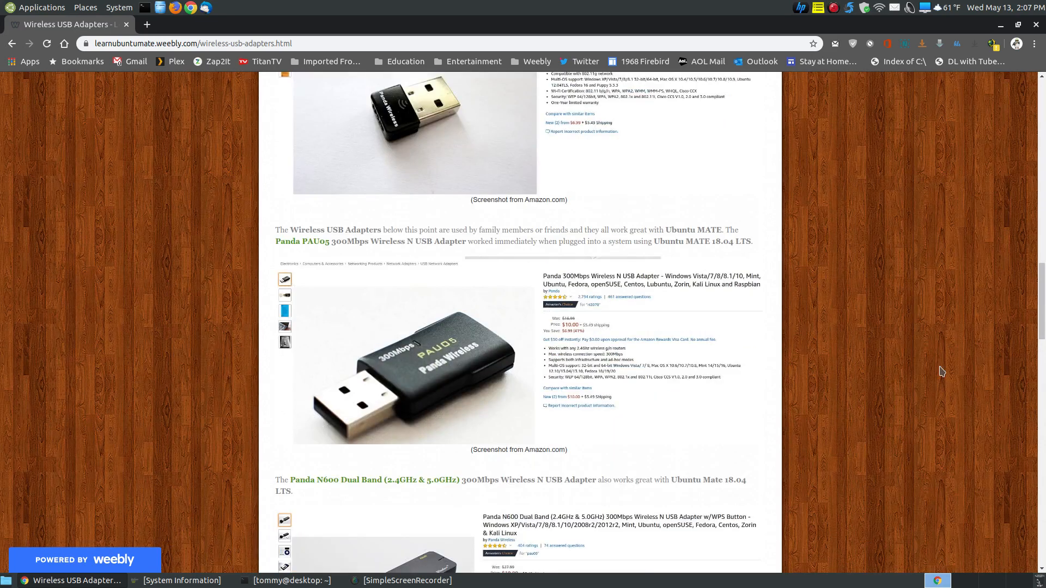
pyautogui.scroll(-3)
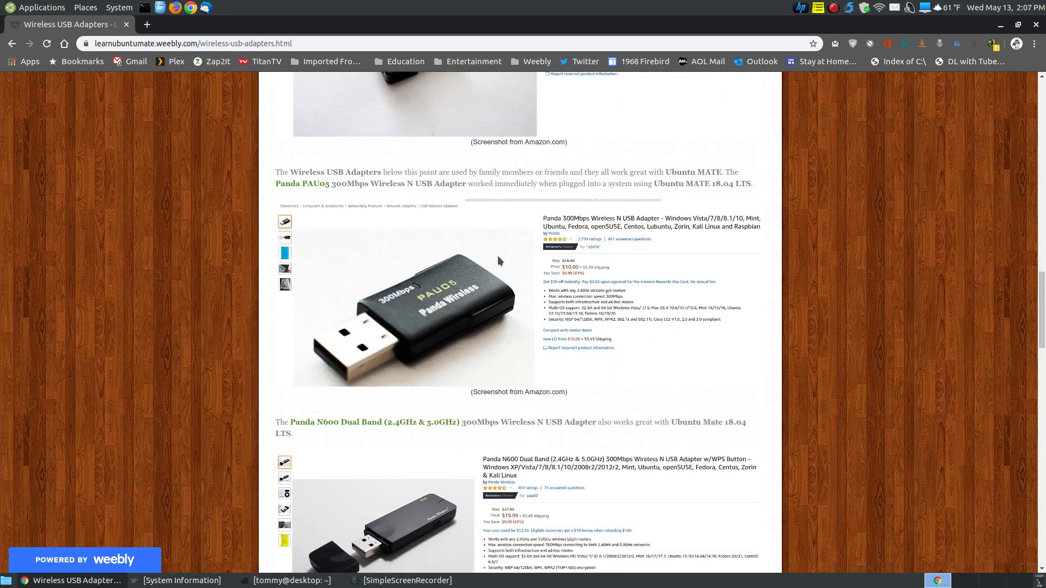
pyautogui.moveTo(417, 239)
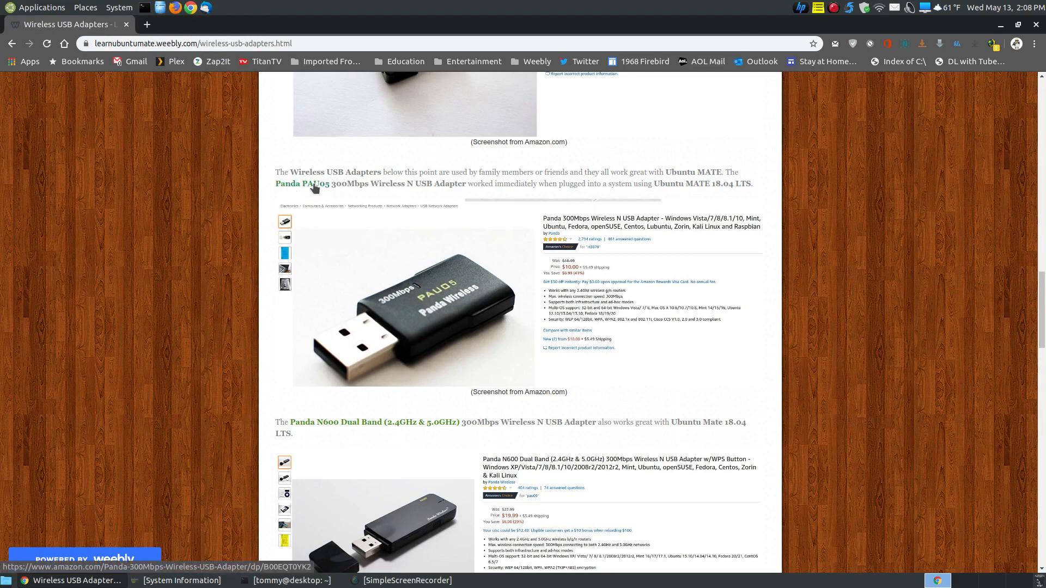
pyautogui.scroll(-3)
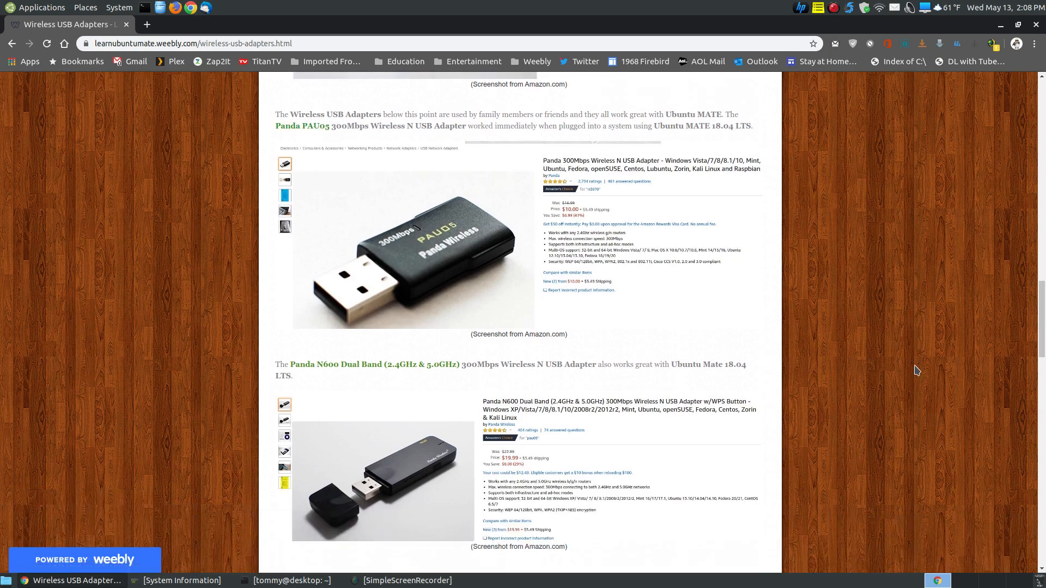
pyautogui.moveTo(649, 261)
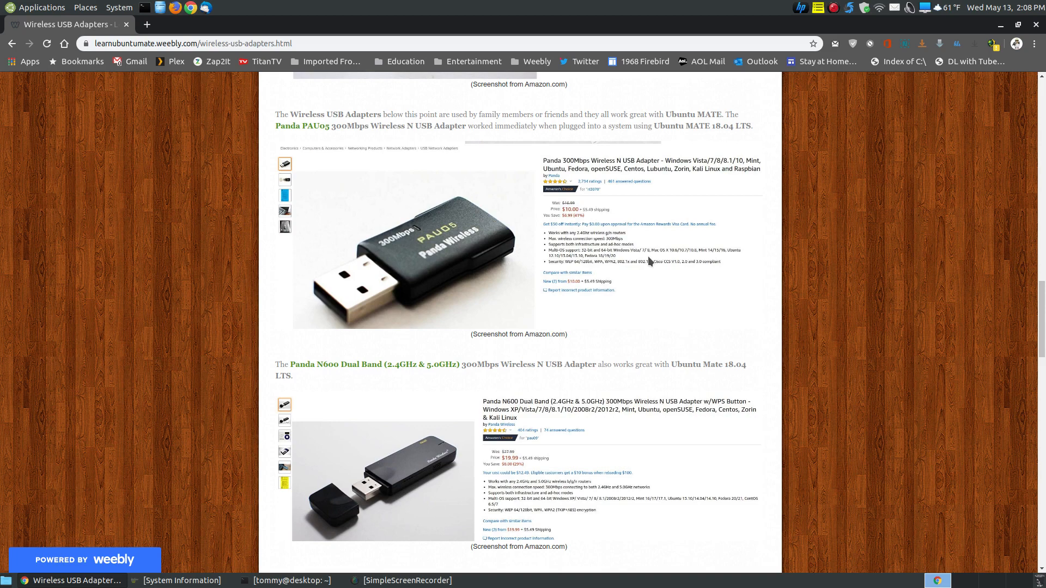
pyautogui.moveTo(656, 259)
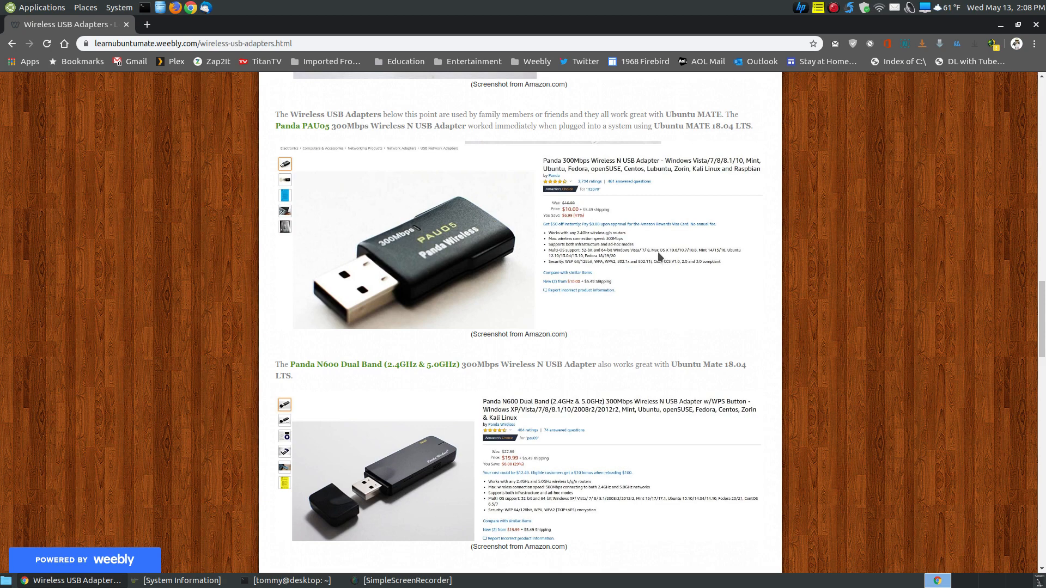
pyautogui.moveTo(320, 149)
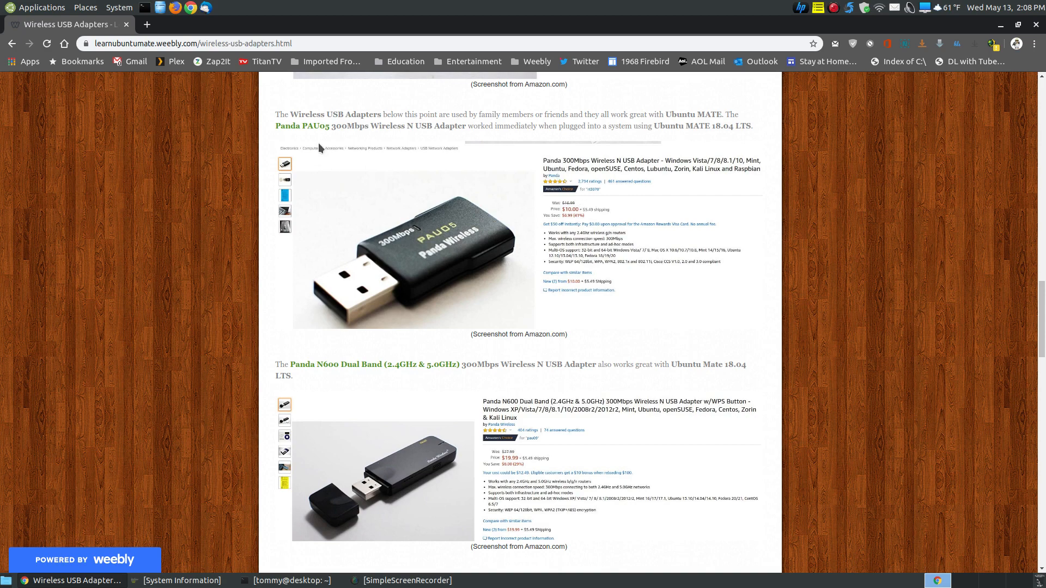
pyautogui.moveTo(506, 230)
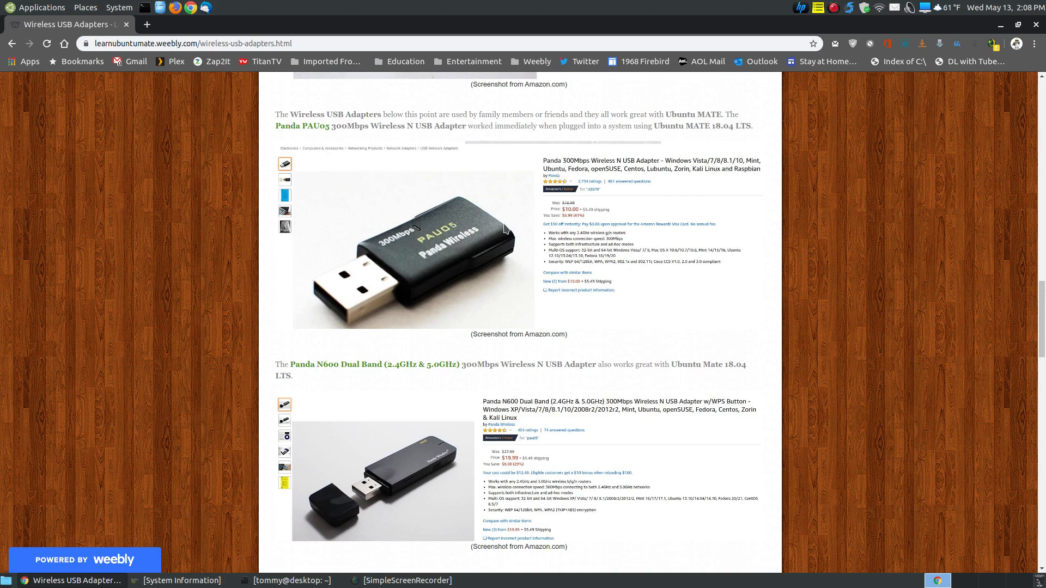
pyautogui.scroll(-3)
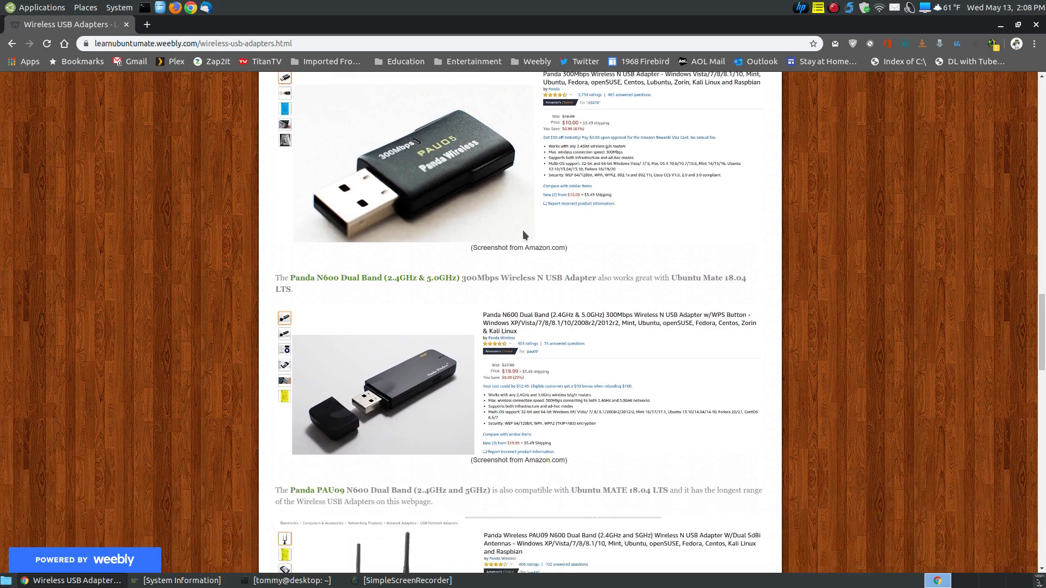
pyautogui.scroll(-3)
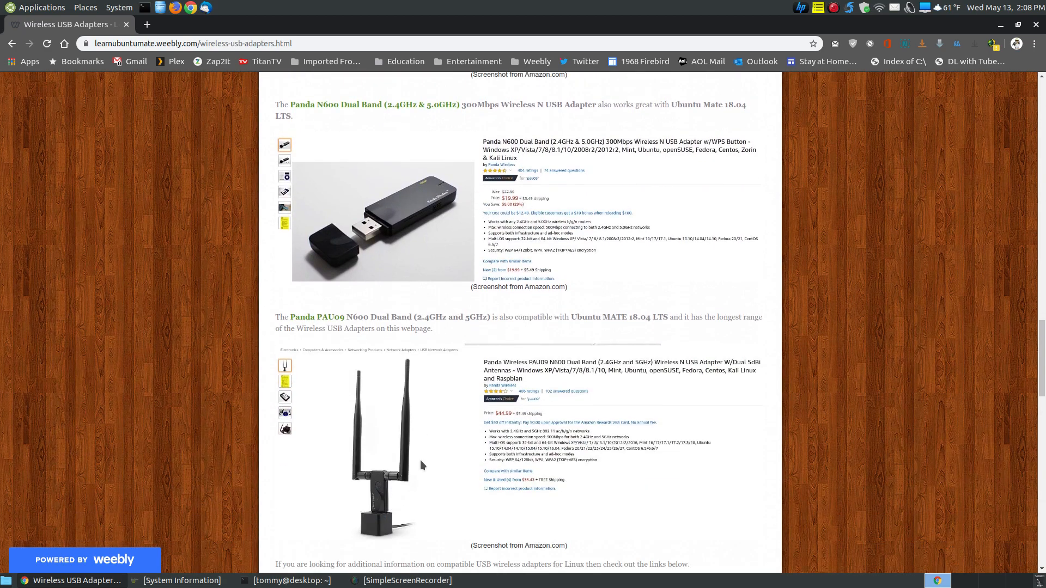
pyautogui.moveTo(510, 399)
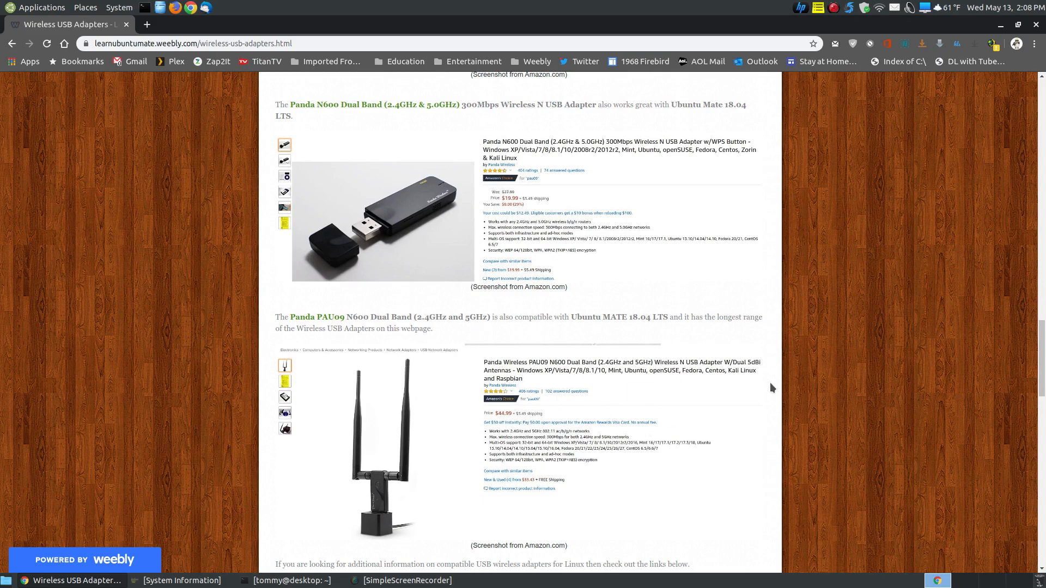
pyautogui.scroll(-3)
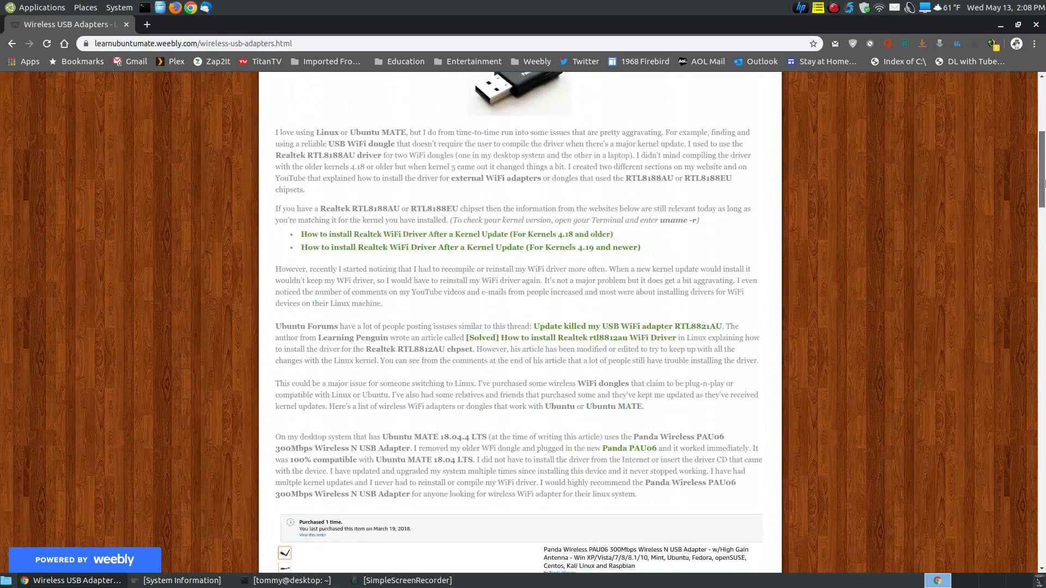
pyautogui.scroll(-3)
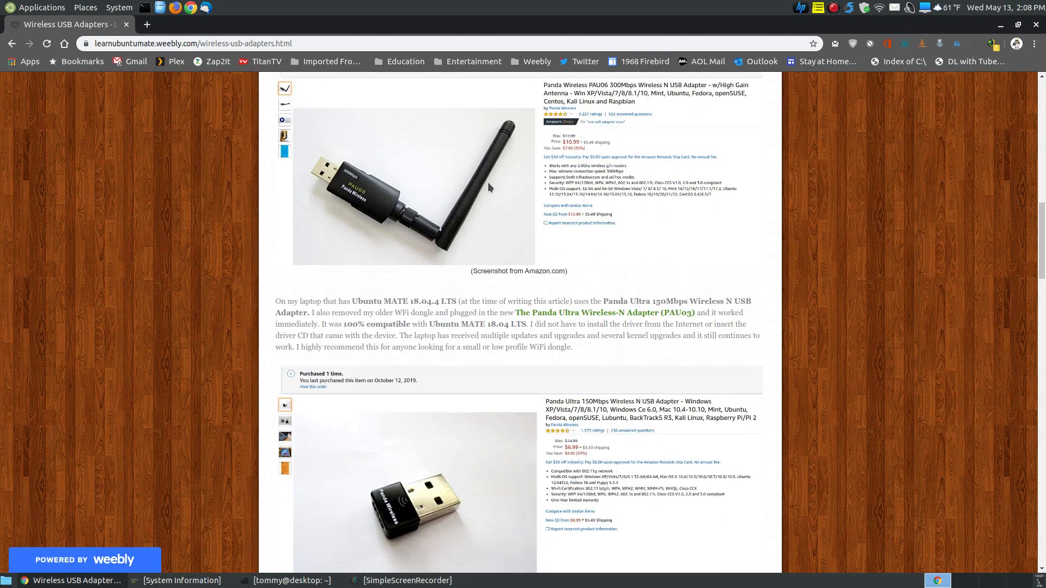
pyautogui.scroll(-3)
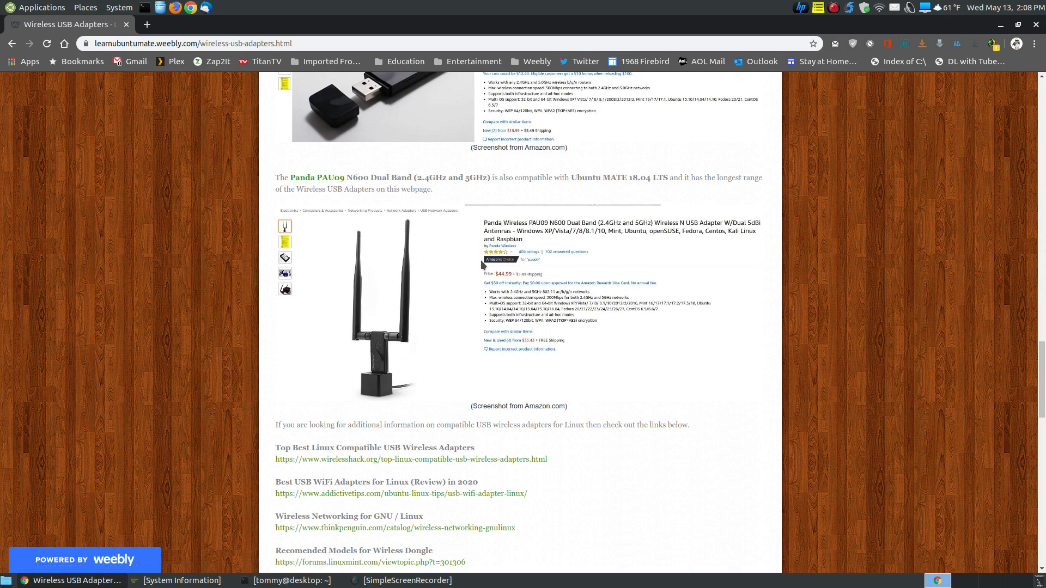
pyautogui.moveTo(603, 228)
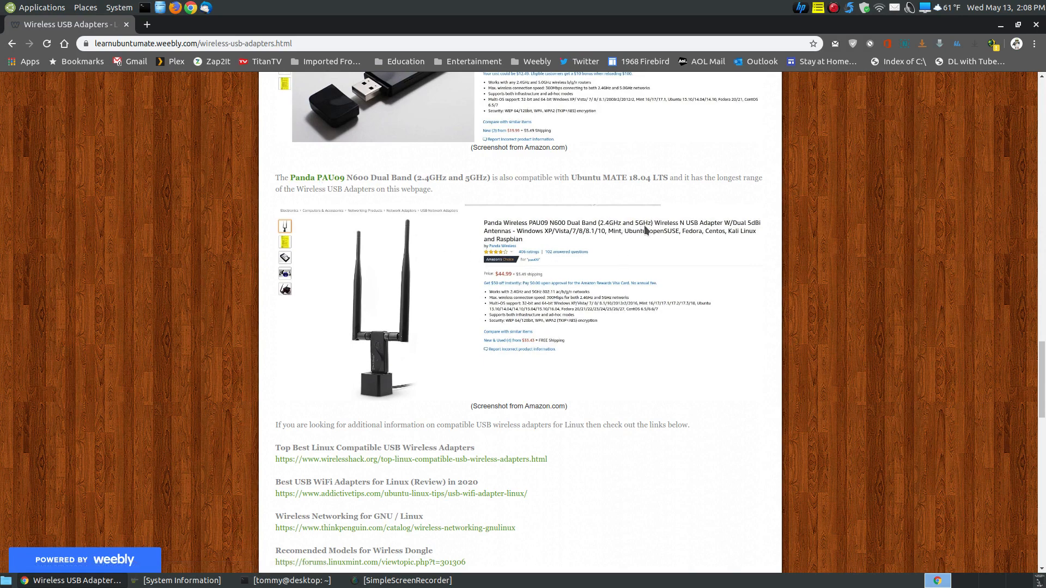
pyautogui.moveTo(392, 358)
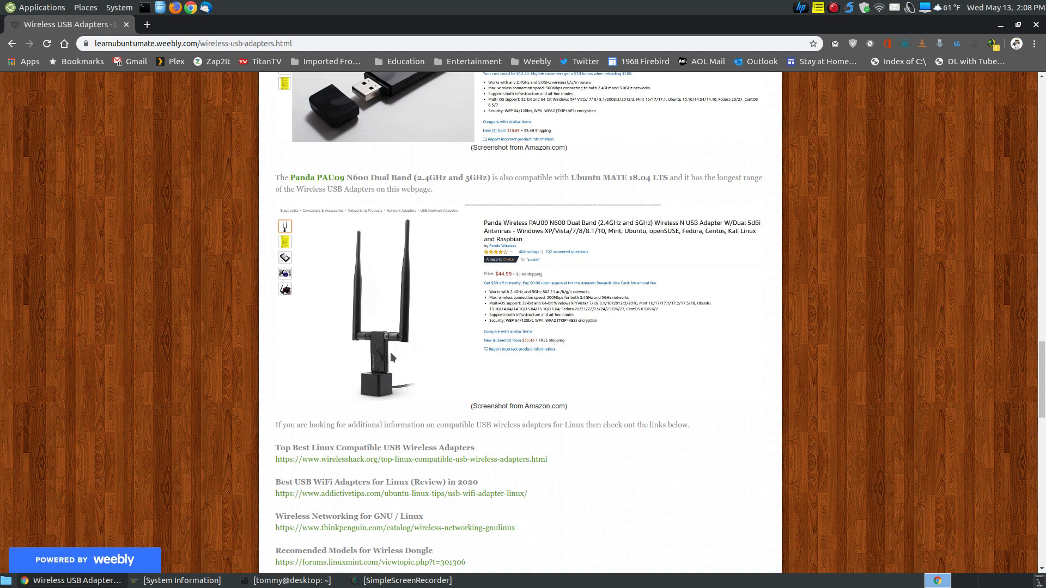
pyautogui.moveTo(406, 320)
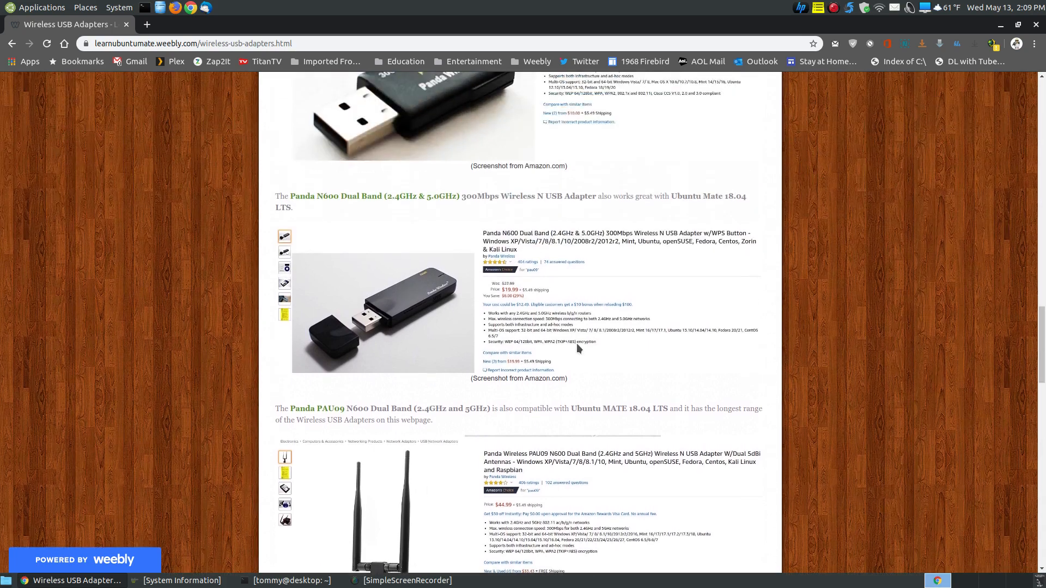
# Step: Scroll down to the TP-Link AV600 Nano Powerline adapter Amazon screenshot
pyautogui.scroll(-3)
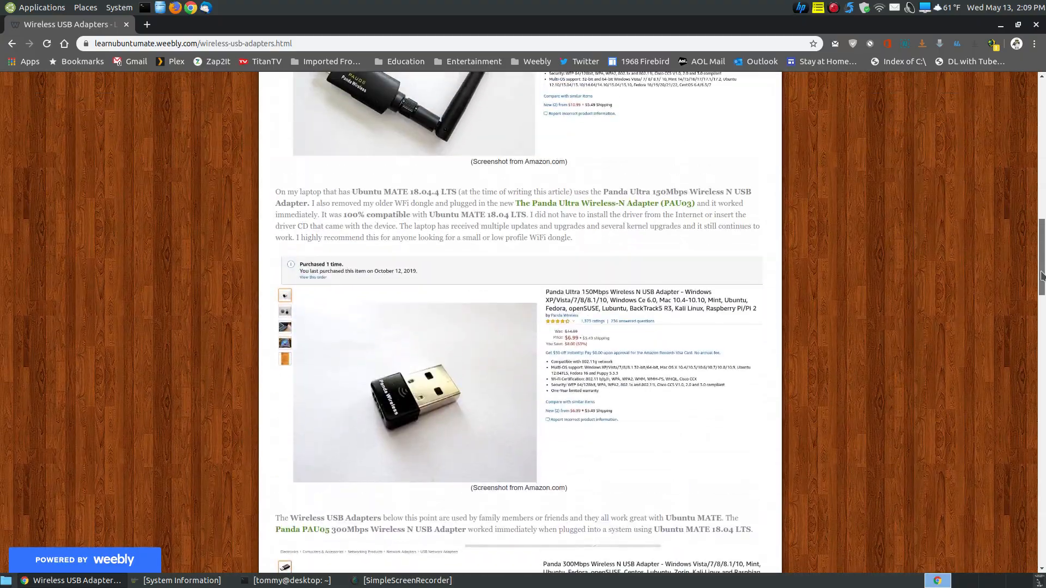
pyautogui.scroll(-3)
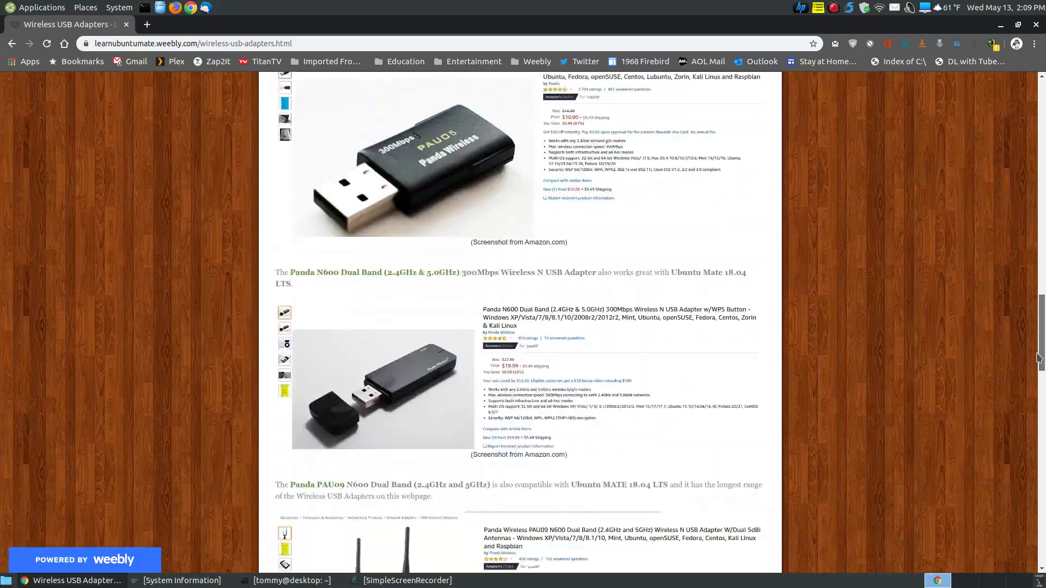
pyautogui.scroll(-3)
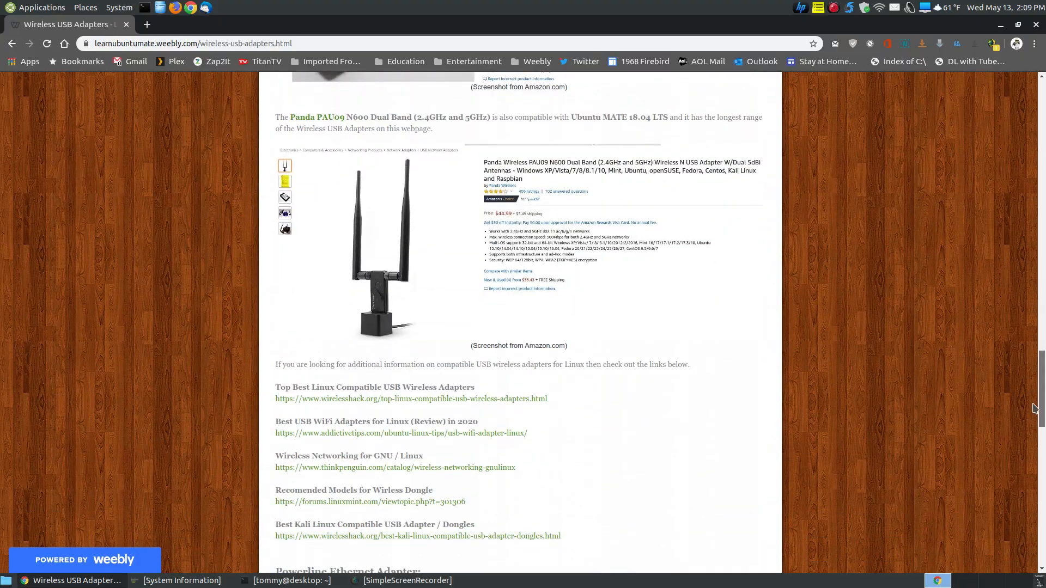
pyautogui.scroll(-3)
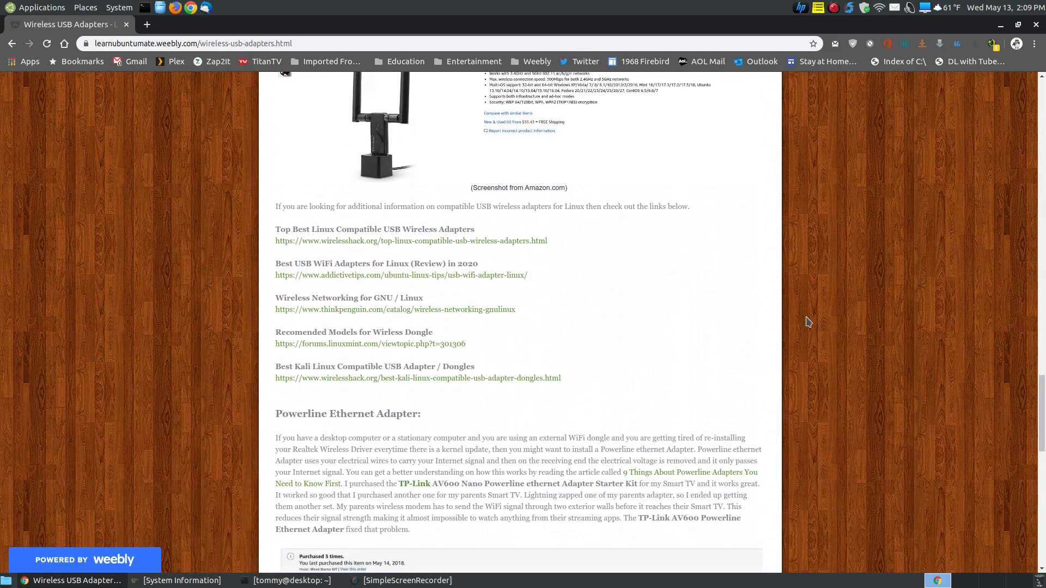
pyautogui.moveTo(595, 226)
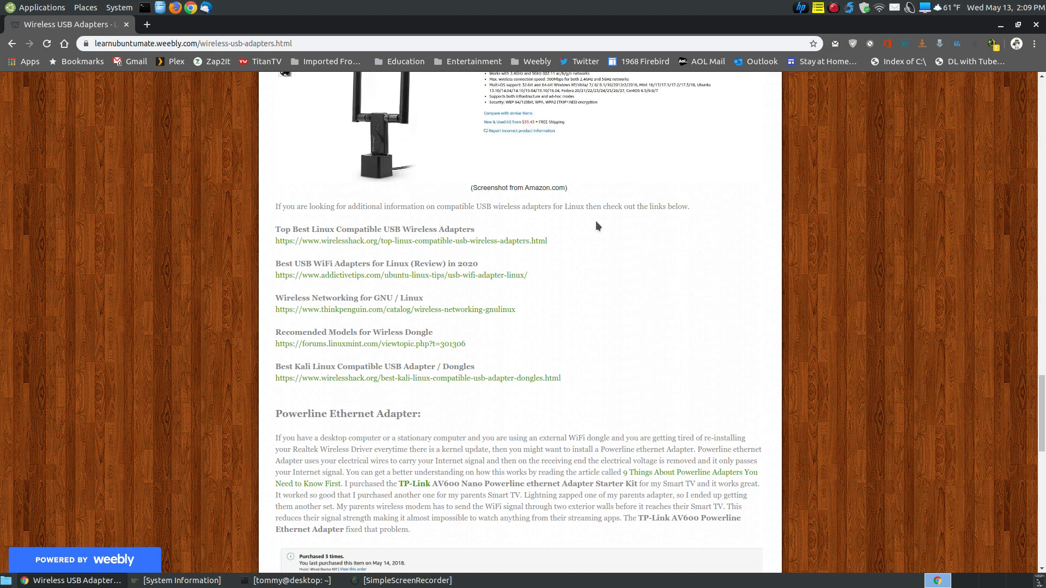
pyautogui.moveTo(355, 159)
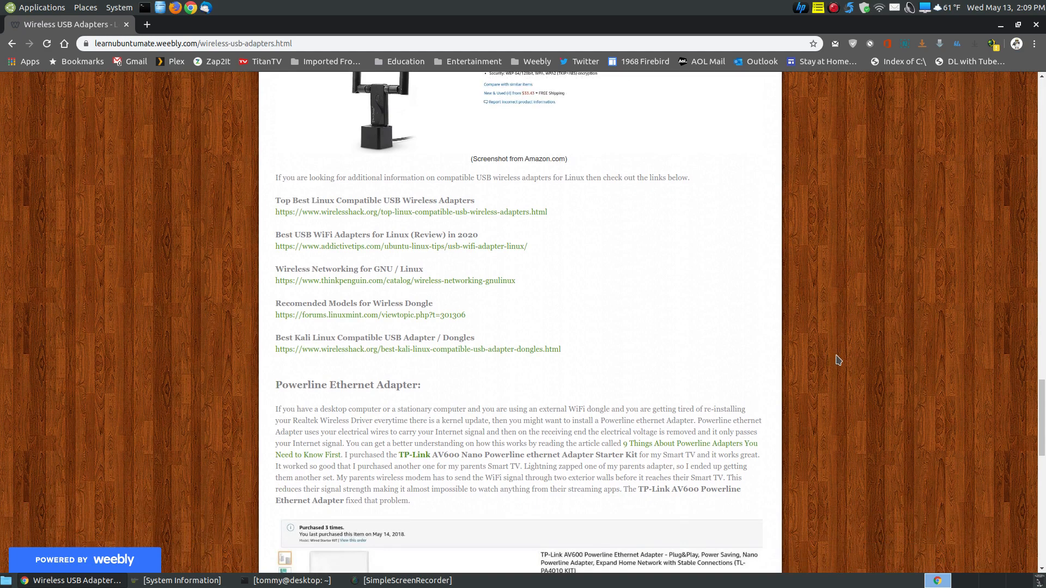
pyautogui.moveTo(401, 281)
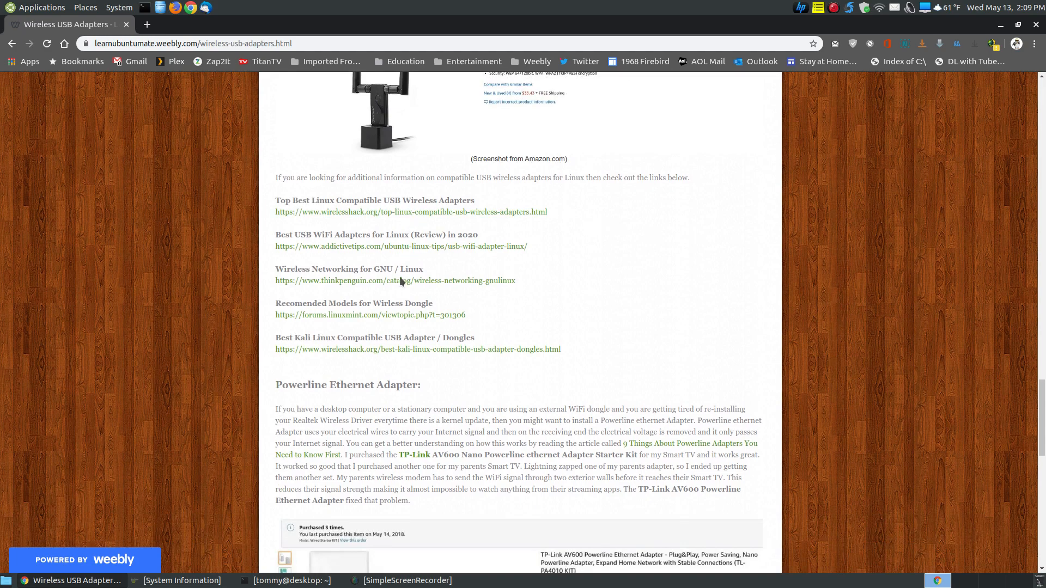
pyautogui.scroll(-3)
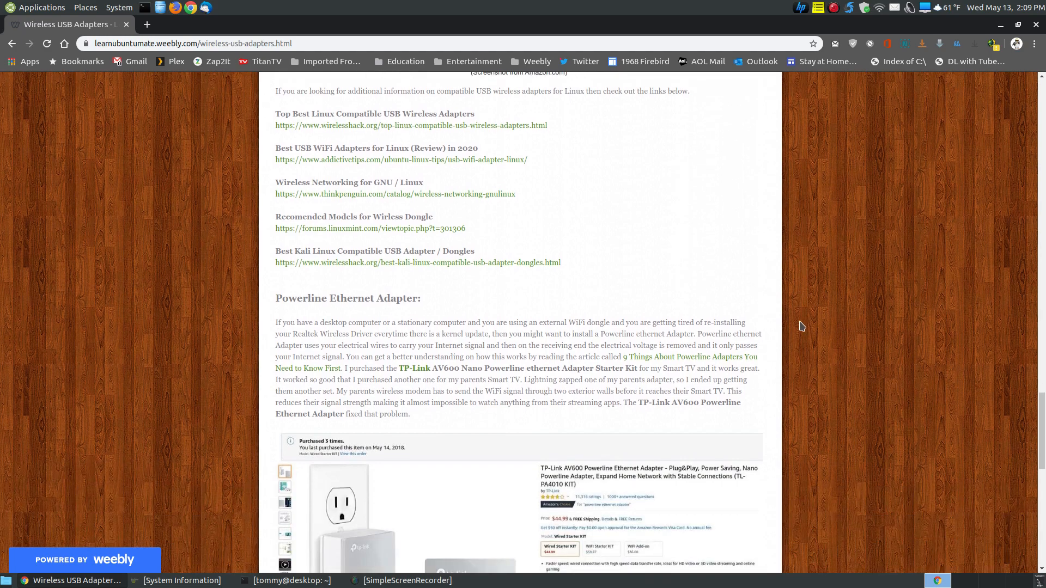
pyautogui.scroll(-3)
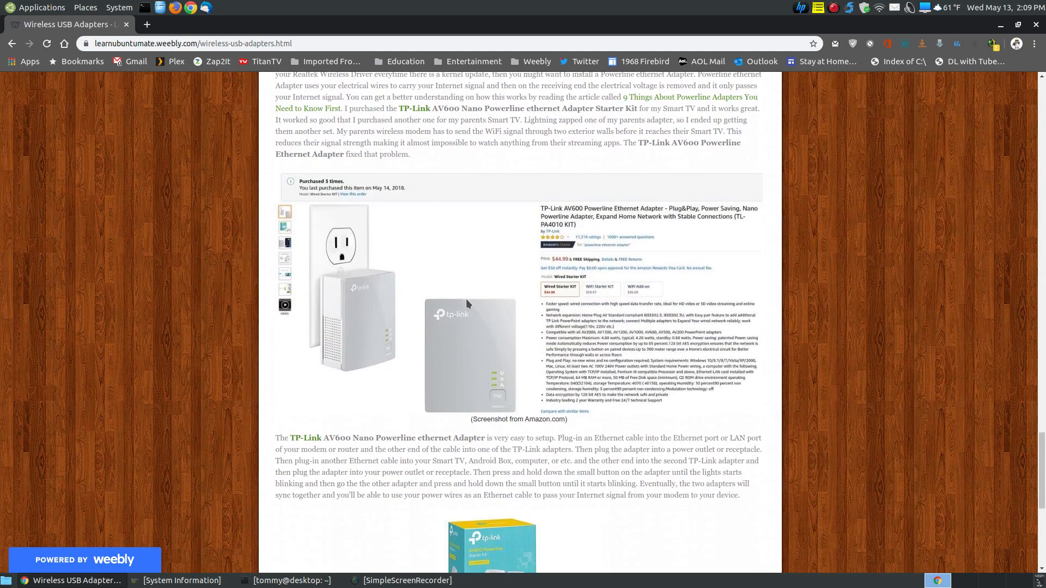
pyautogui.moveTo(373, 256)
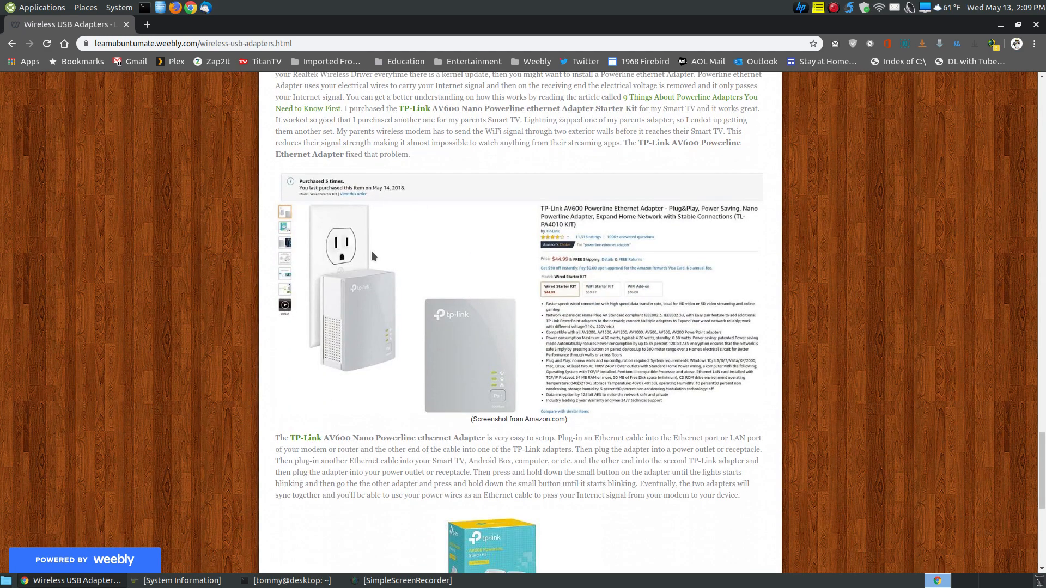
pyautogui.moveTo(509, 338)
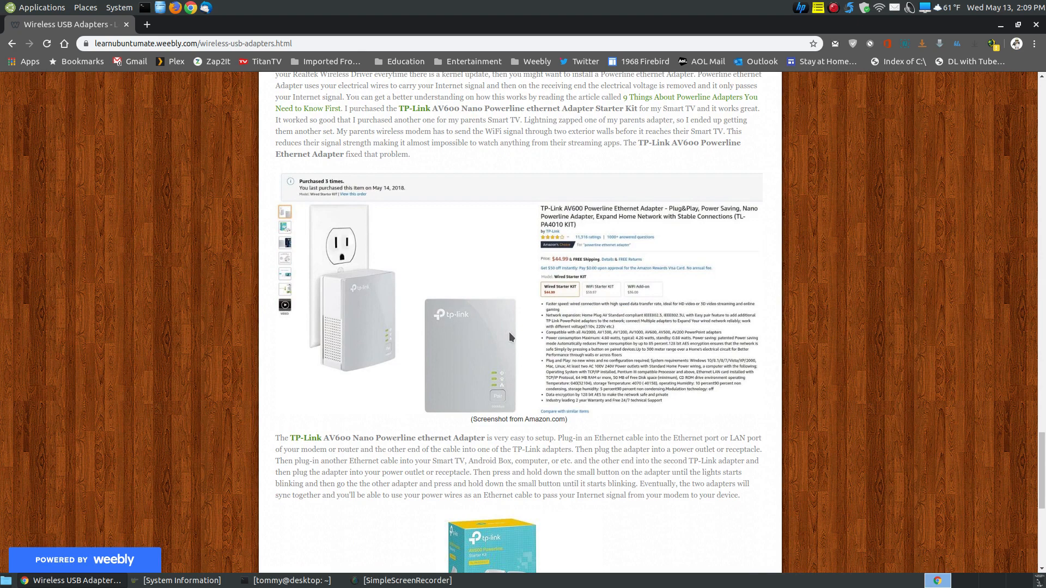
pyautogui.moveTo(659, 226)
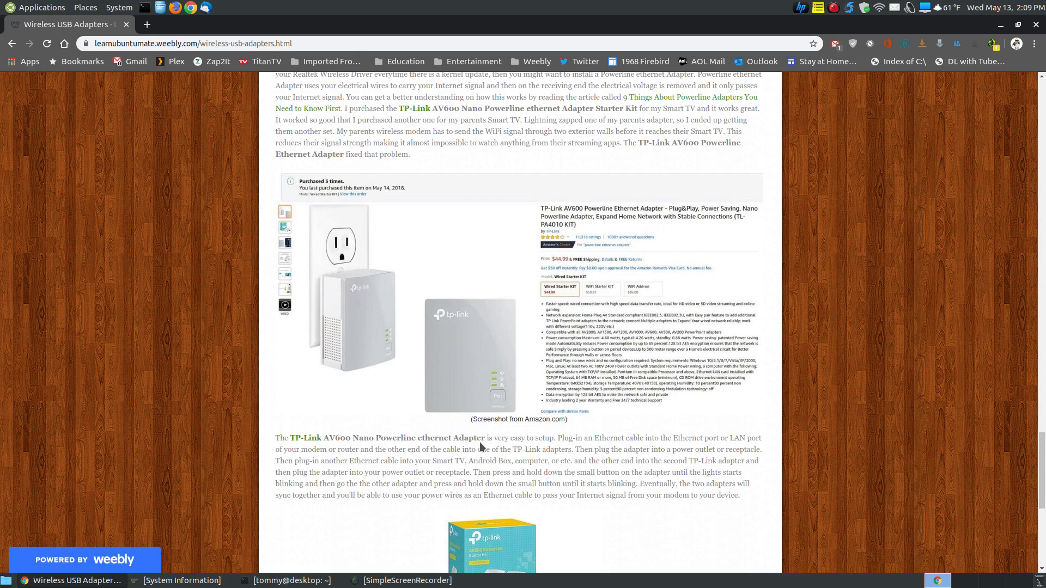
pyautogui.moveTo(489, 387)
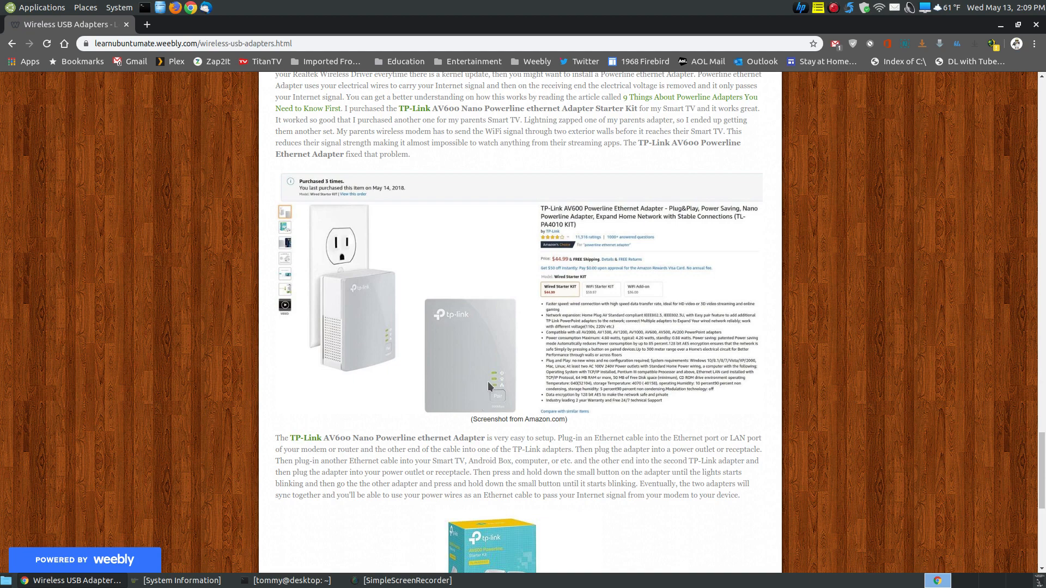
pyautogui.moveTo(379, 362)
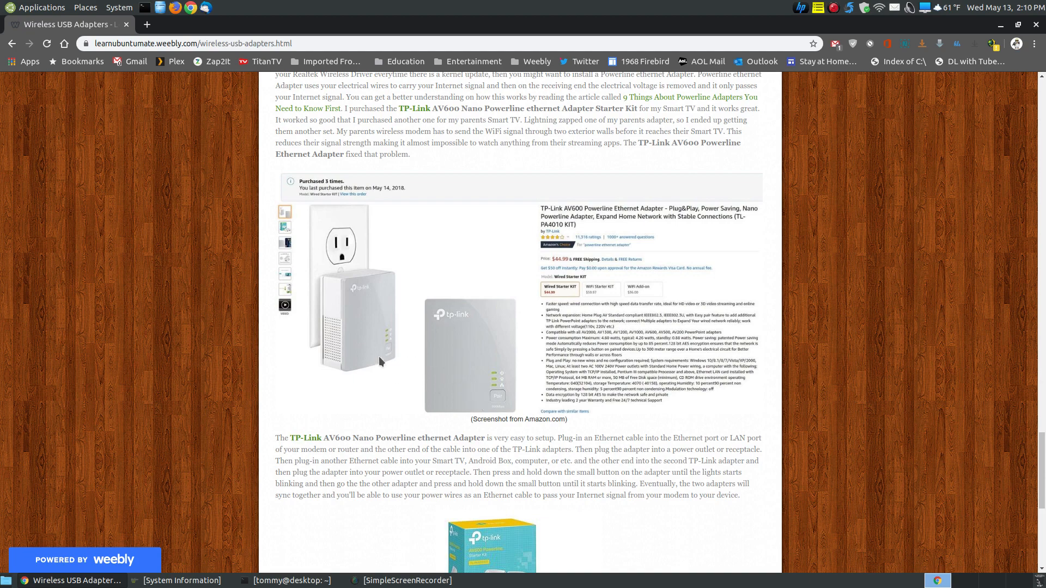
pyautogui.moveTo(323, 265)
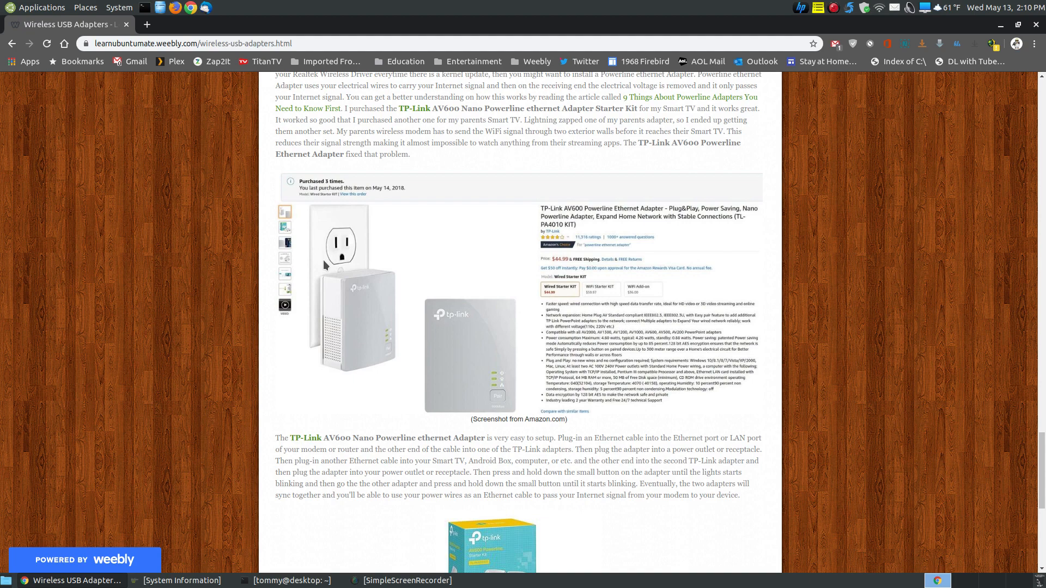
pyautogui.moveTo(453, 328)
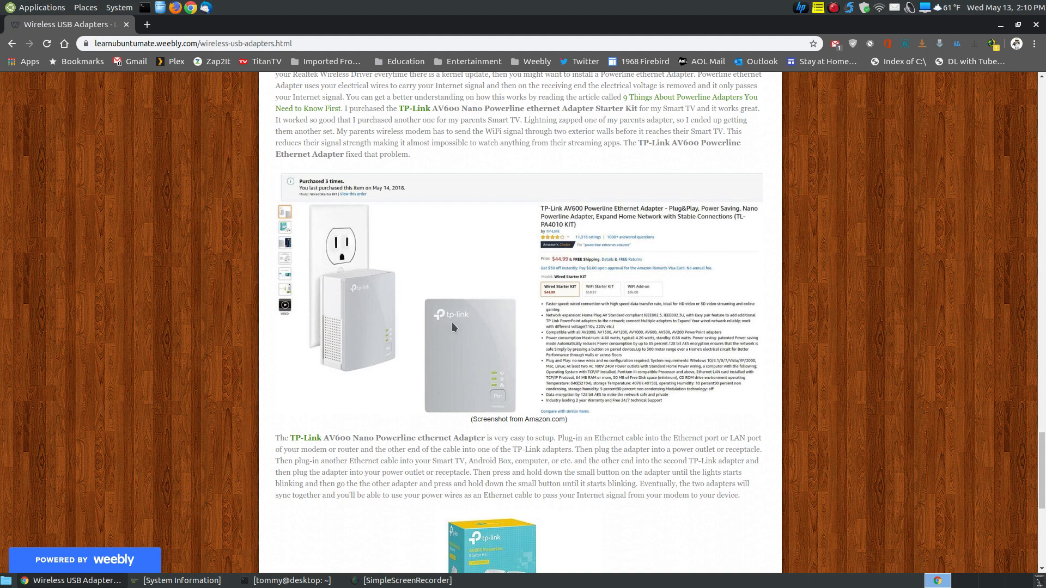
pyautogui.moveTo(477, 410)
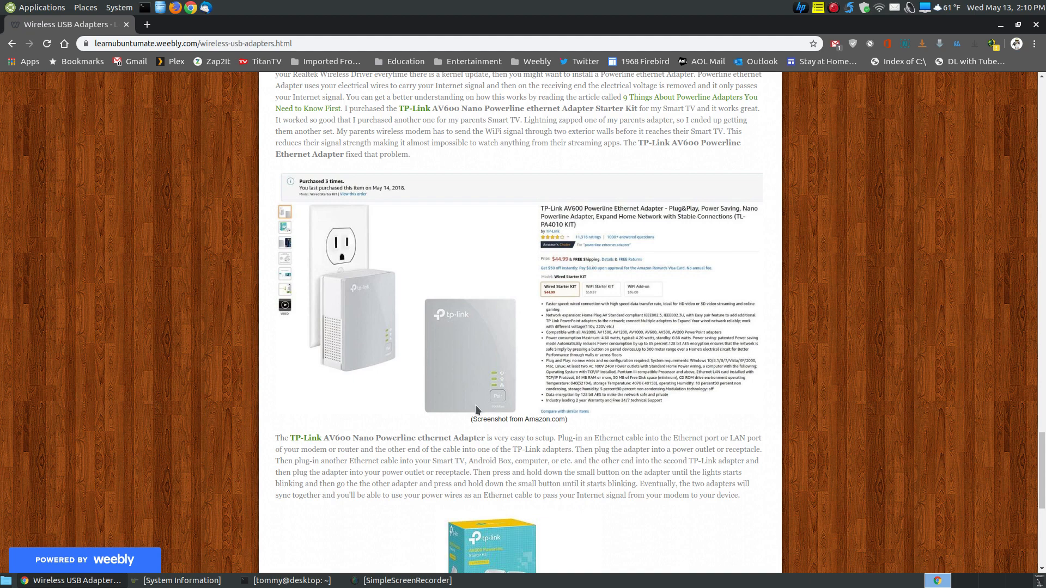
pyautogui.moveTo(628, 303)
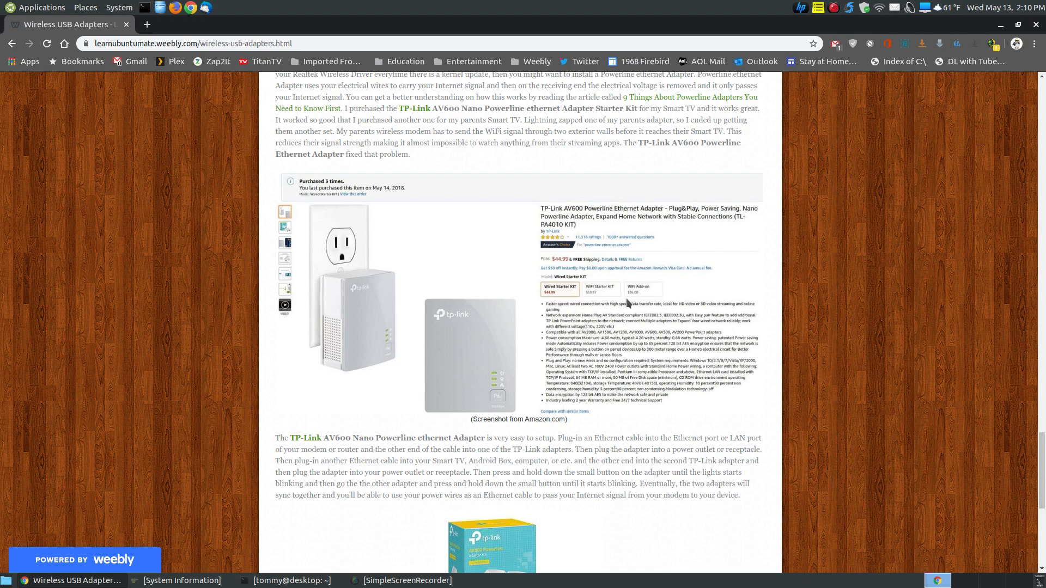
# Step: Scroll through the AV600 setup steps to the article's closing sign-off
pyautogui.scroll(-3)
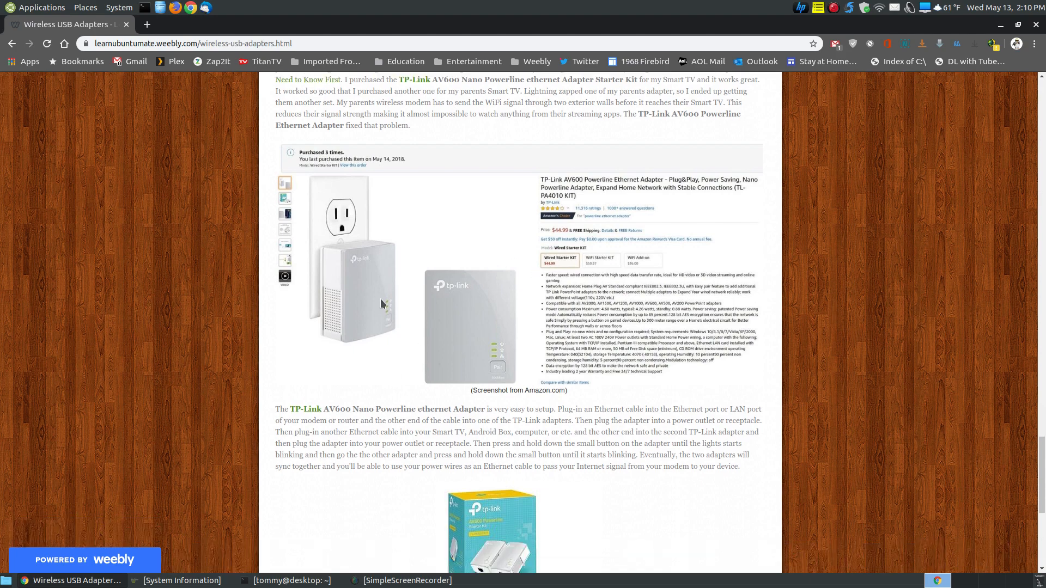
pyautogui.moveTo(373, 314)
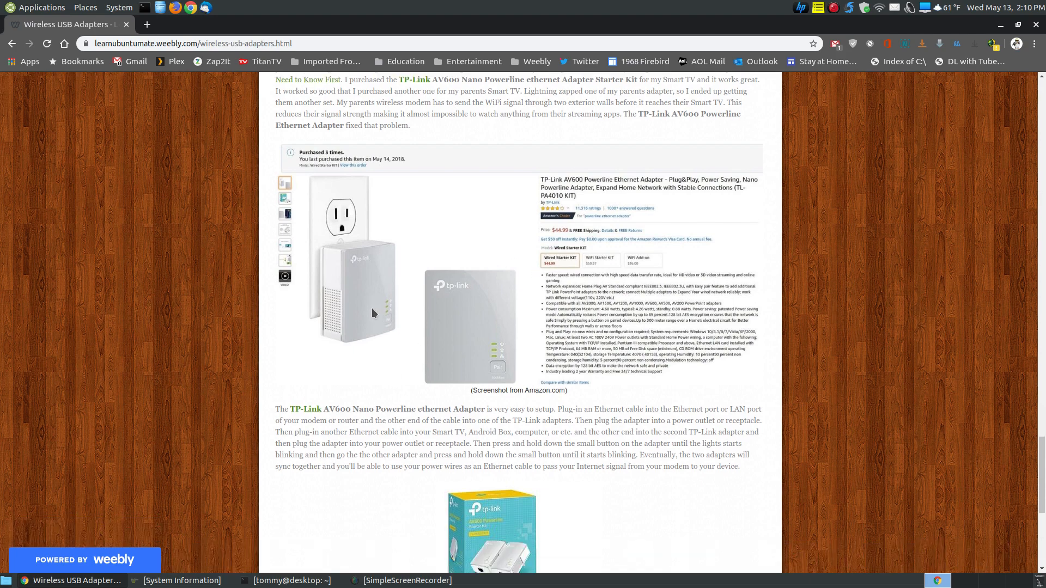
pyautogui.moveTo(374, 387)
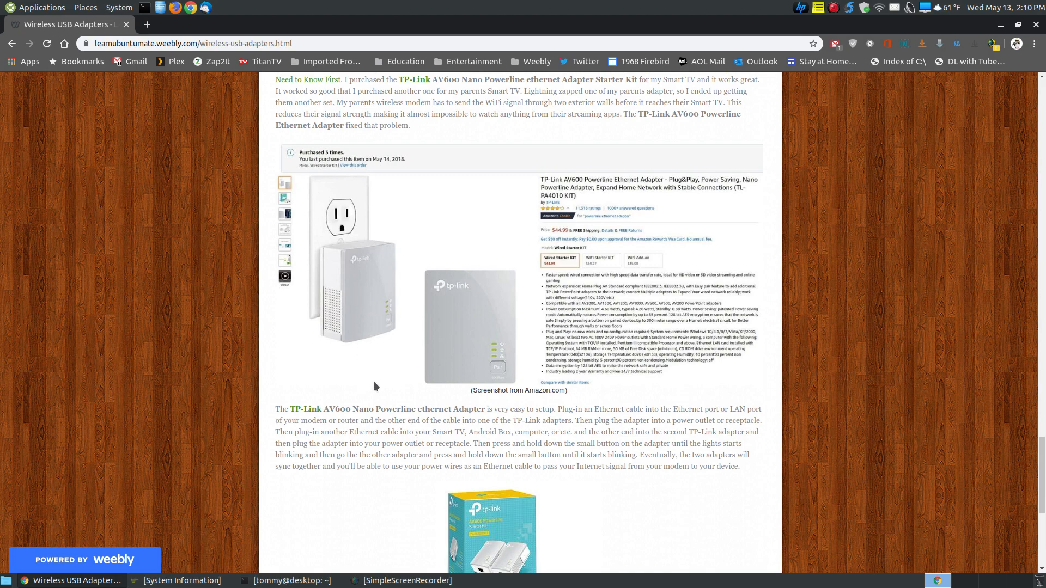
pyautogui.moveTo(545, 321)
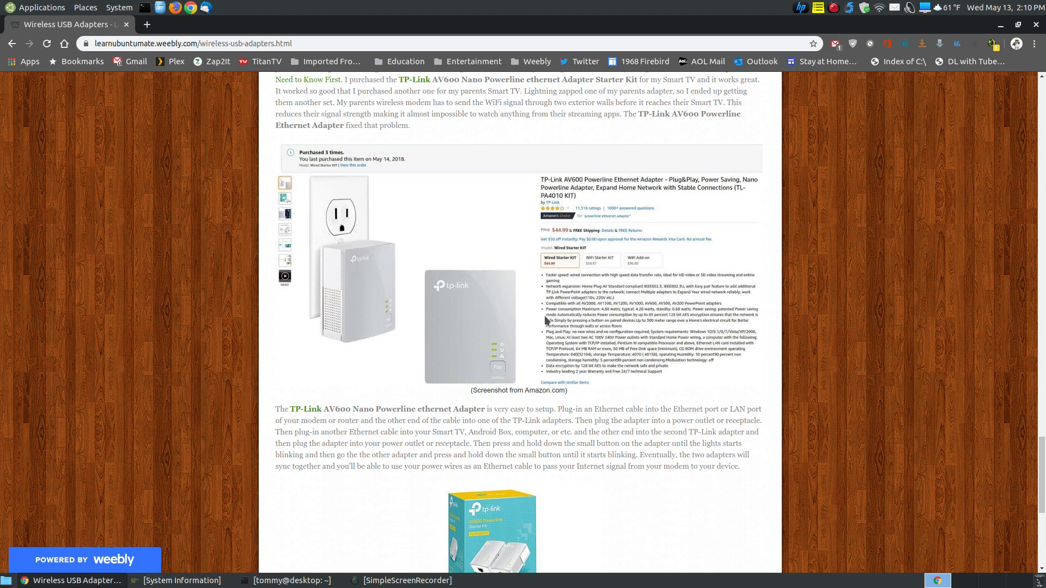
pyautogui.moveTo(514, 322)
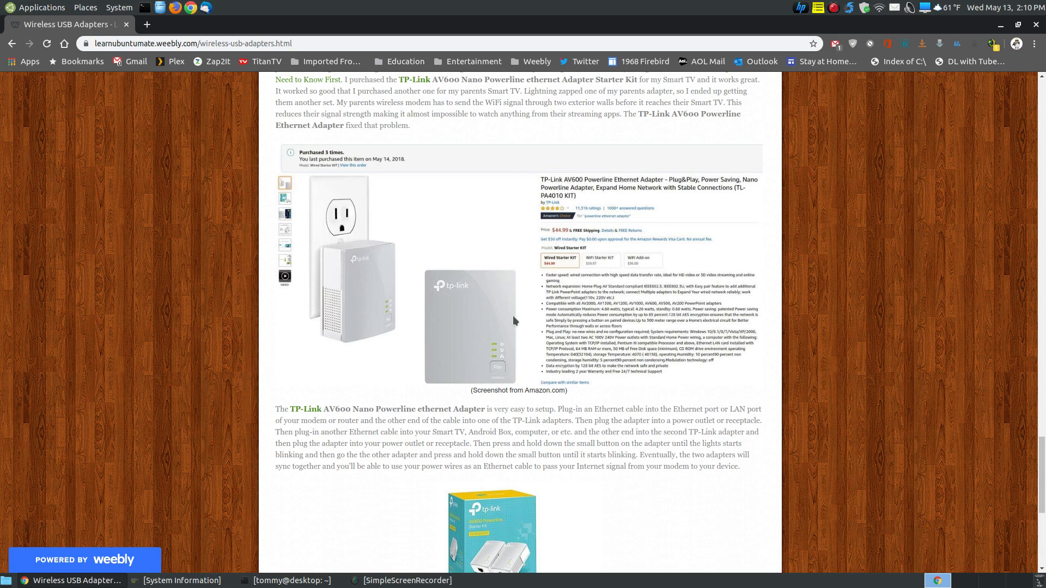
pyautogui.moveTo(480, 325)
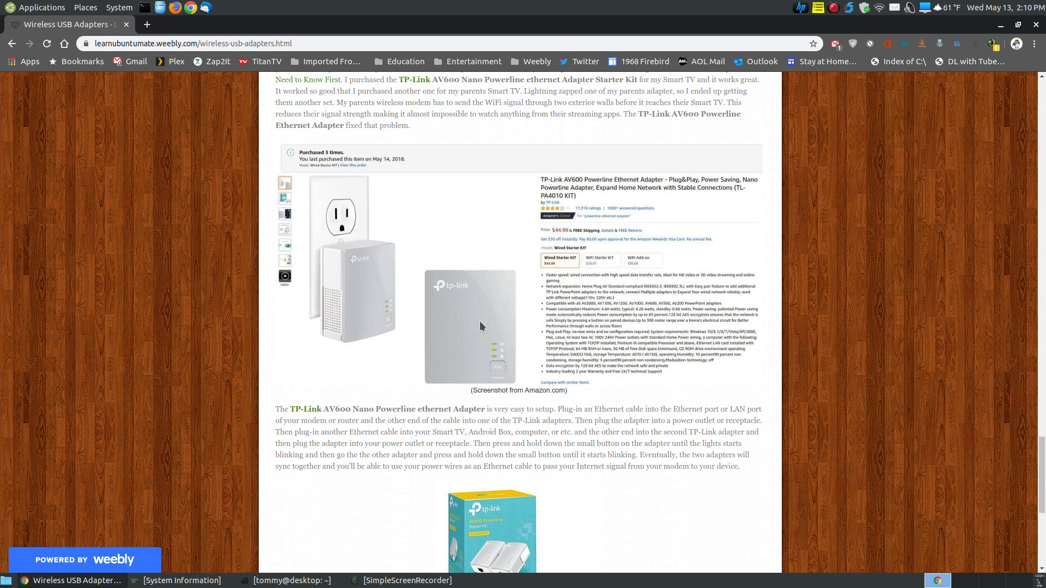
pyautogui.moveTo(378, 307)
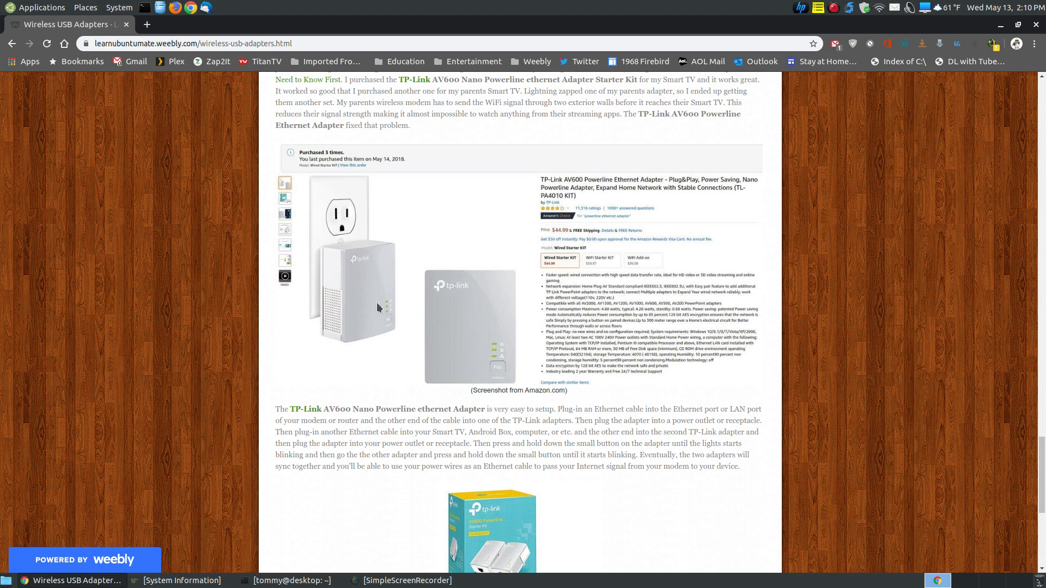
pyautogui.moveTo(687, 358)
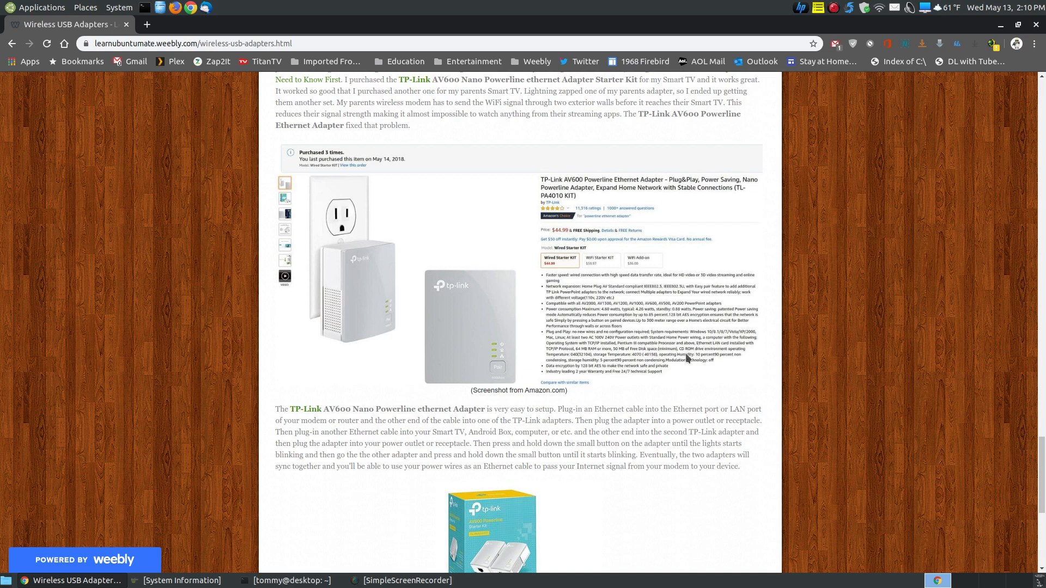
pyautogui.scroll(-3)
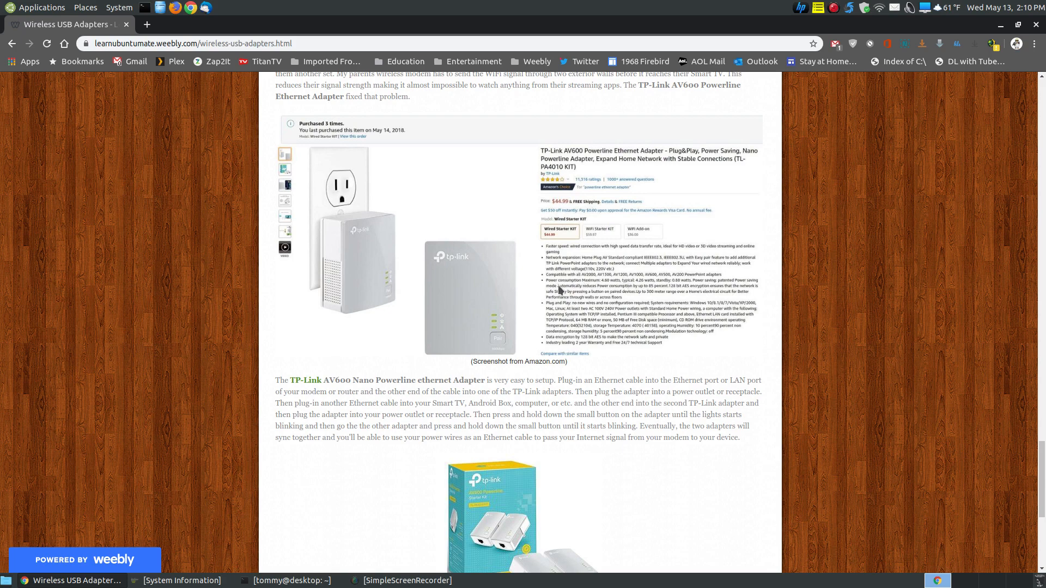
pyautogui.moveTo(333, 133)
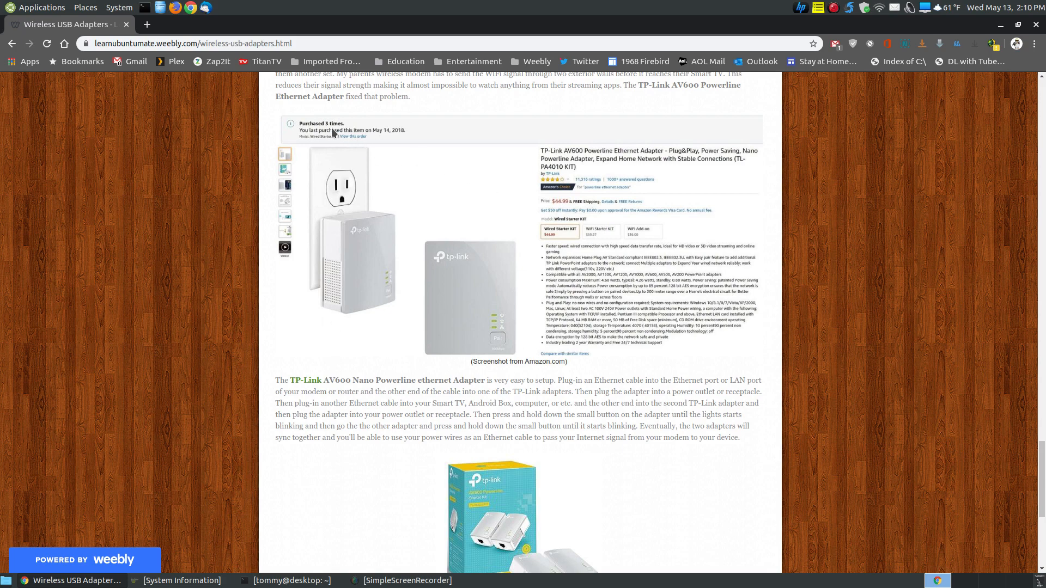
pyautogui.moveTo(406, 311)
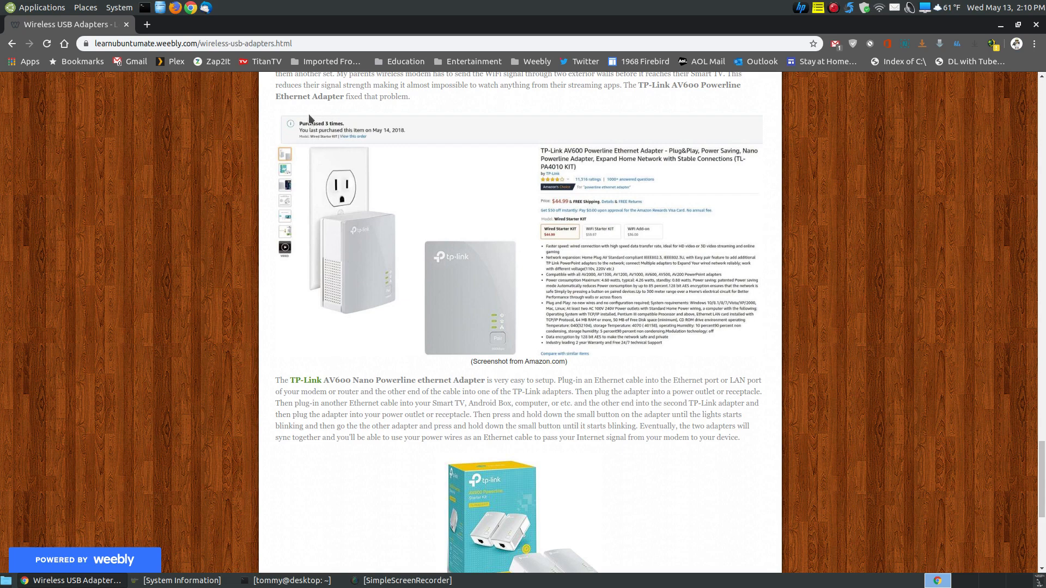
pyautogui.moveTo(348, 203)
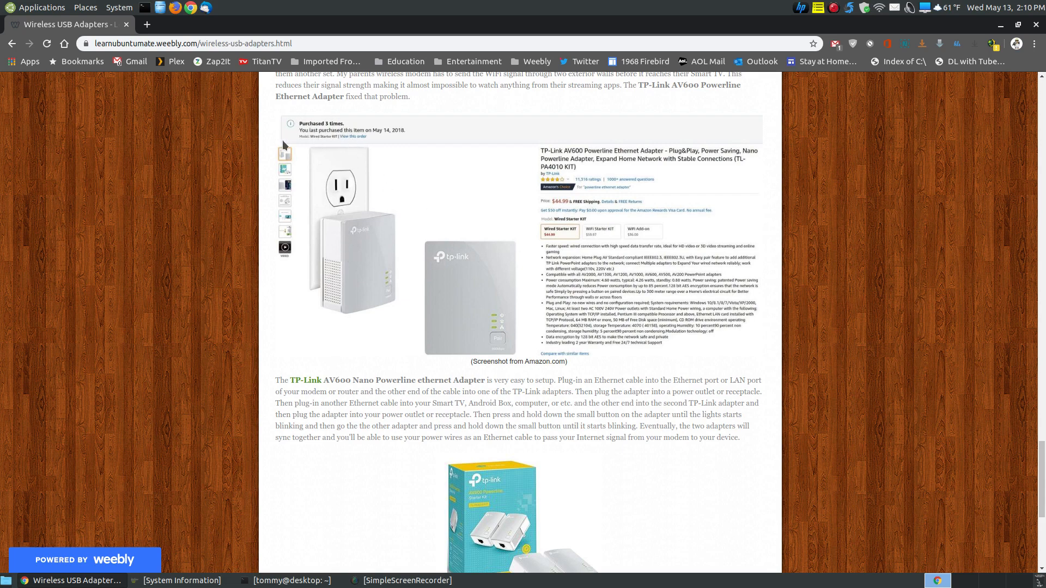
pyautogui.scroll(-3)
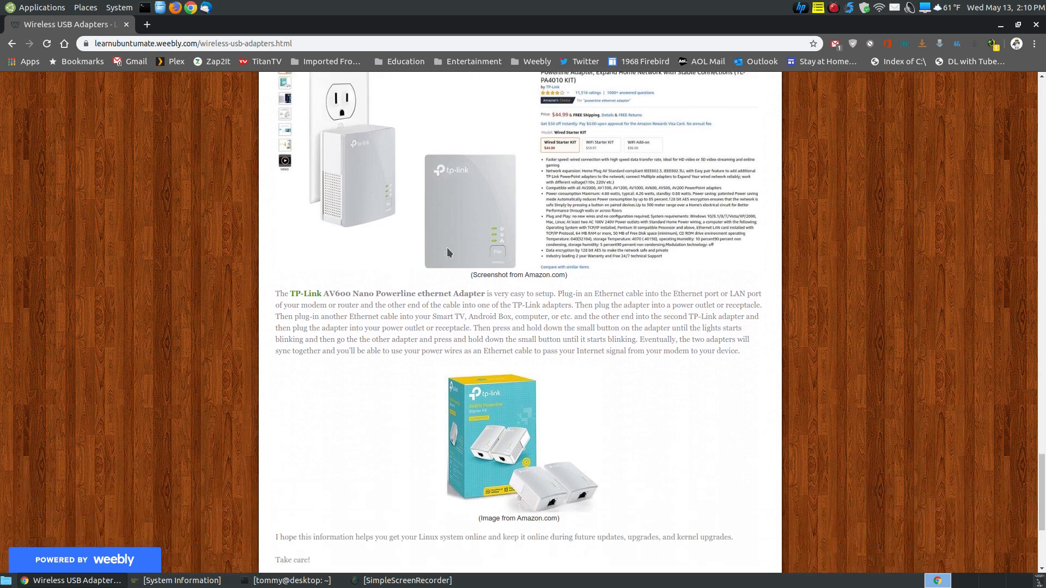
pyautogui.scroll(-3)
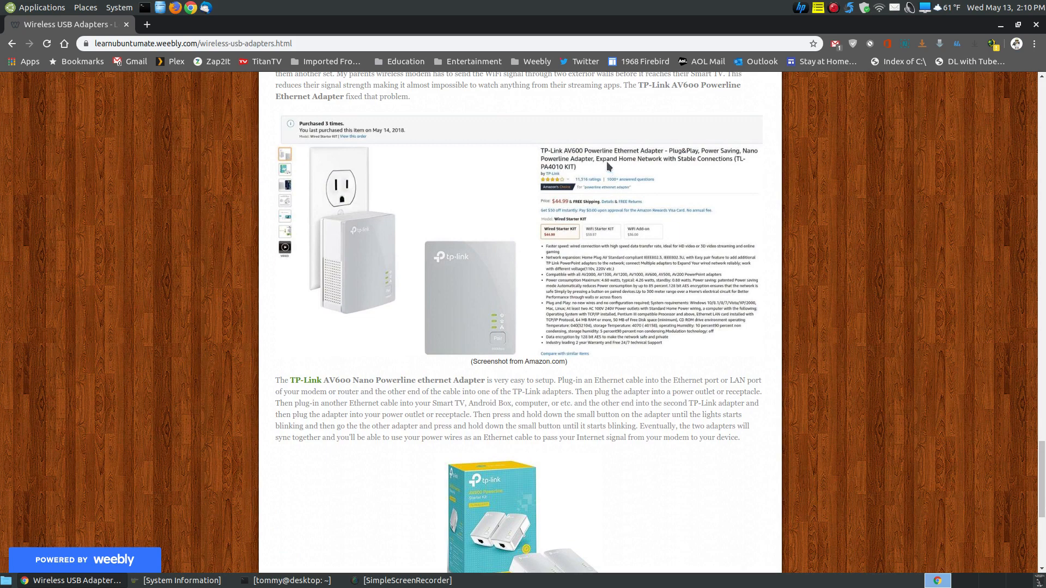
pyautogui.moveTo(657, 154)
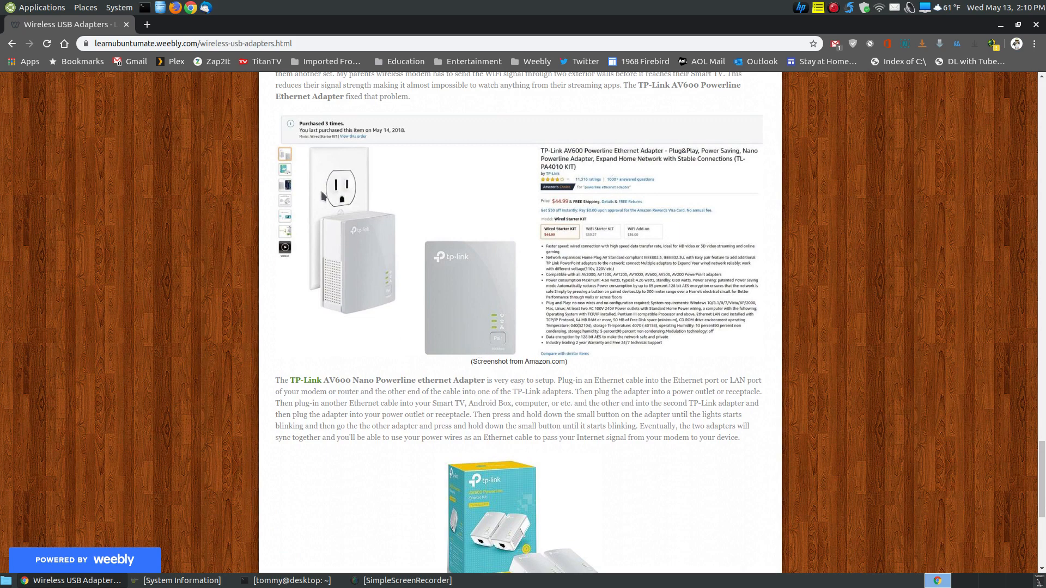
pyautogui.scroll(-3)
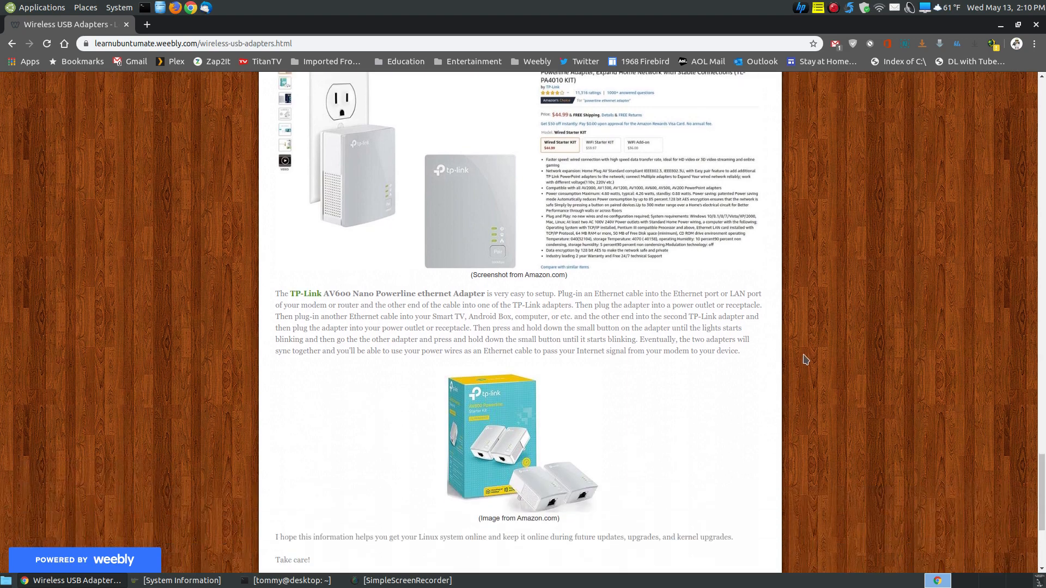
pyautogui.scroll(-3)
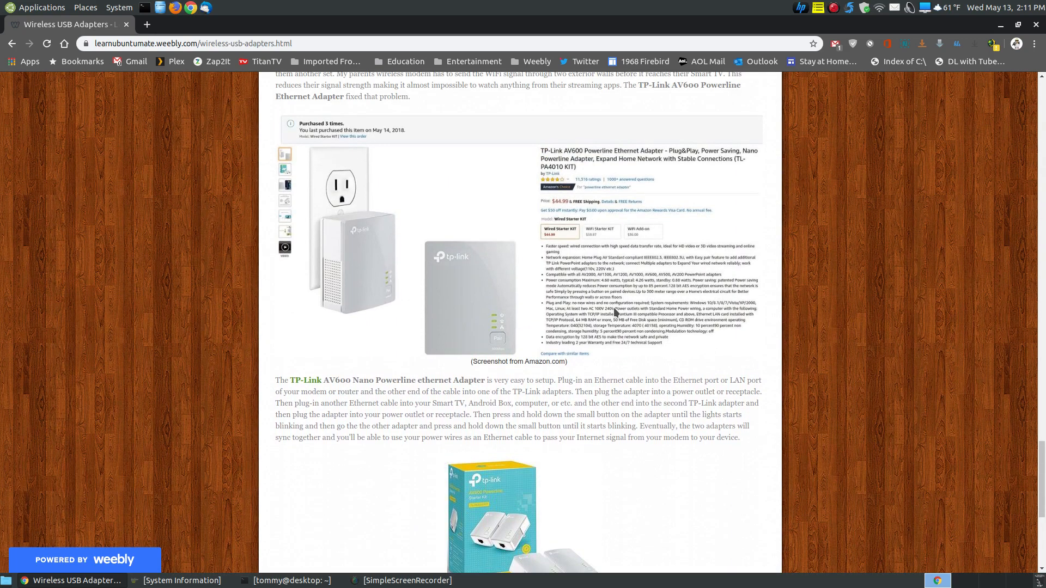
pyautogui.scroll(-3)
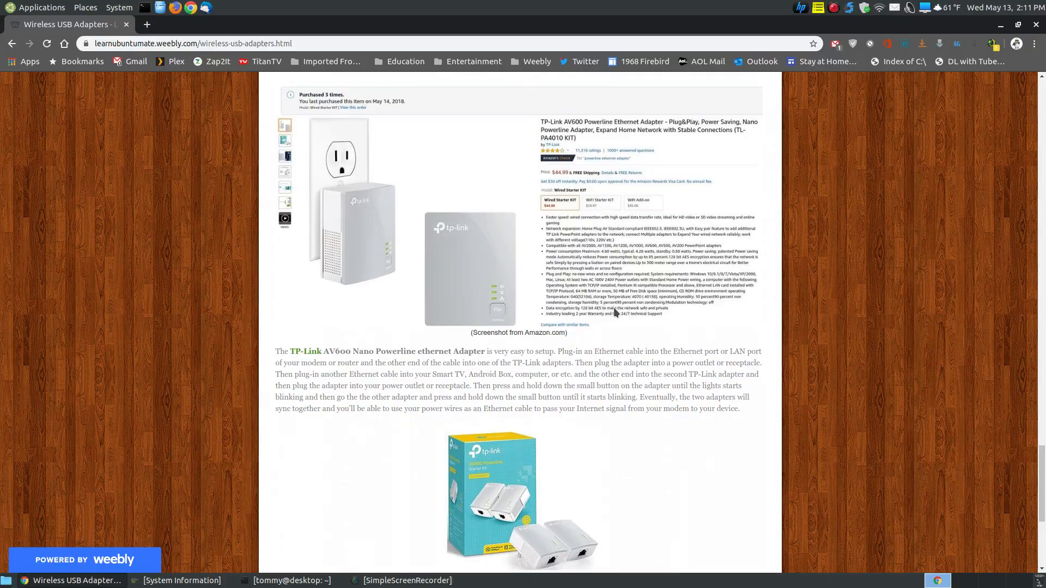
pyautogui.moveTo(503, 250)
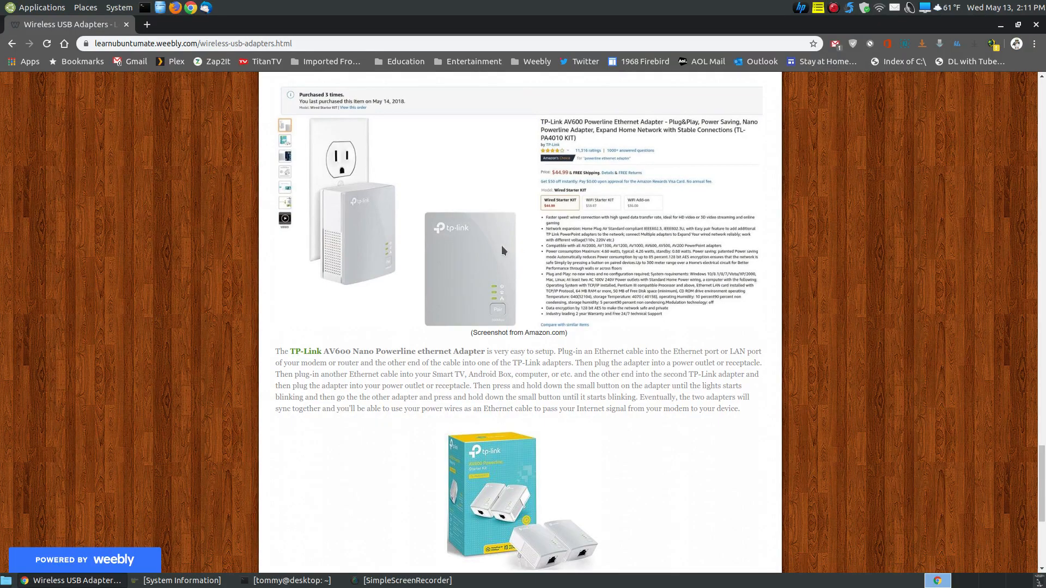
# Step: Scroll past the Panda PAU09 review to the further USB adapter links and Powerline Ethernet Adapter heading
pyautogui.scroll(-3)
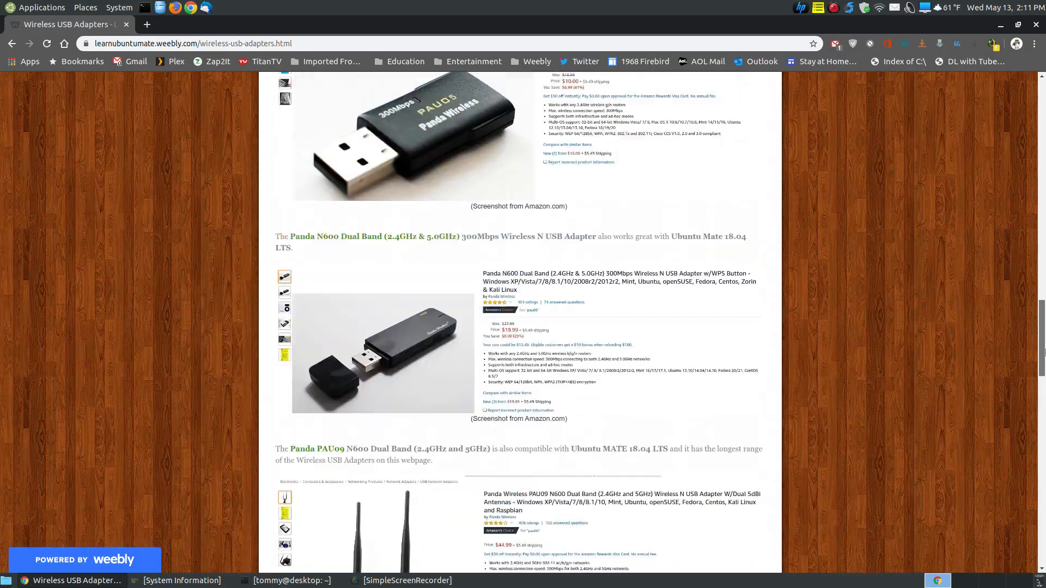
pyautogui.scroll(3)
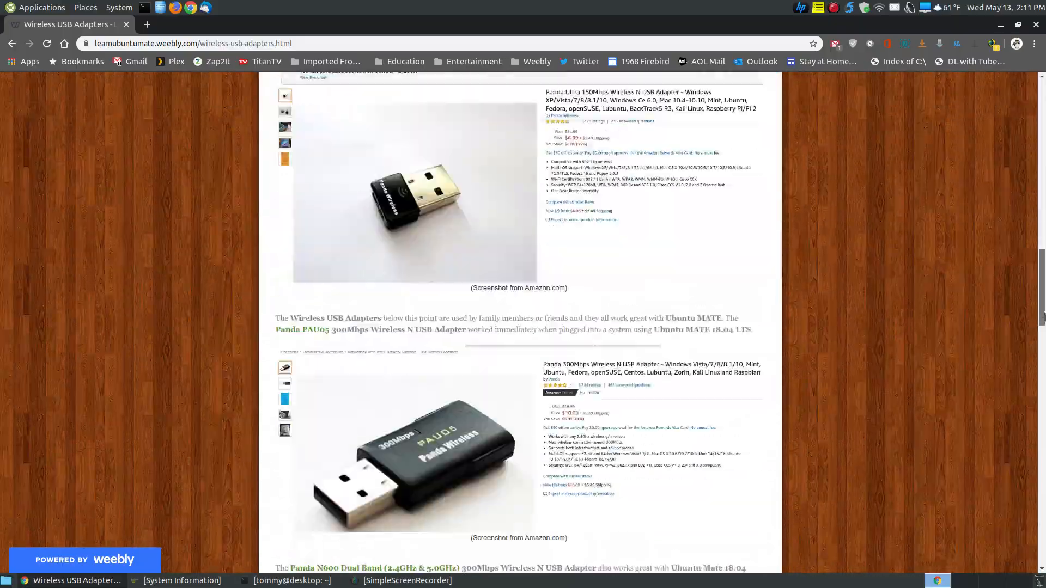
pyautogui.scroll(-3)
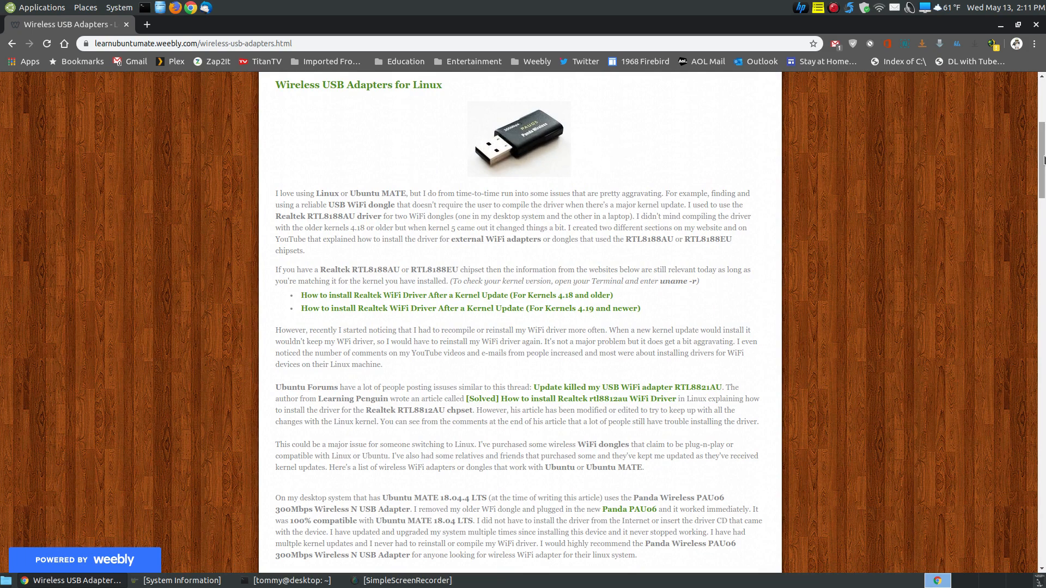
pyautogui.scroll(-3)
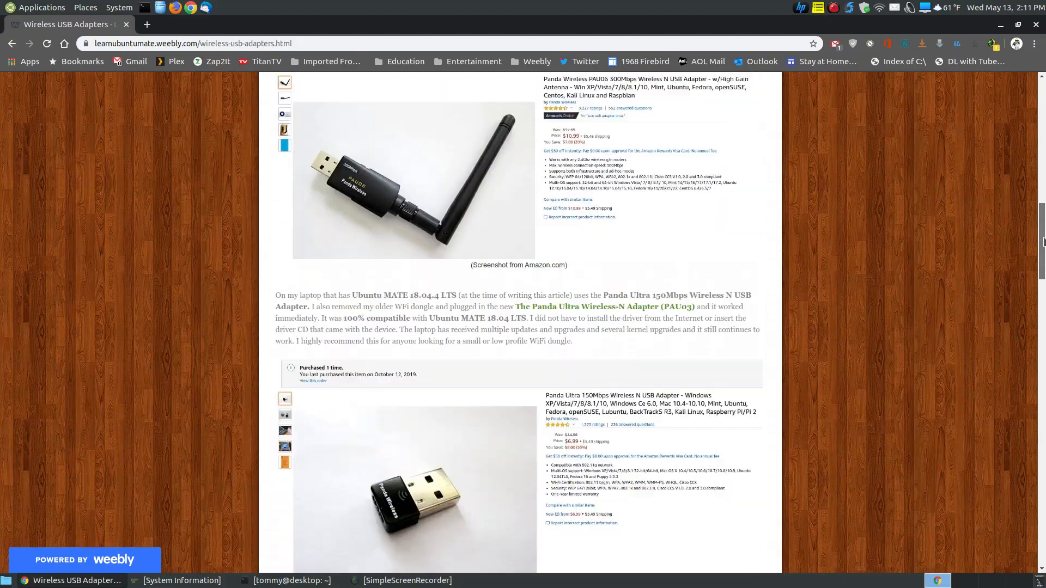
pyautogui.scroll(-3)
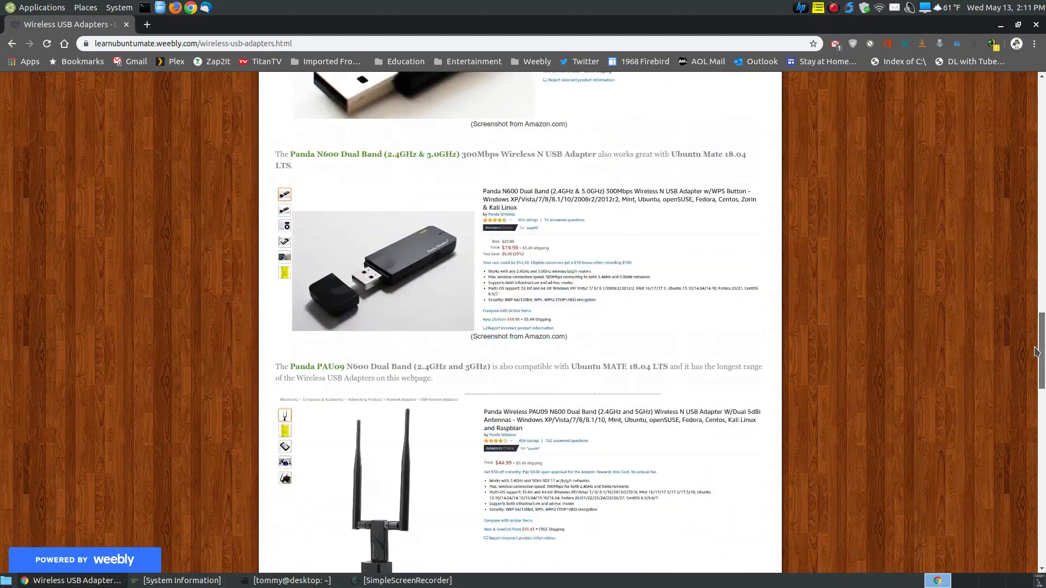
pyautogui.scroll(-3)
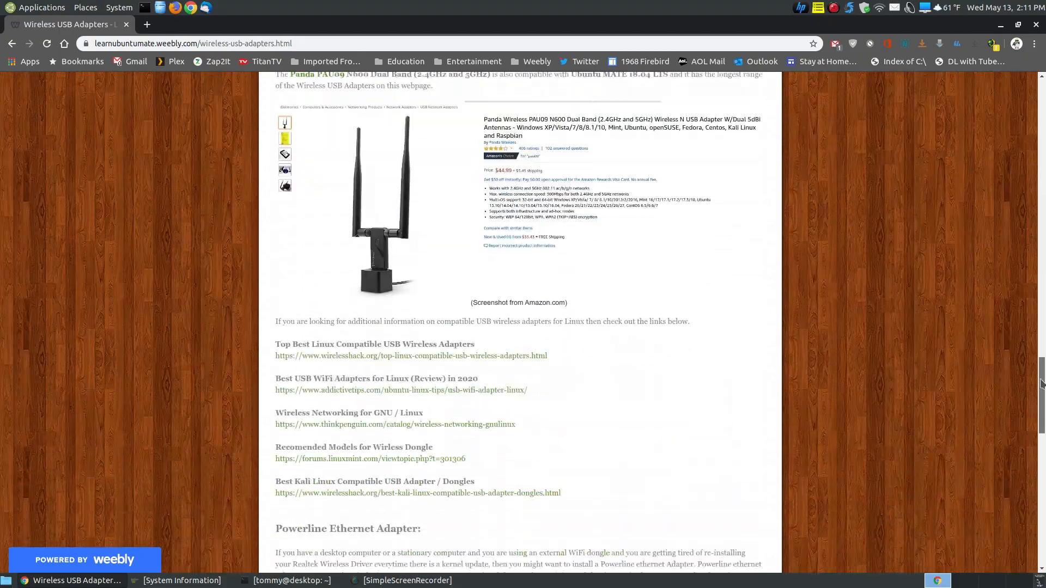
pyautogui.scroll(-3)
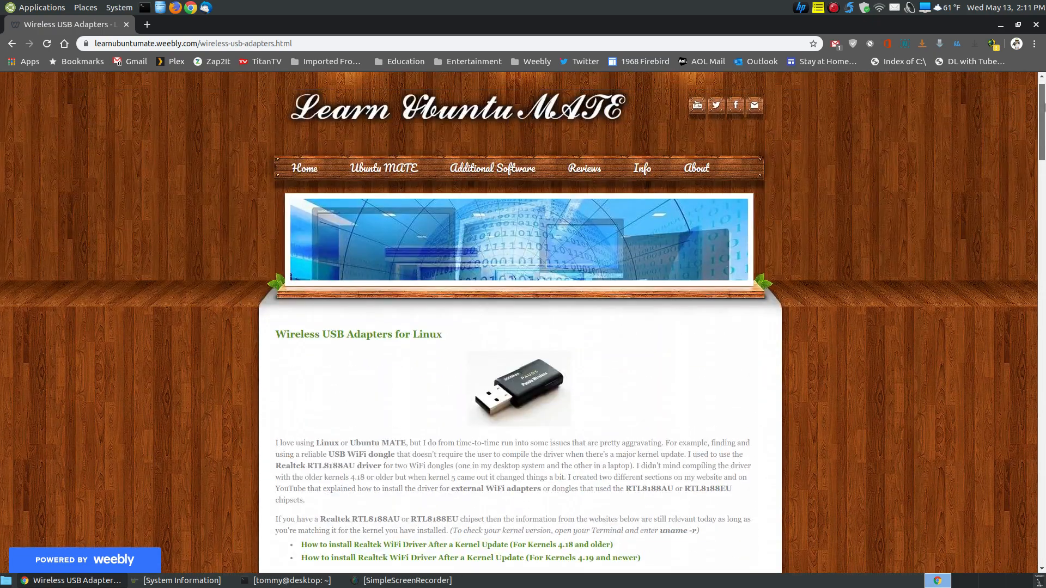
pyautogui.moveTo(925, 202)
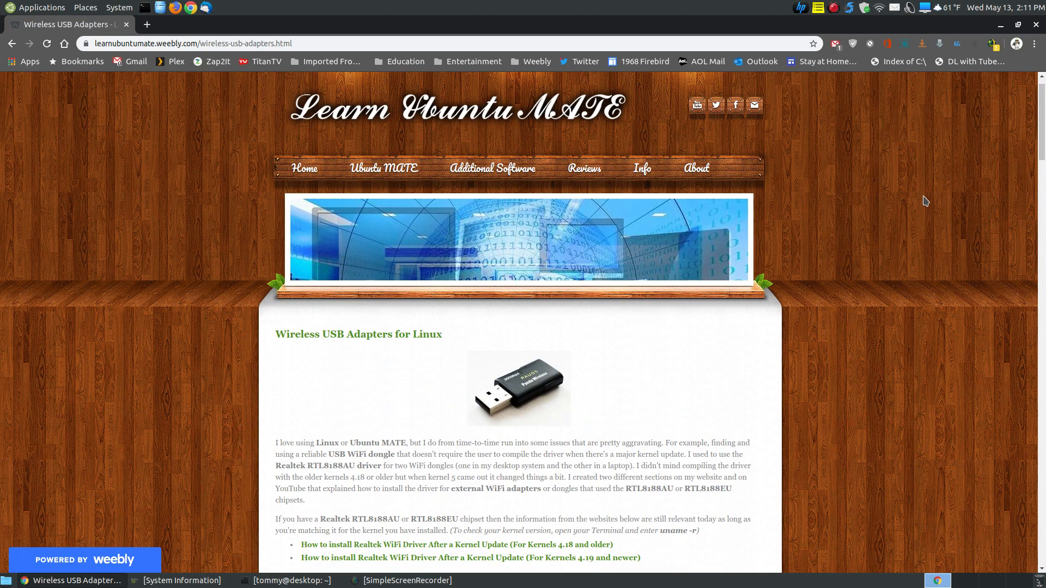
# Step: Scroll slightly past the header to the article introduction and Realtek driver links
pyautogui.scroll(-3)
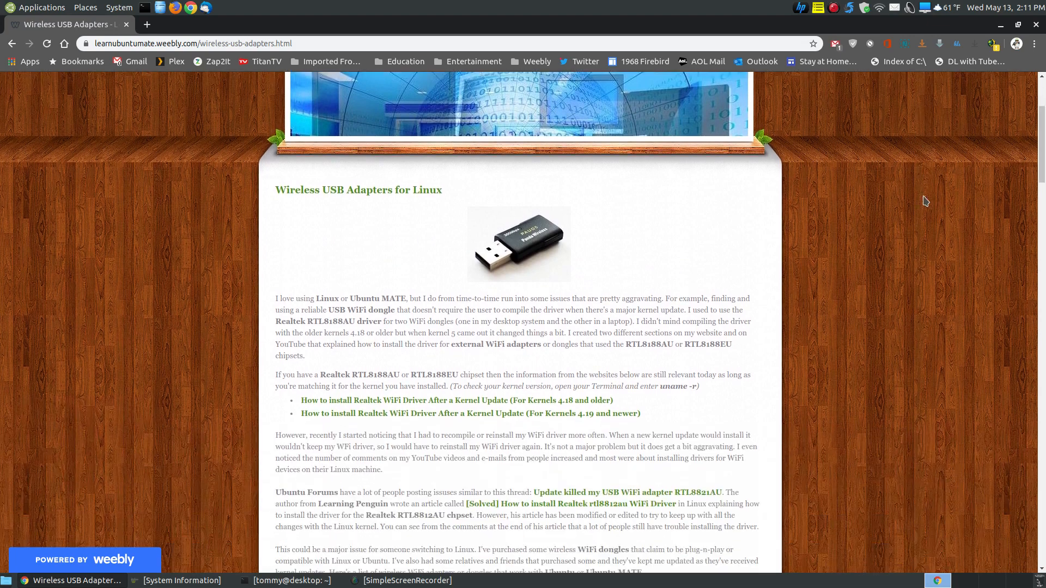
pyautogui.scroll(-3)
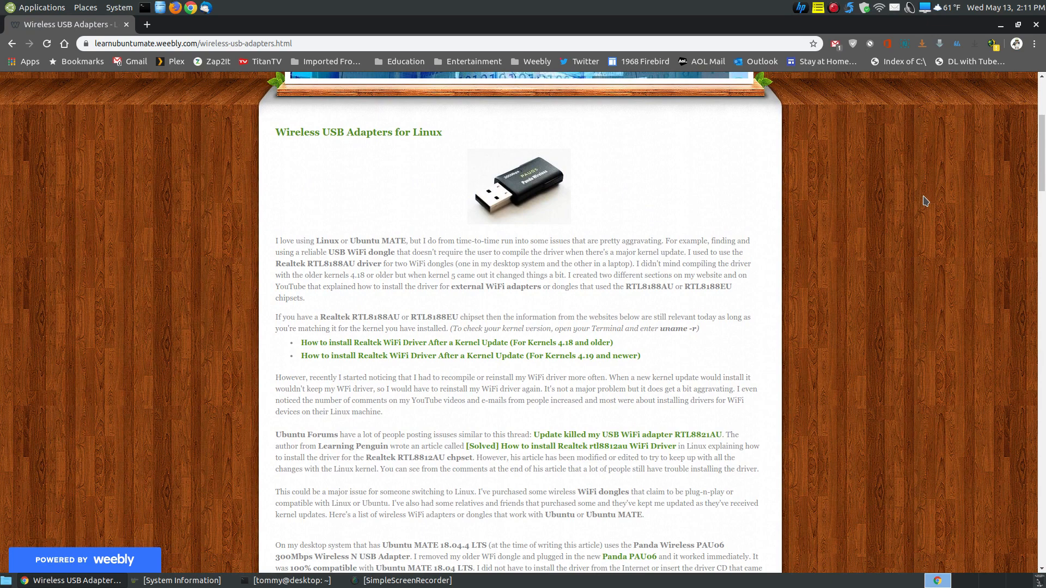